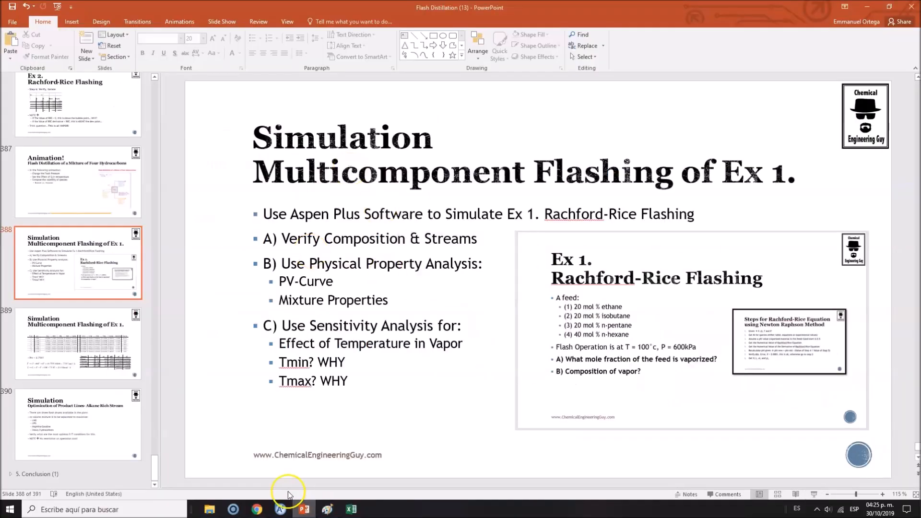
Step: Enter ETHANE, find and add ISOBUTANE, then enter PENTANE and HEXANE as components
click(279, 510)
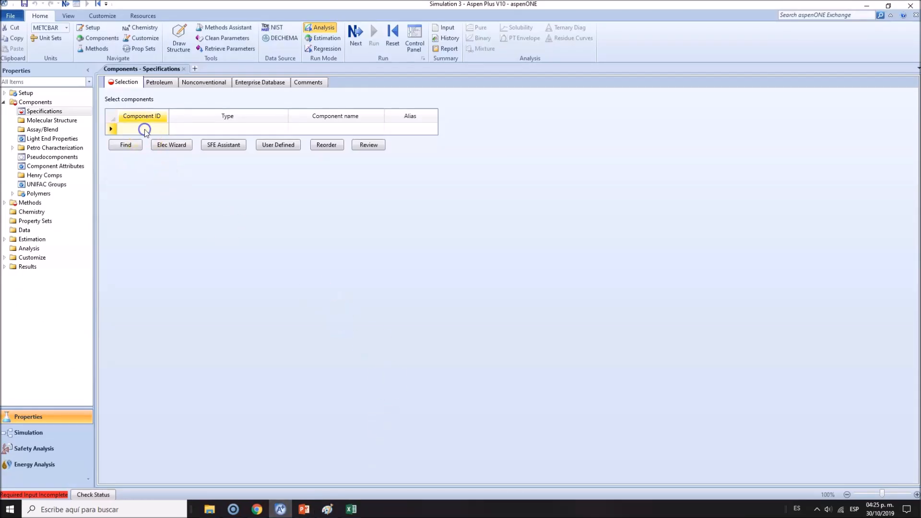
text(ETHANE)
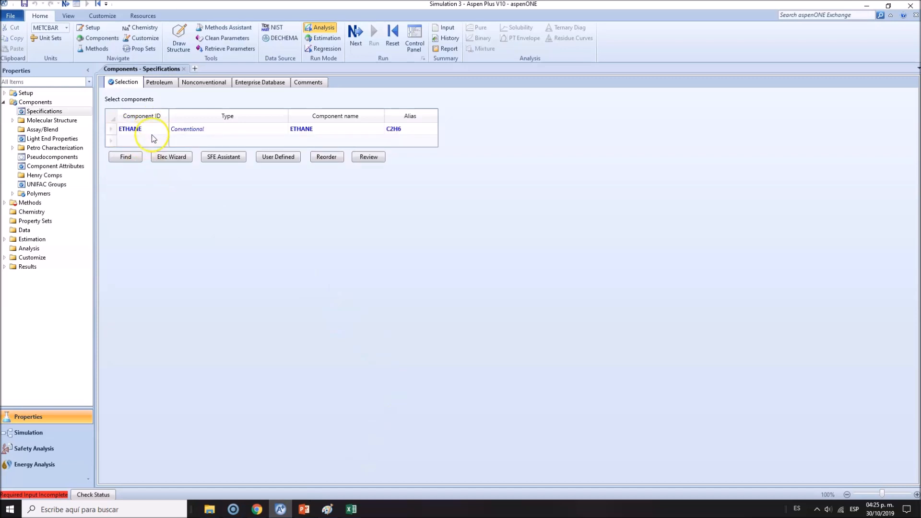
click(125, 157)
text(isobutane)
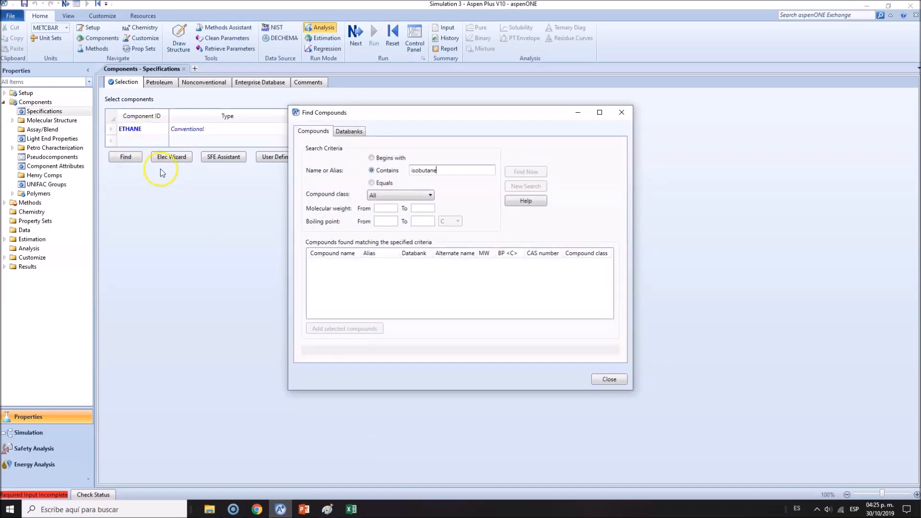
click(525, 171)
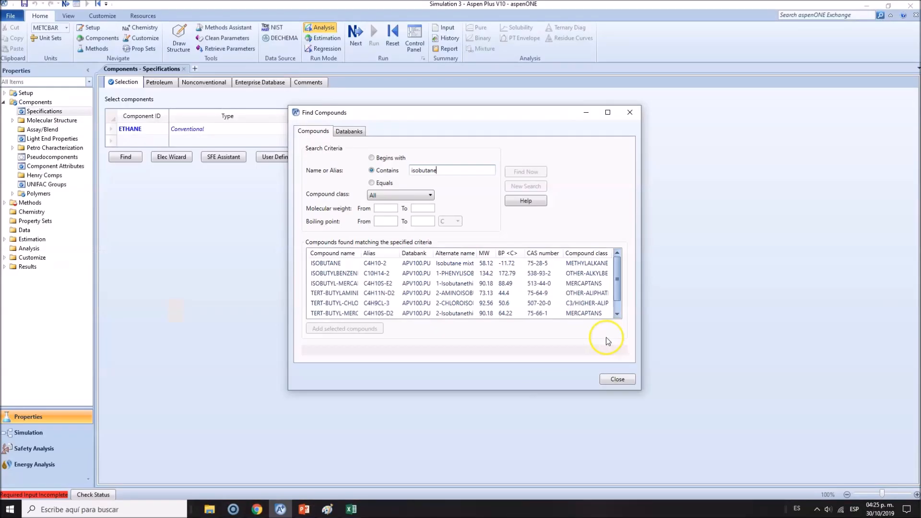
click(344, 327)
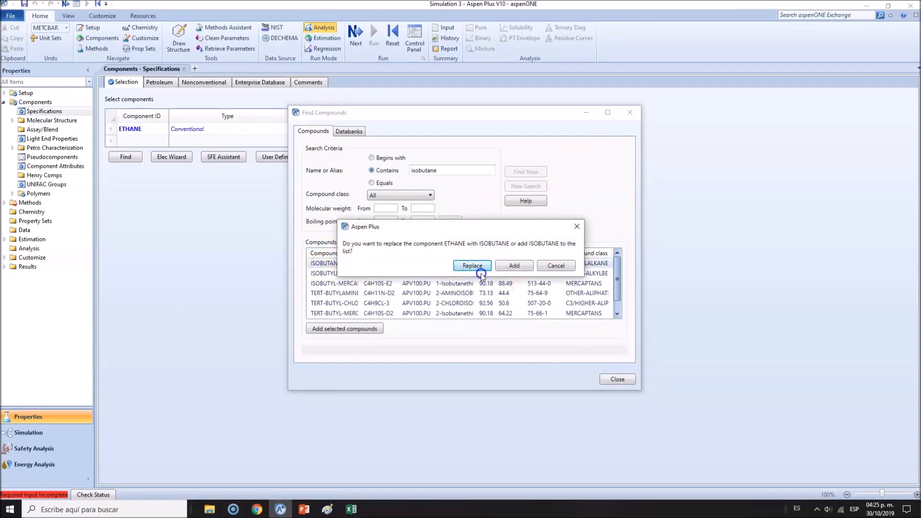
click(512, 265)
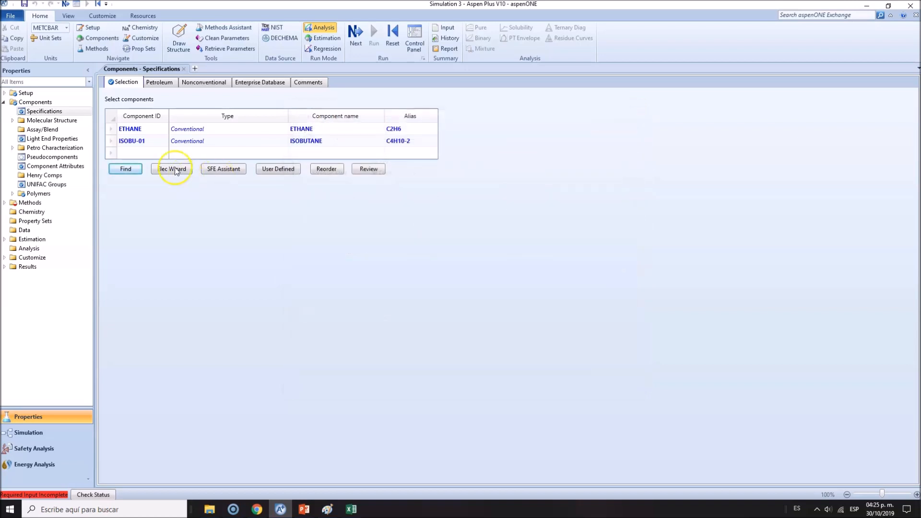
text(PENTANE)
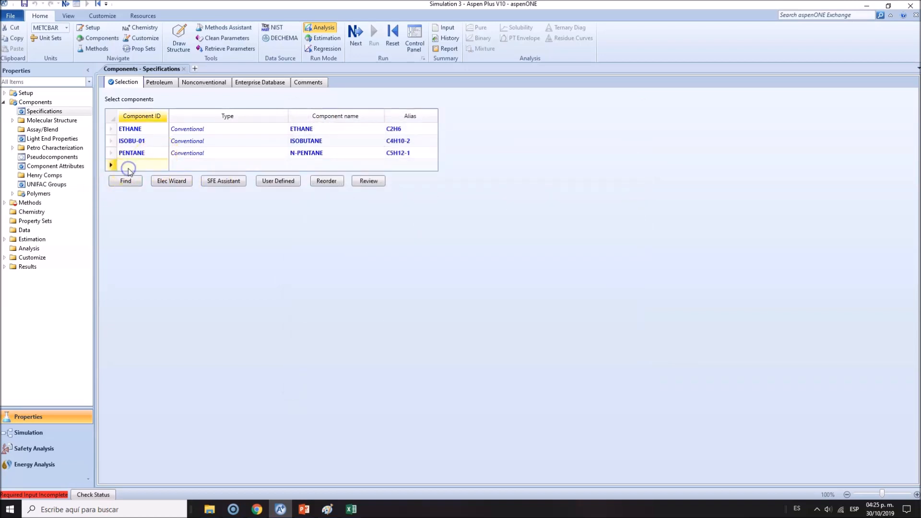
text(HEXANE)
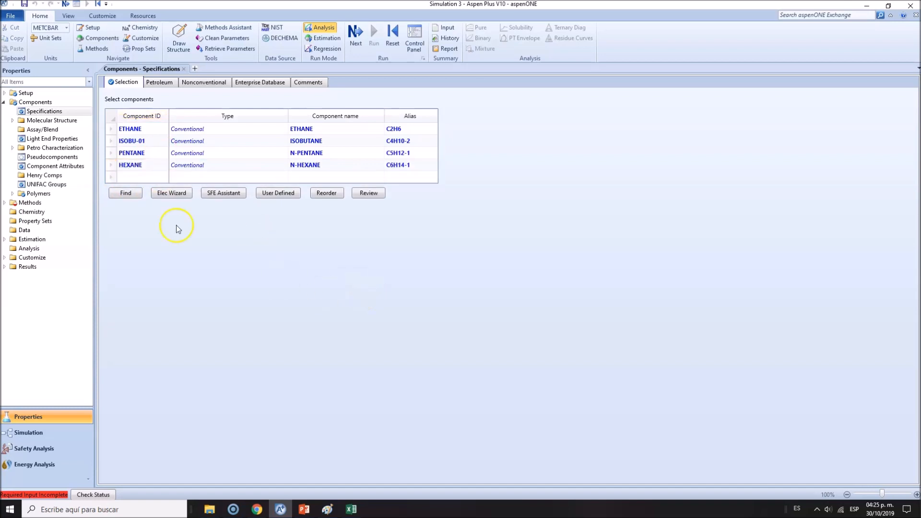
Step: Select PENG-ROB as the global property method
click(30, 202)
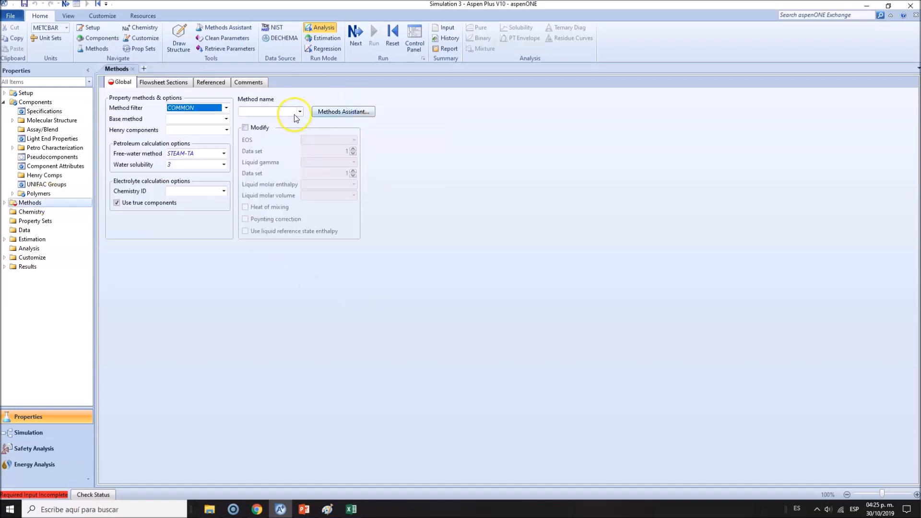
click(299, 112)
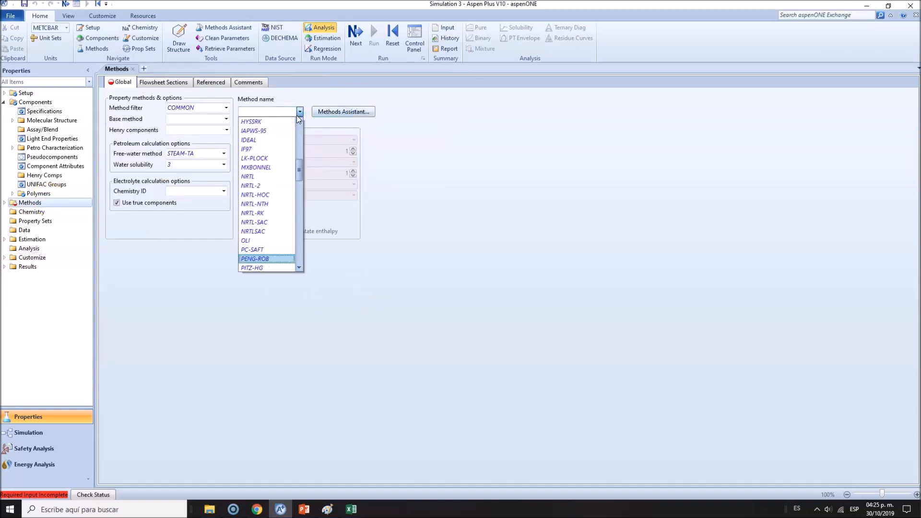
click(254, 259)
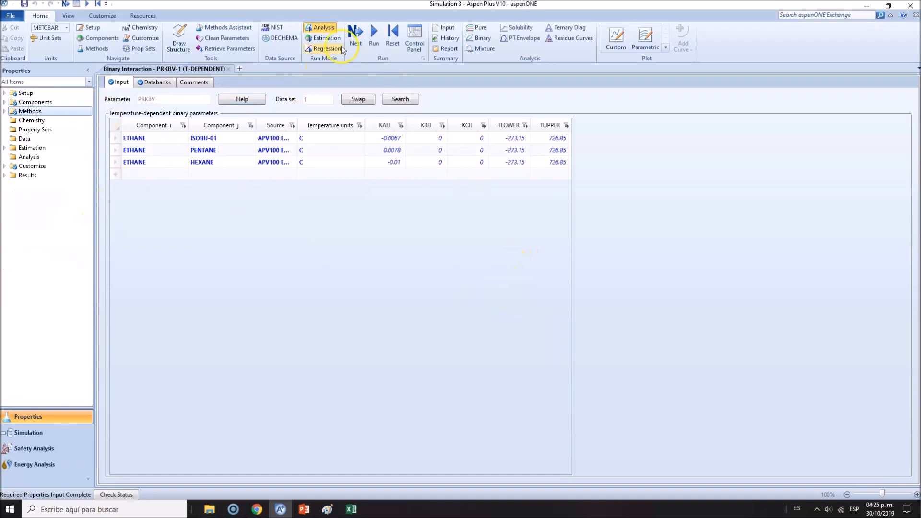
mouse_move(90, 351)
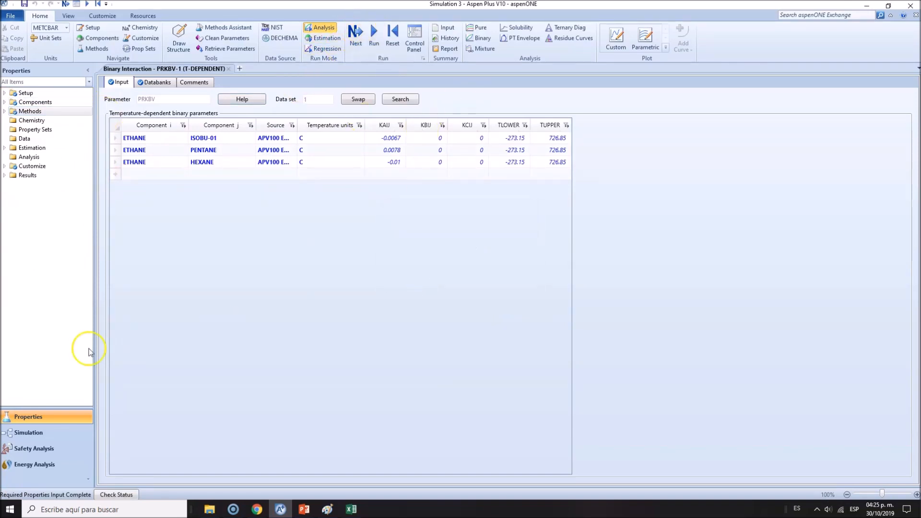
Step: Run the properties and review the PRKBV-1 binary interaction parameters
click(374, 36)
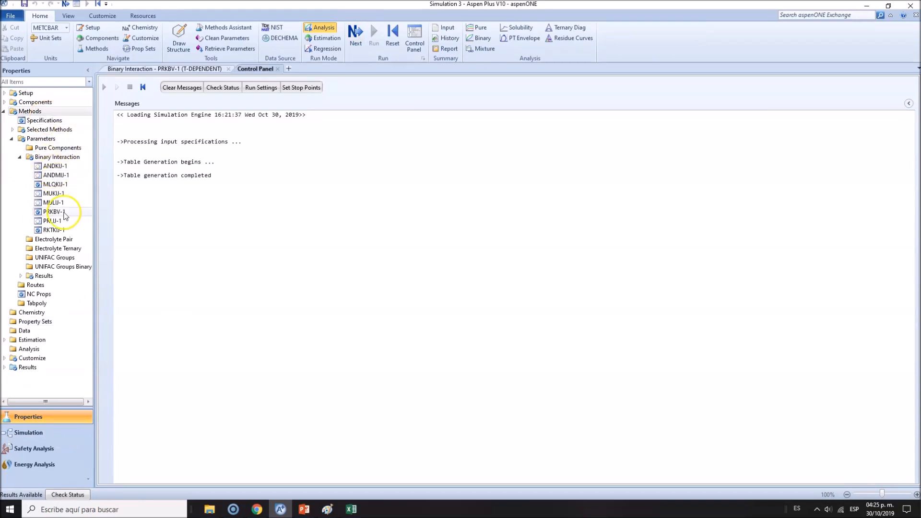
click(54, 212)
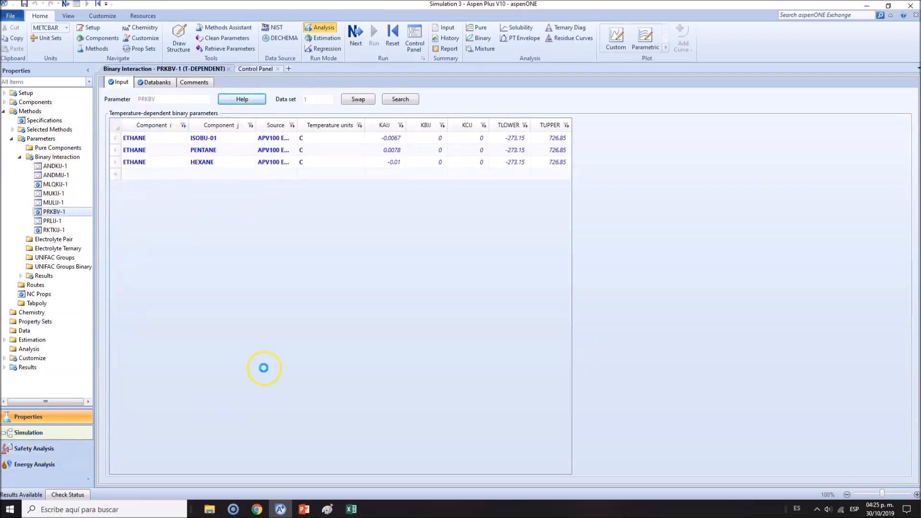
click(28, 432)
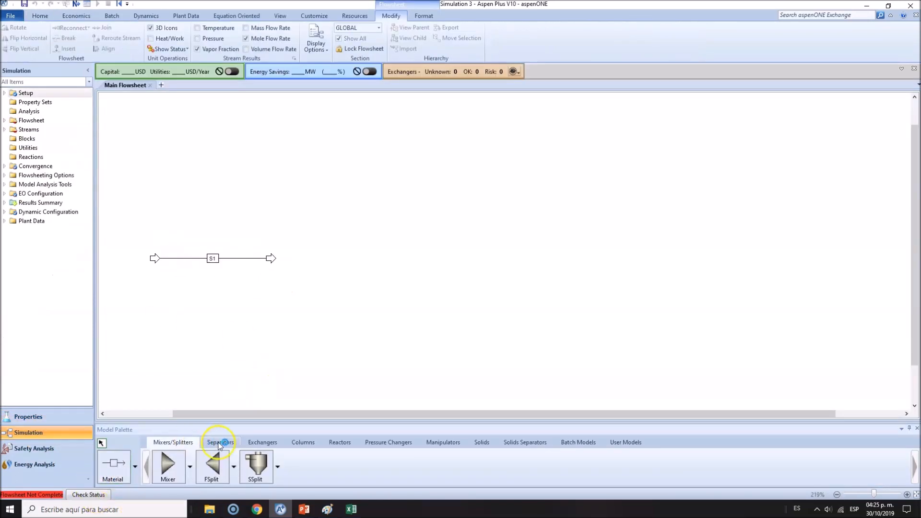
Step: Place a Flash2 drum and a Heater, connecting streams F0, F1, LIQUID and VAPOR
click(220, 442)
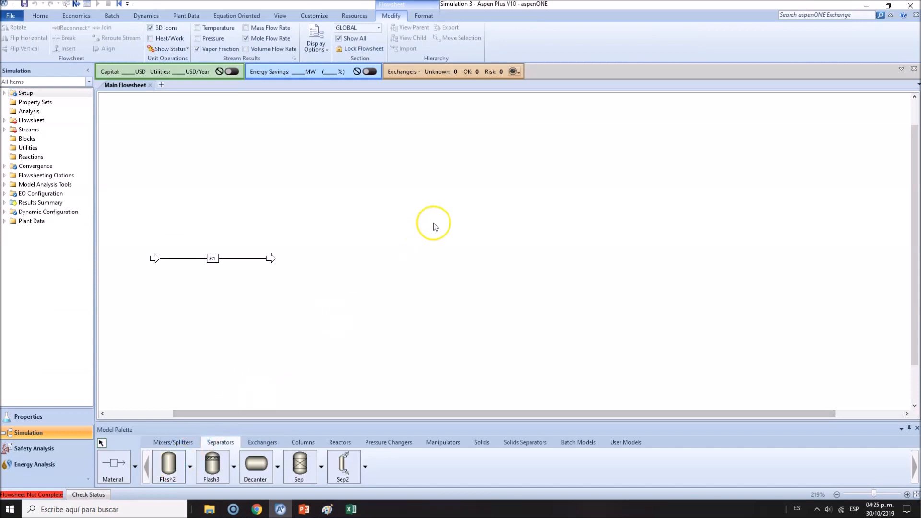
click(413, 249)
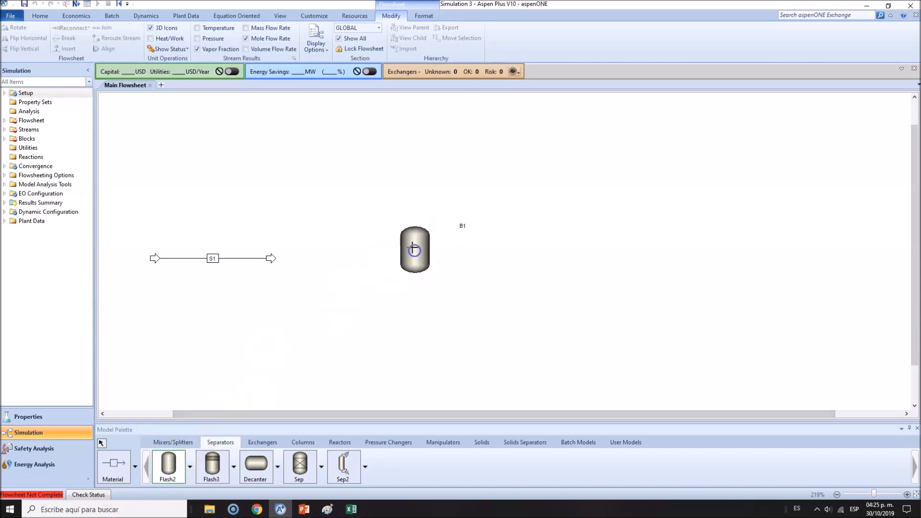
click(262, 442)
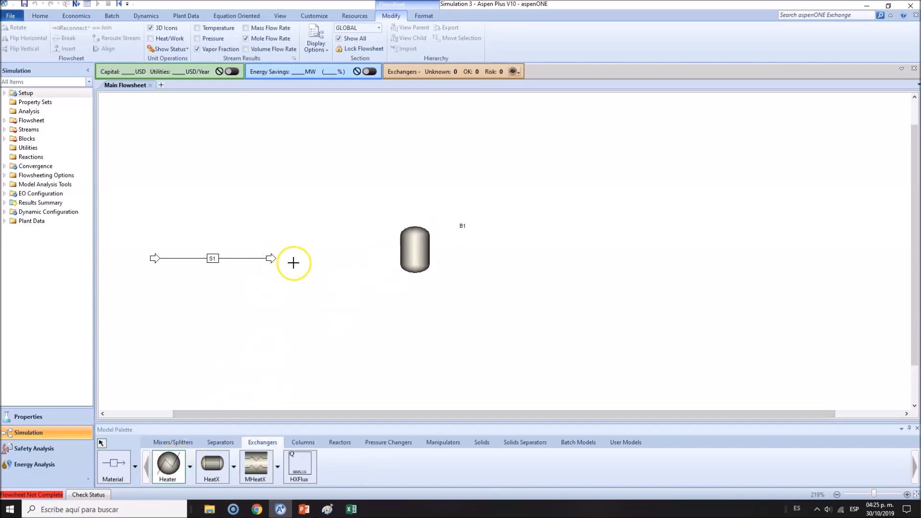
click(294, 252)
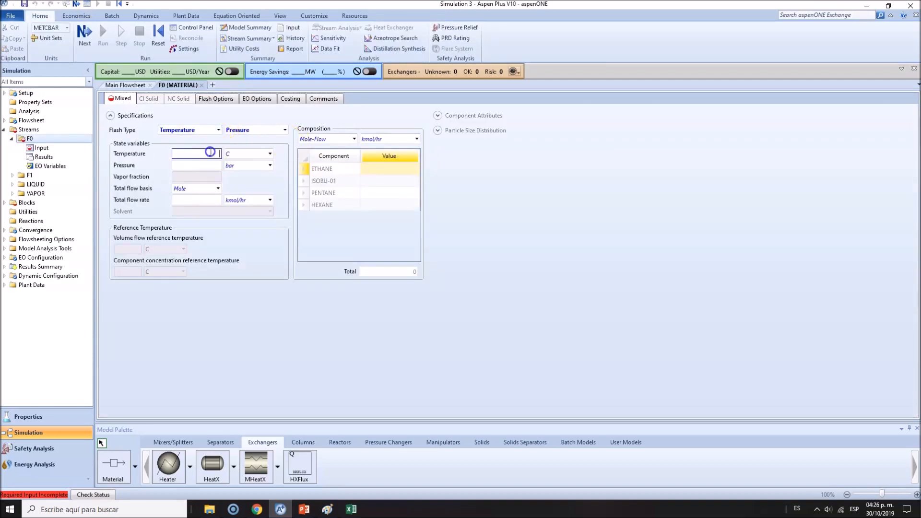
Step: Give feed F0 a Temperature/Pressure flash at 100 C and 600 kPa, checking the slide data
click(218, 130)
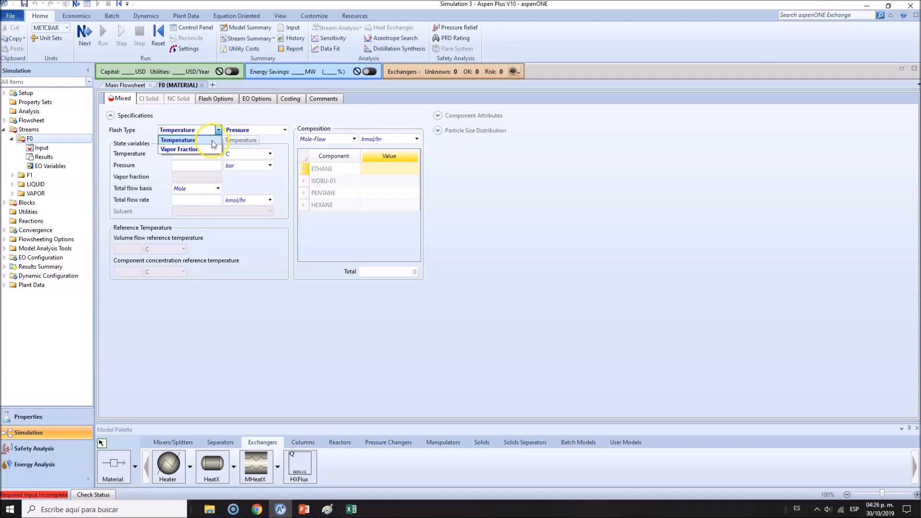
click(177, 140)
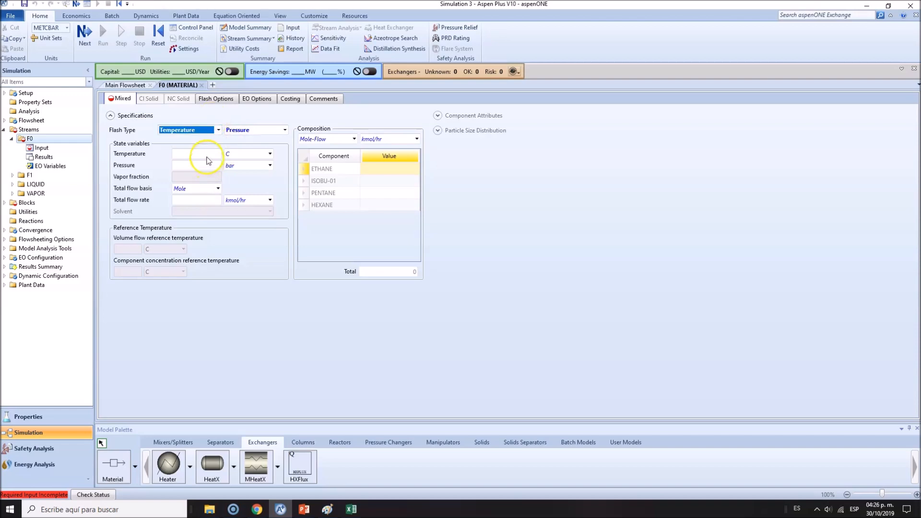
click(304, 509)
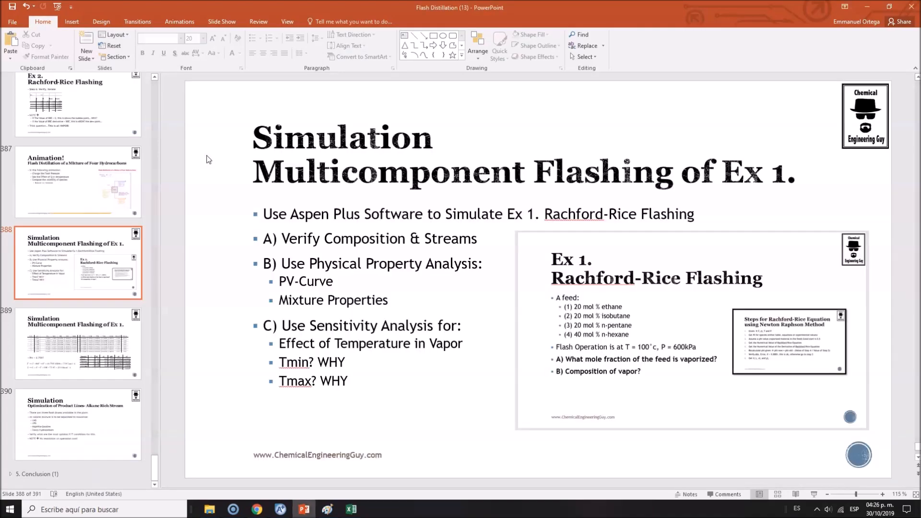
click(279, 510)
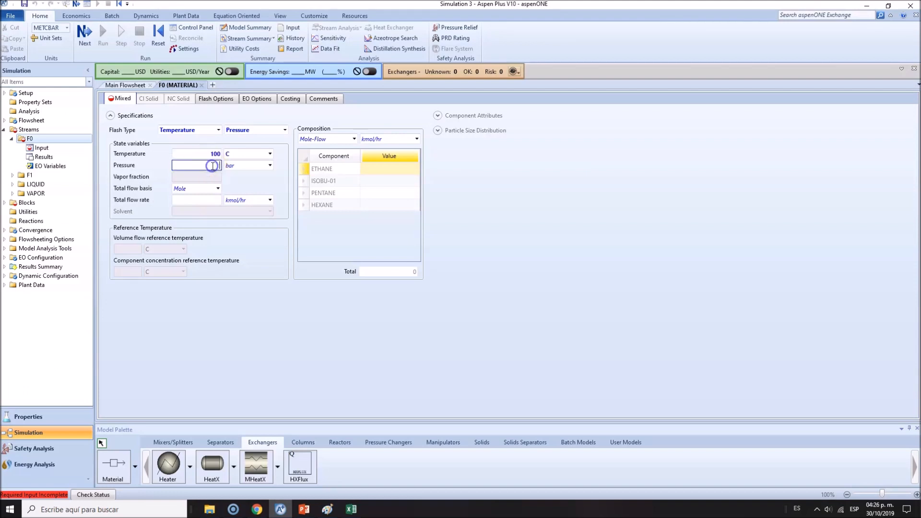
click(269, 165)
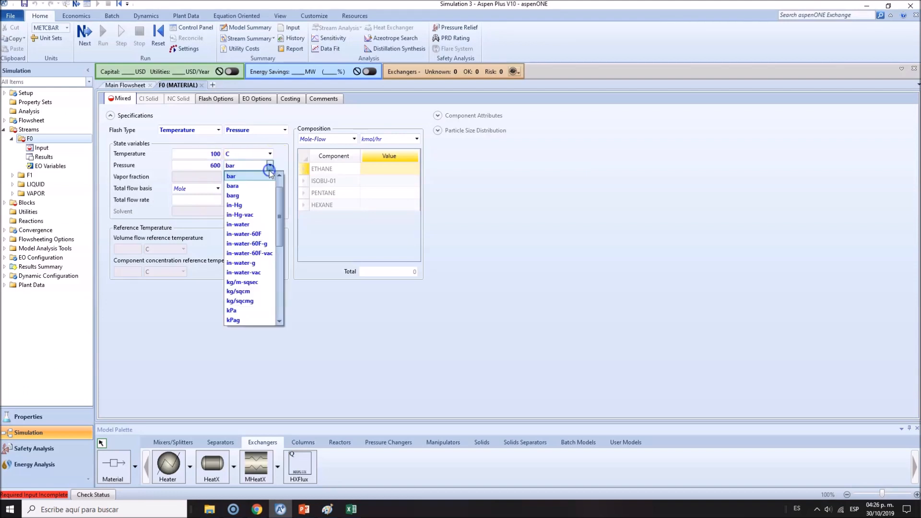
click(232, 310)
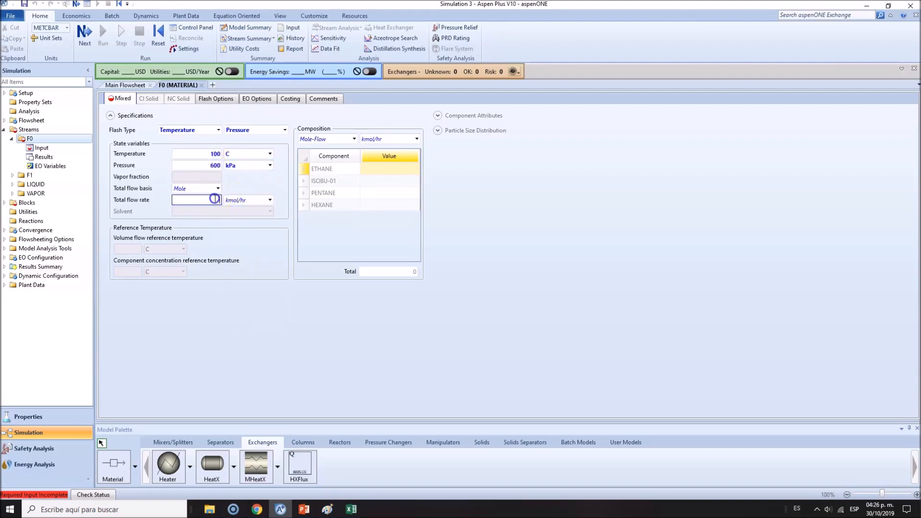
click(303, 509)
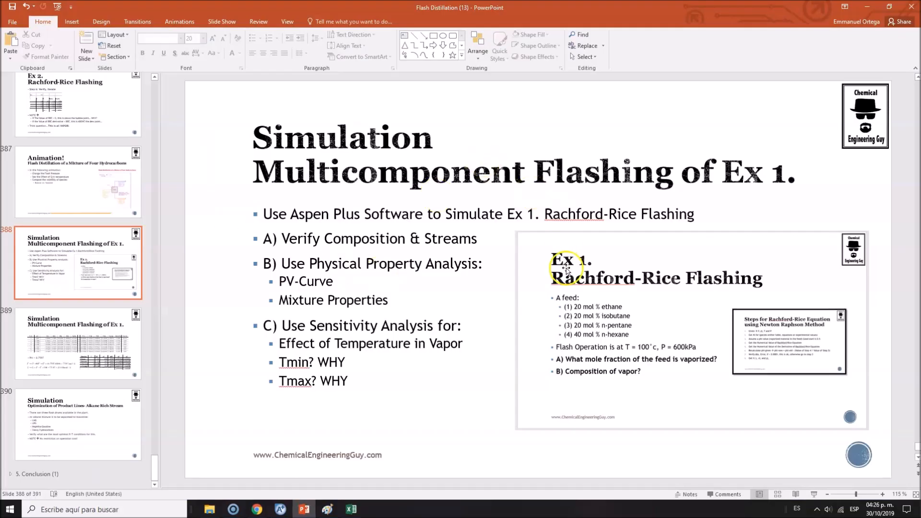
mouse_move(522, 235)
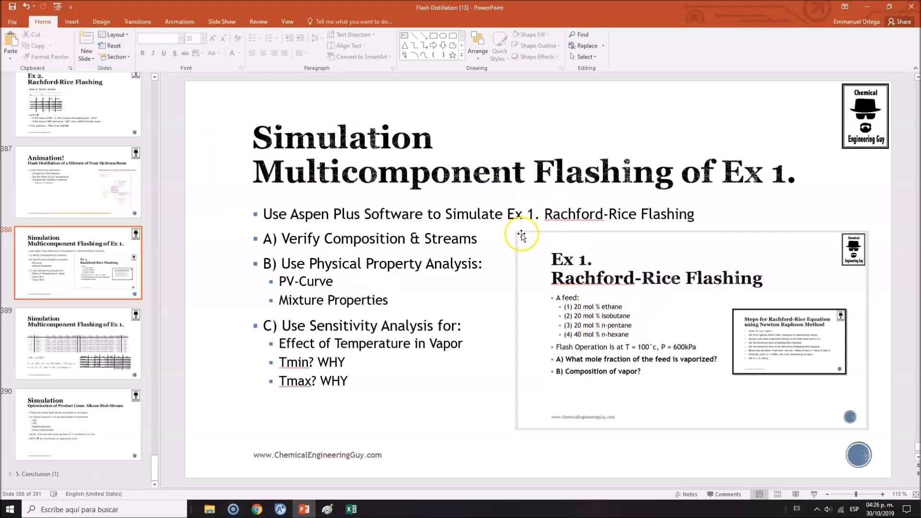
click(279, 509)
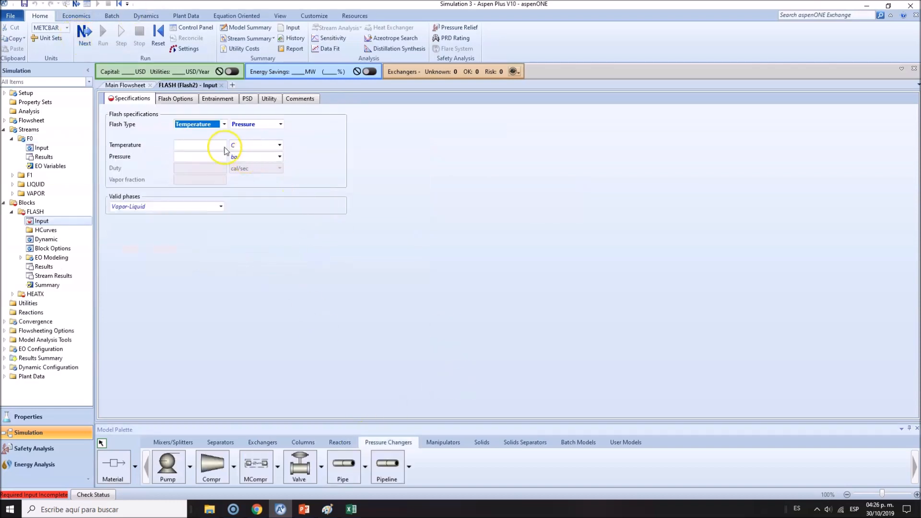
Step: Enter flash temperature 100 C and pressure 600 with kPa units
text(100)
click(201, 156)
text(600)
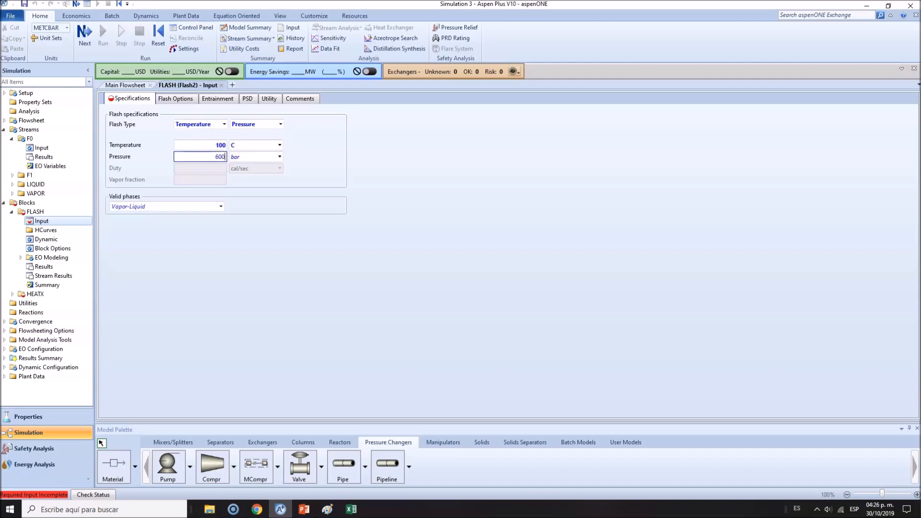
click(256, 156)
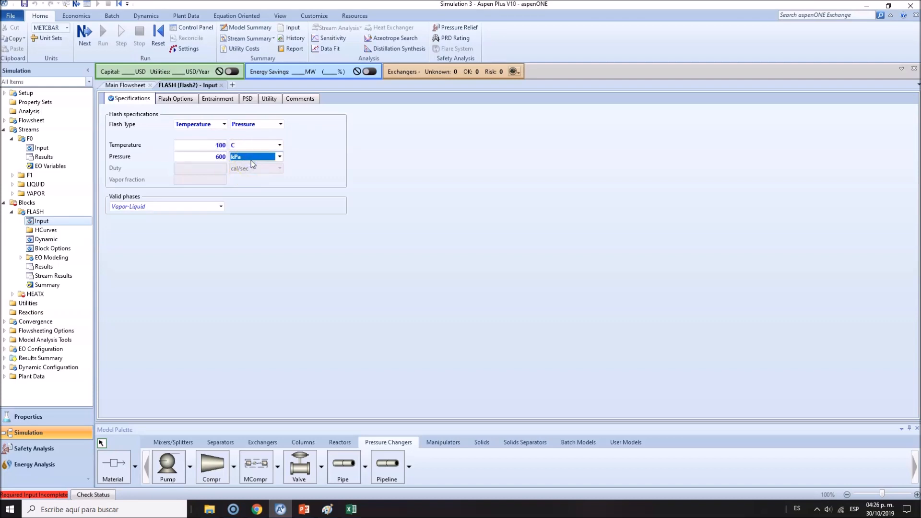
click(304, 509)
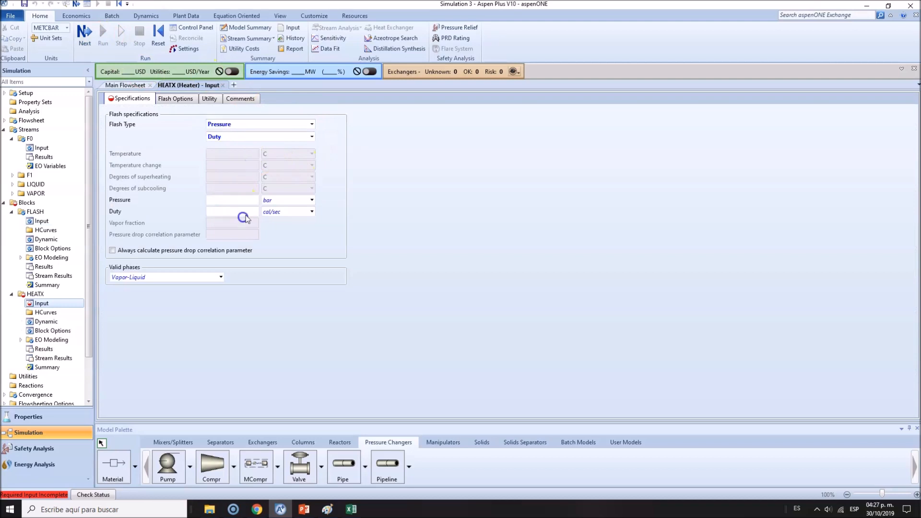
Step: Enter heater pressure 600 kPa with duty 0
click(231, 199)
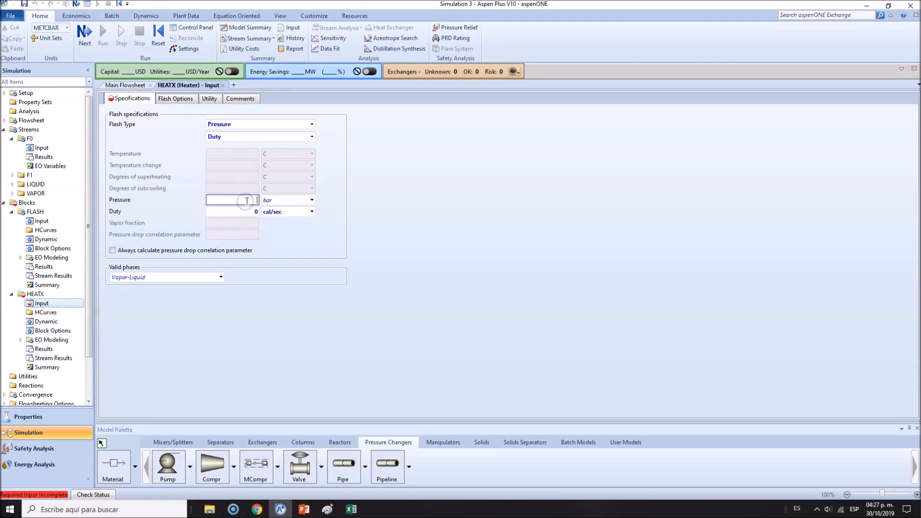
text(600)
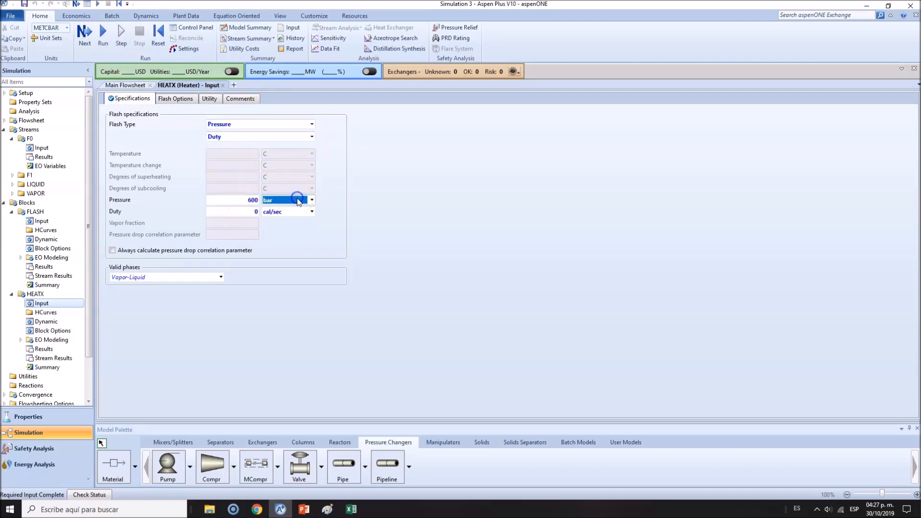
click(285, 199)
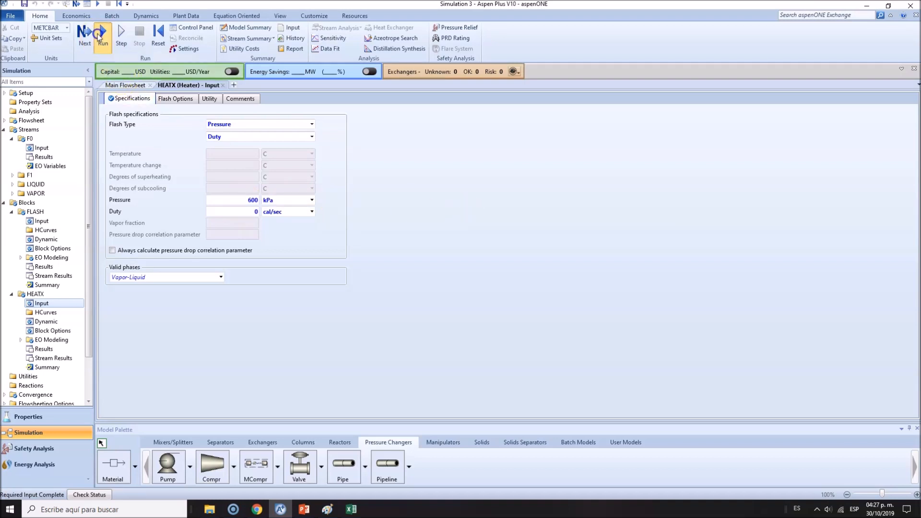
Step: Run the simulation and return to the flowsheet diagram
click(102, 36)
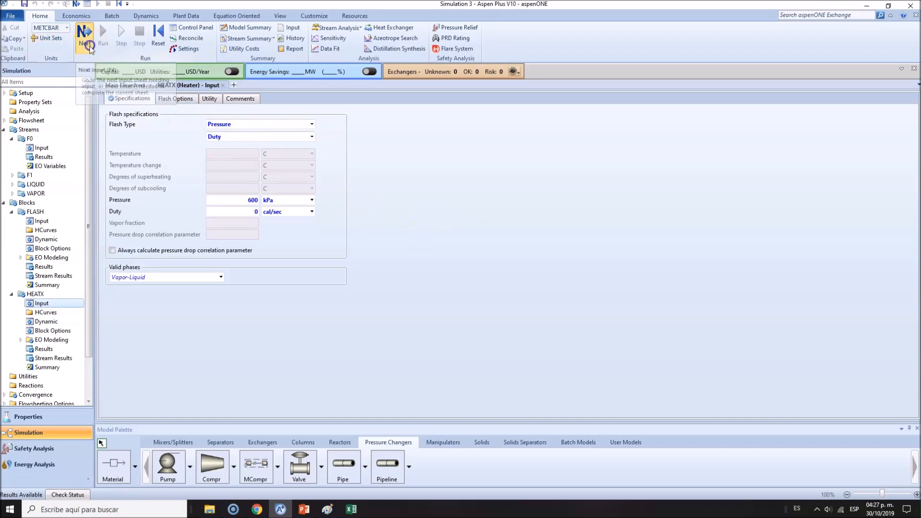
click(84, 36)
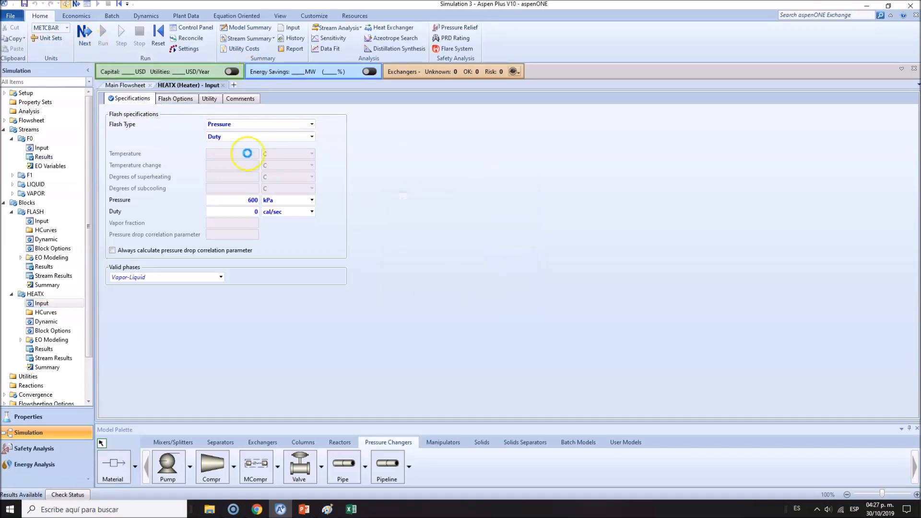
click(125, 85)
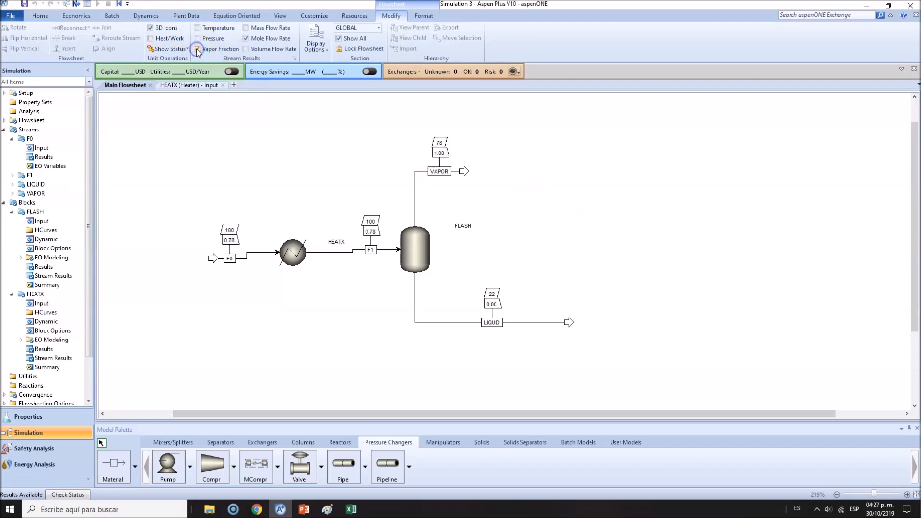
Step: Show Vapor Fraction and Mole Flow Rate stream labels, toggling Temperature on and off
click(199, 28)
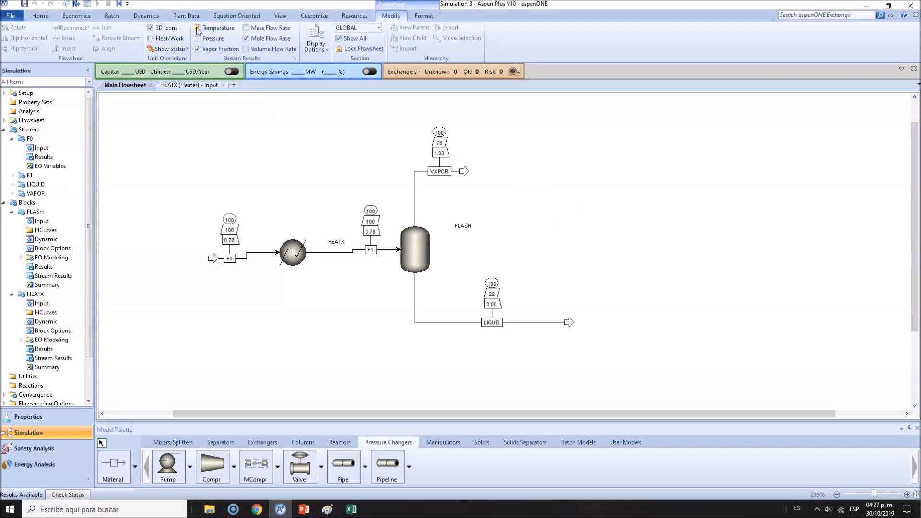
click(198, 28)
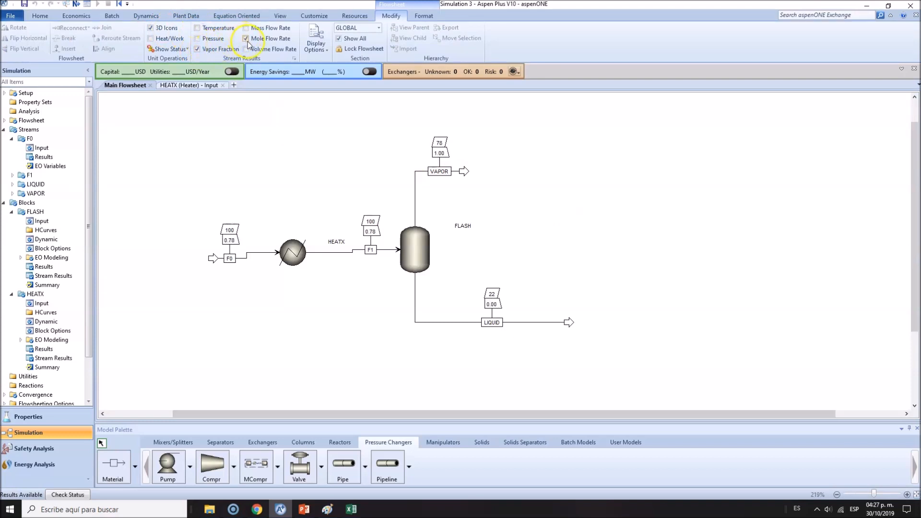
mouse_move(434, 329)
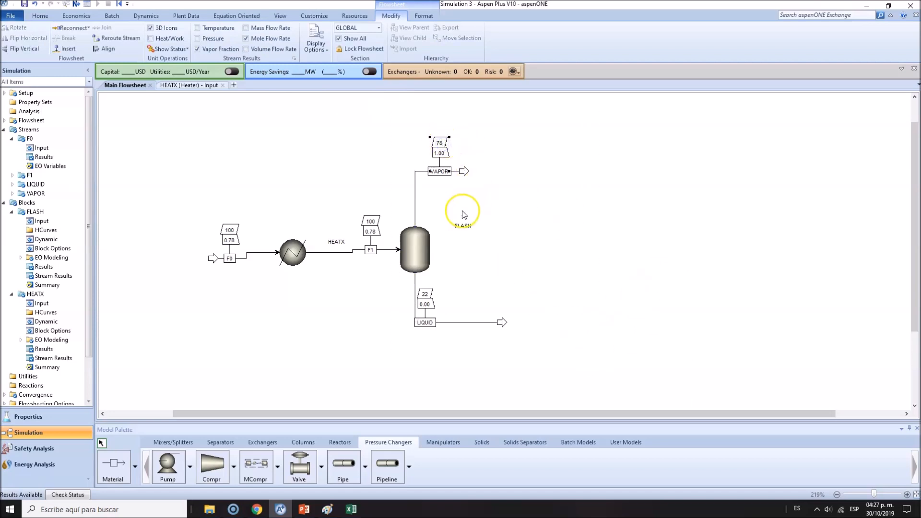
click(303, 509)
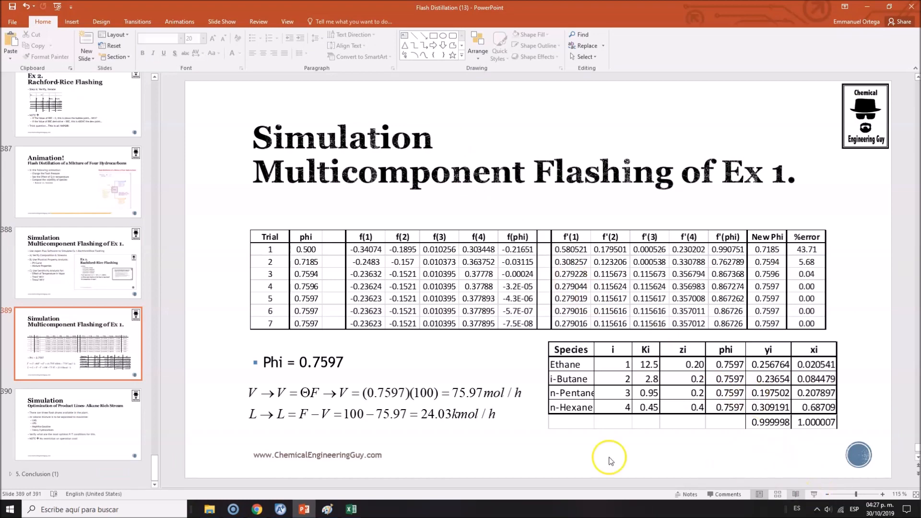
click(326, 509)
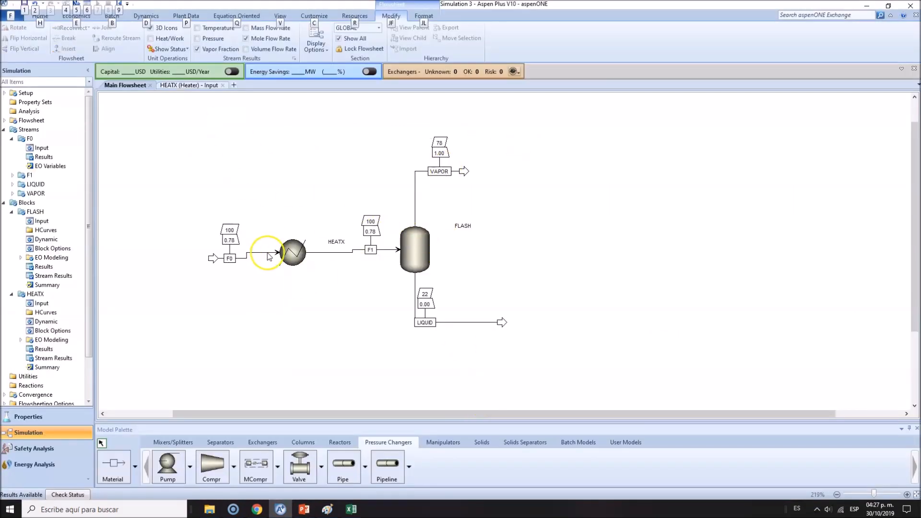
click(304, 509)
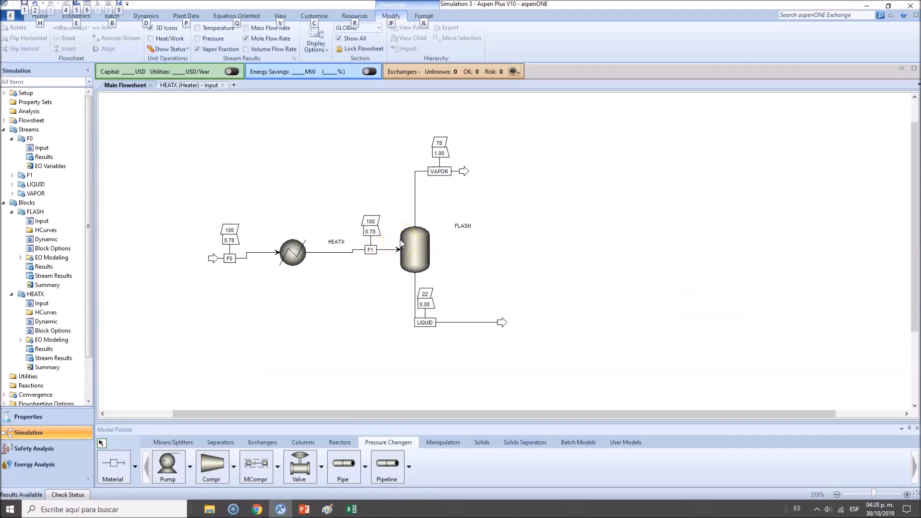
click(370, 230)
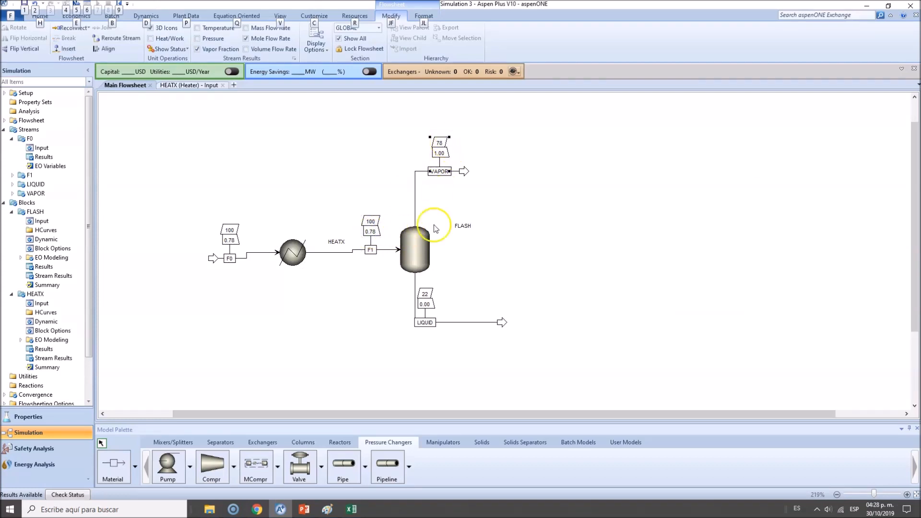
mouse_move(495, 170)
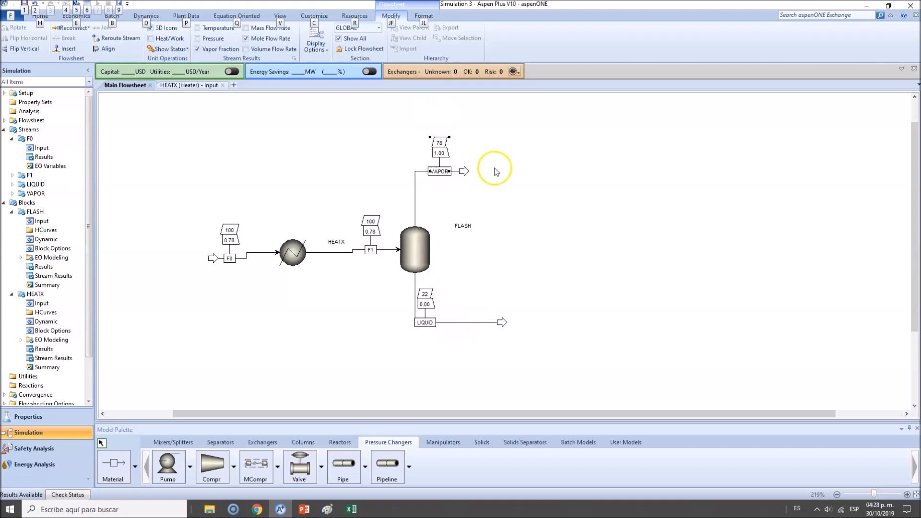
Step: Open FLASH Stream Results and inspect vapor flow 77.7709 and vapor mole fractions
right_click(414, 249)
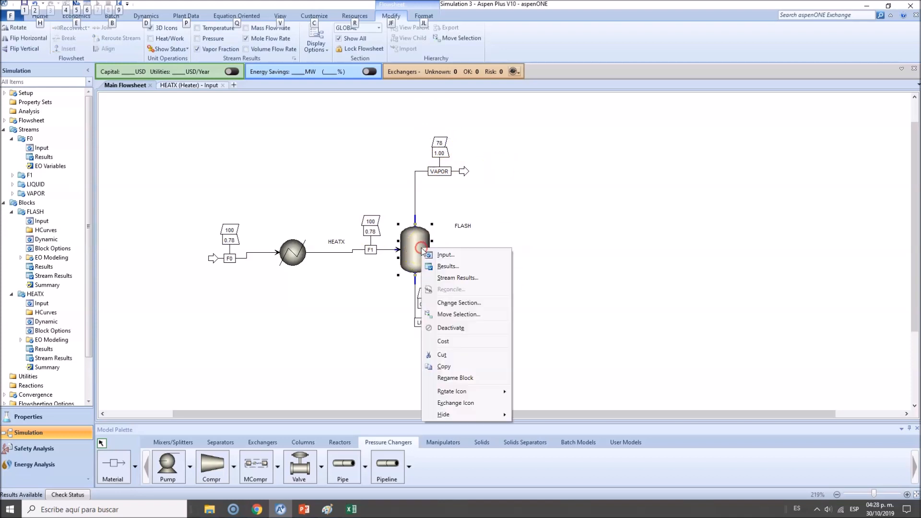
mouse_move(473, 271)
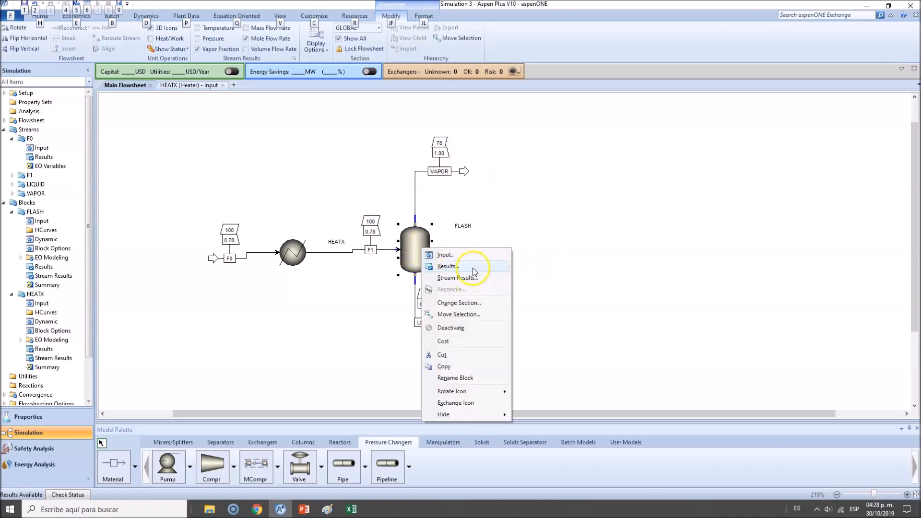
click(458, 277)
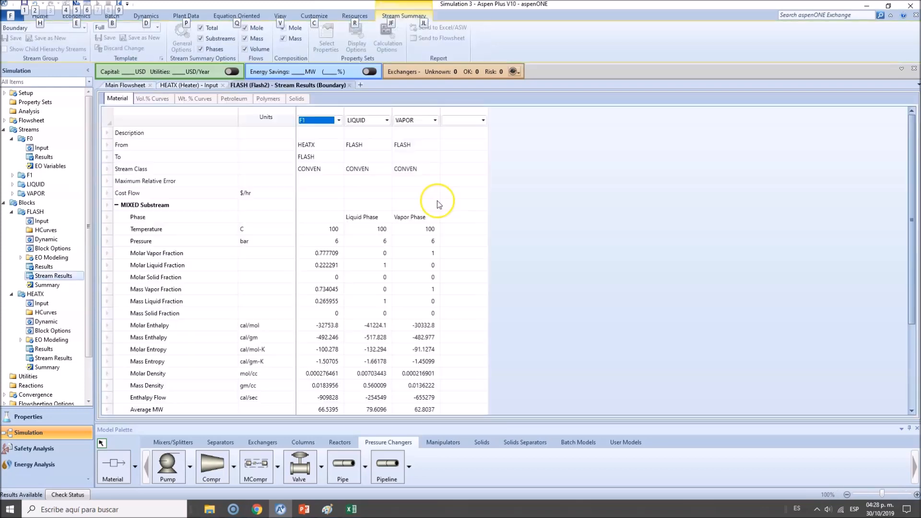
click(415, 120)
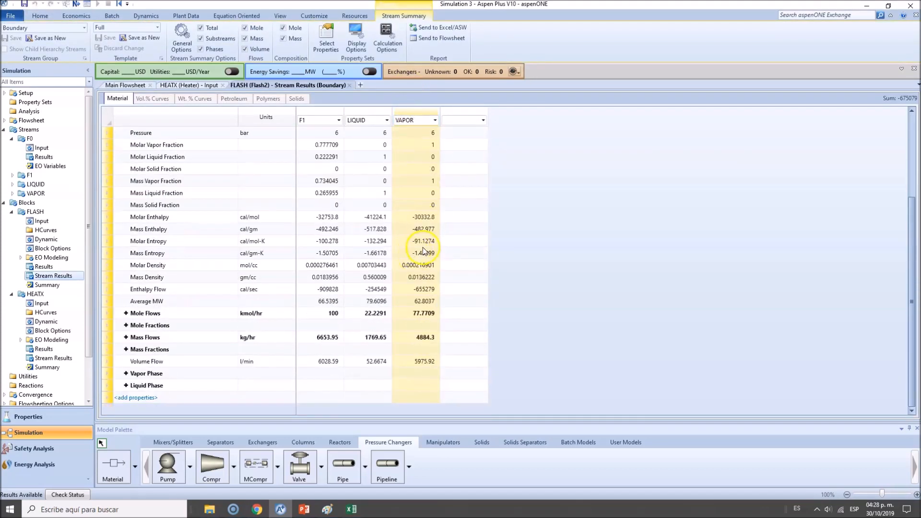
click(126, 325)
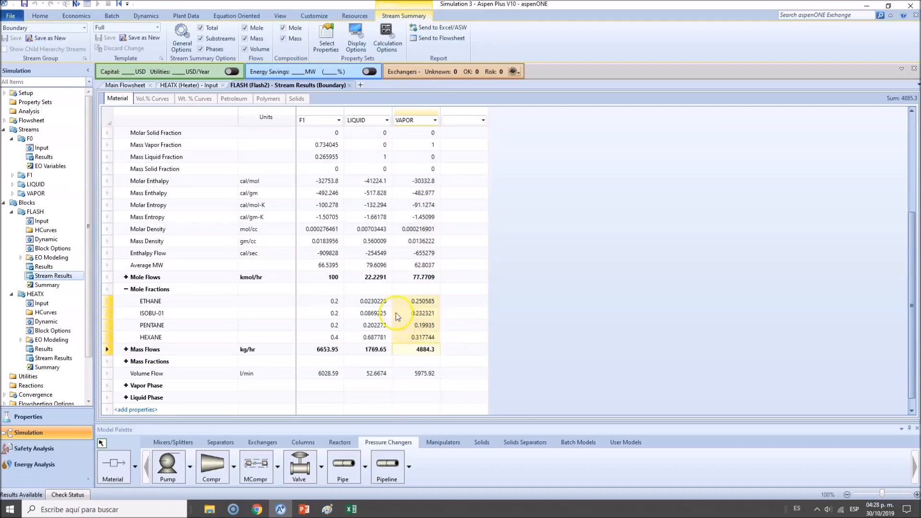
click(416, 301)
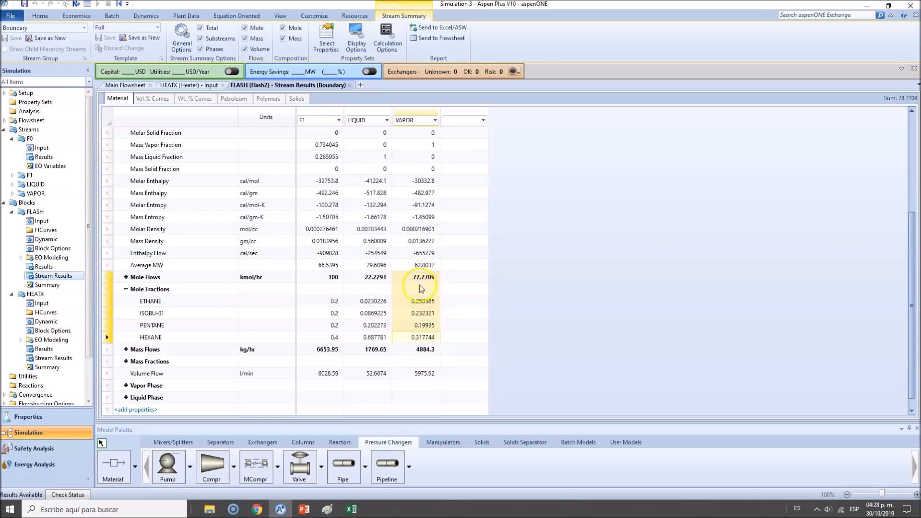
mouse_move(422, 301)
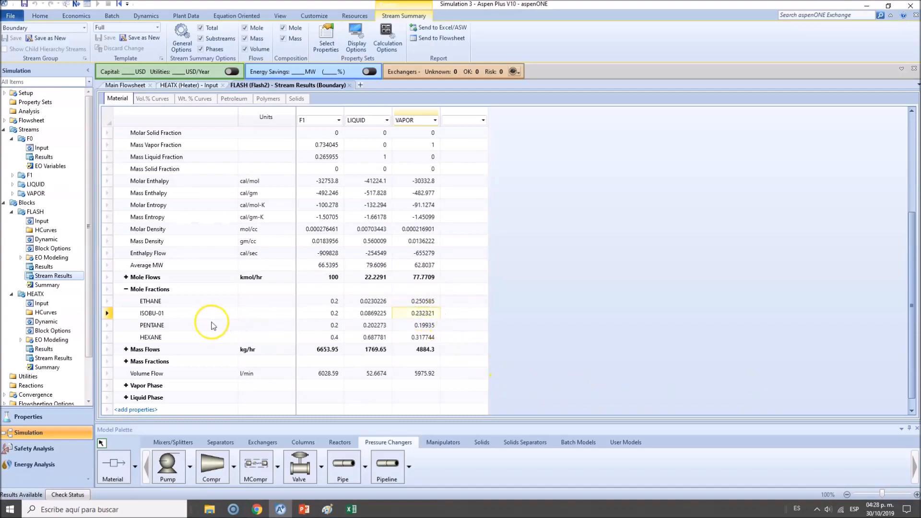
click(415, 325)
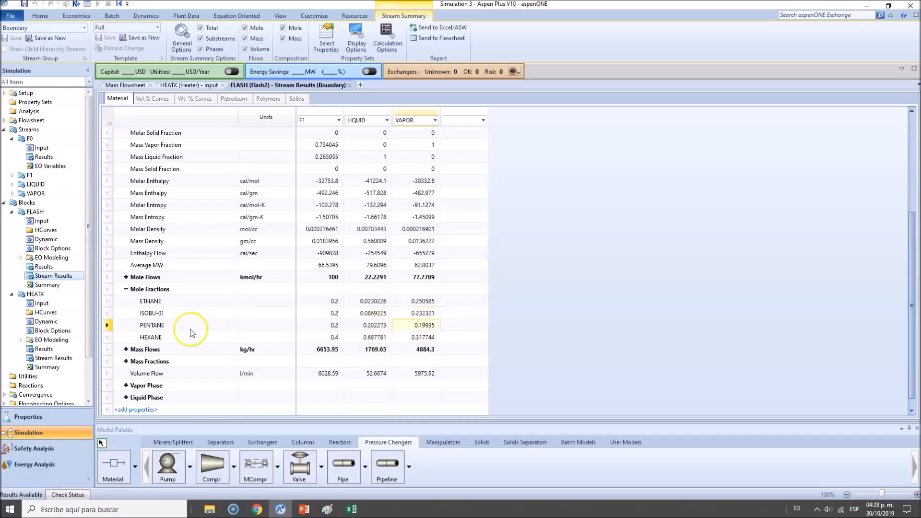
click(417, 337)
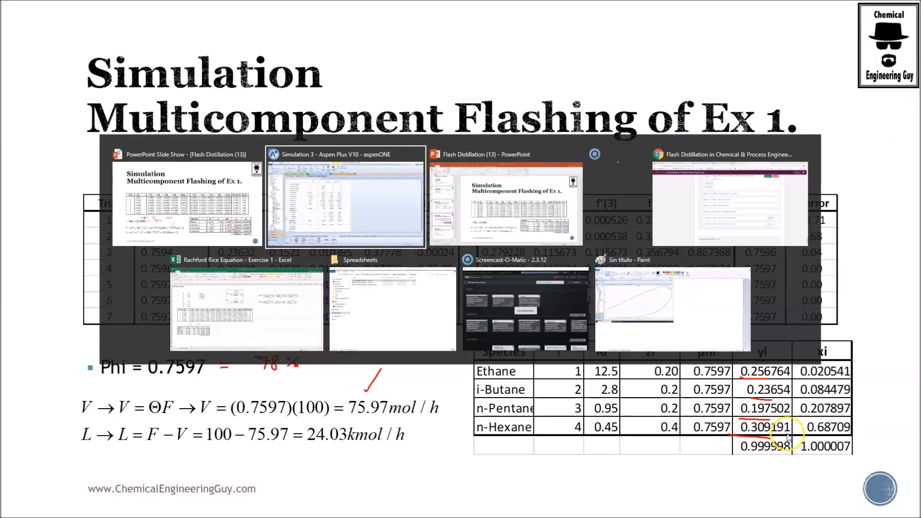
Step: Mark phi and yi values on the slide in red ink, then switch back to Aspen Plus
click(344, 196)
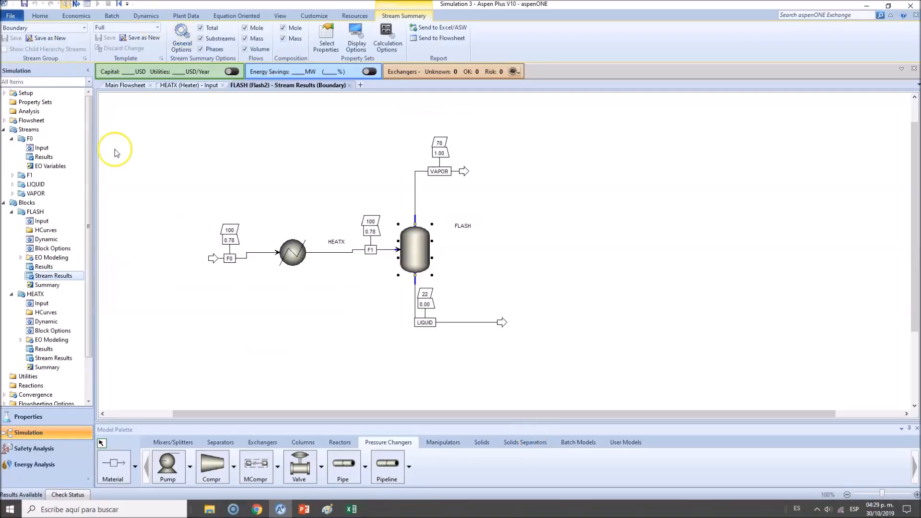
Step: Open FLASH Results Phase Equilibrium showing K-values of about 10.88, 2.67, 0.99 and 0.46
click(414, 249)
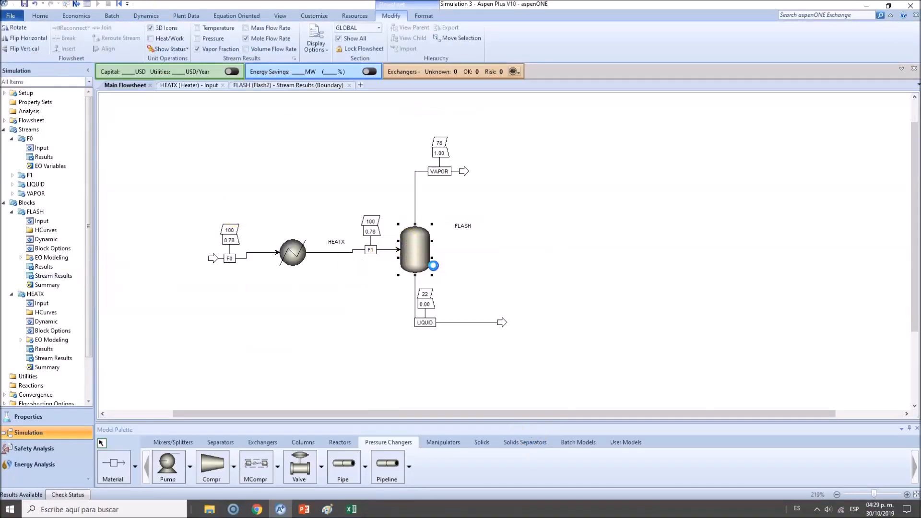
click(43, 266)
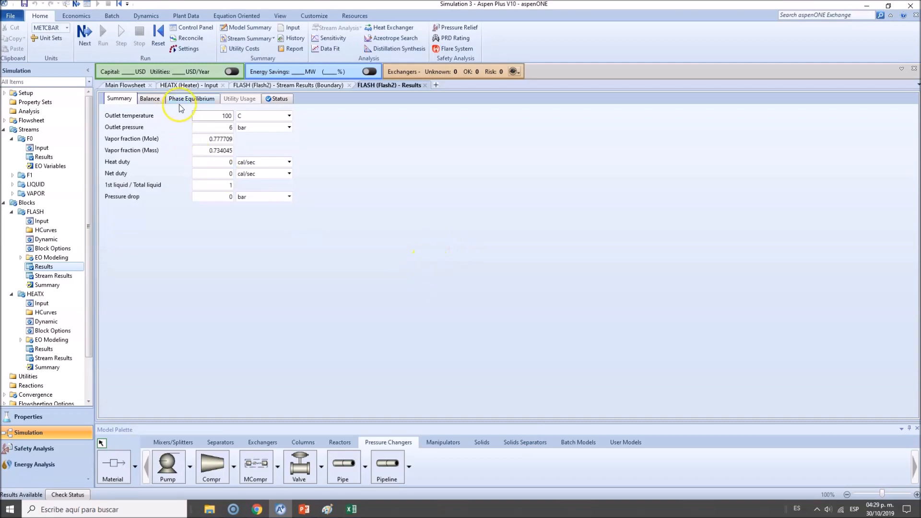
click(193, 98)
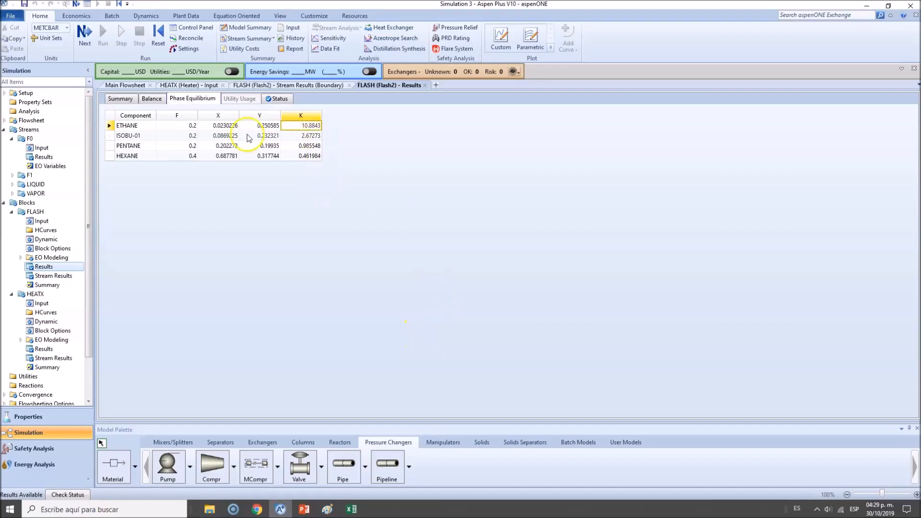
click(301, 135)
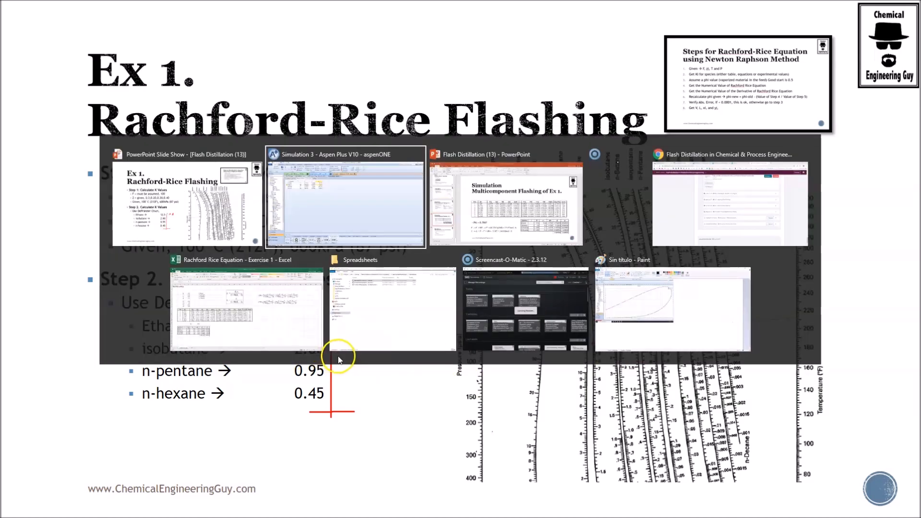
Step: Check the slide's chart K-values (0.95 pentane, 0.45 hexane), then return to Aspen Plus
click(346, 197)
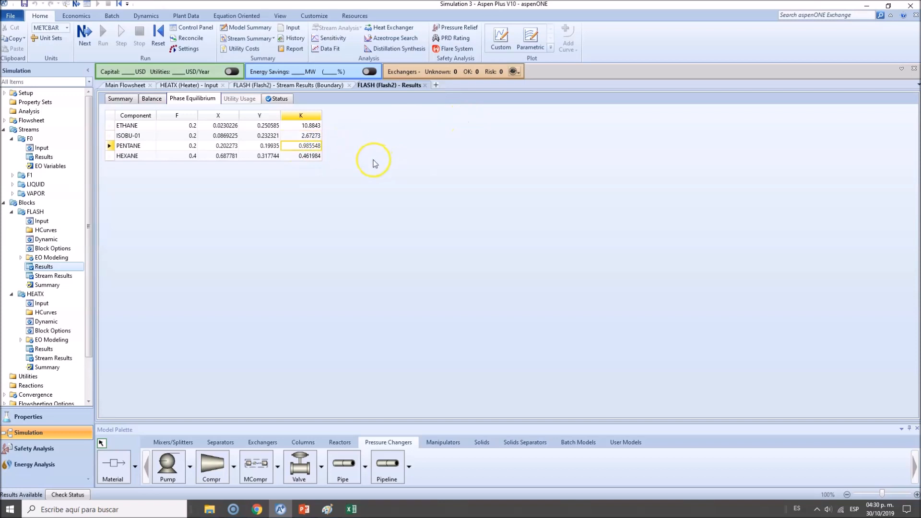
mouse_move(371, 167)
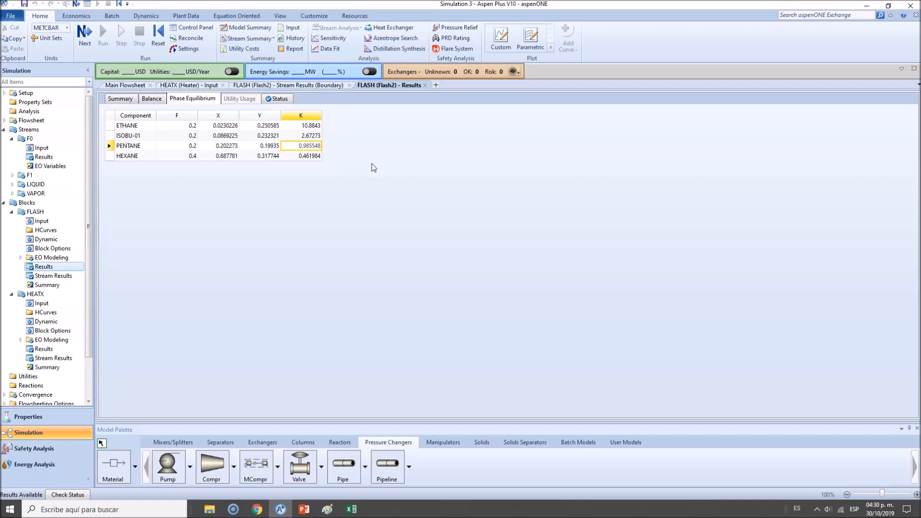
mouse_move(327, 346)
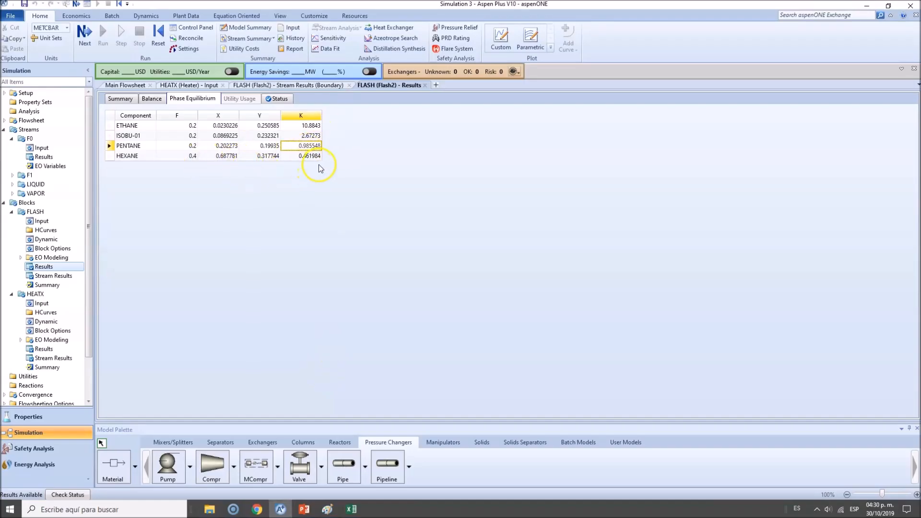
mouse_move(325, 156)
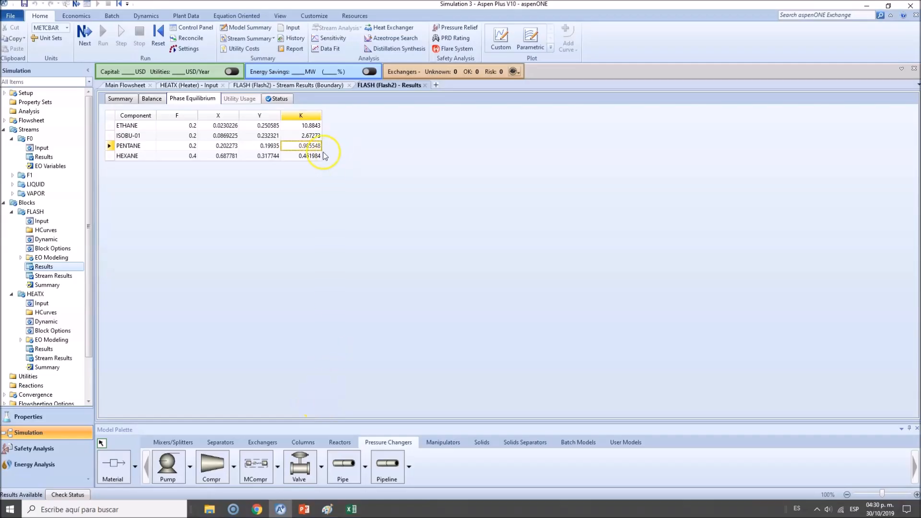
Step: Review the FLASH K values for hexane and ethane, then return to the main flowsheet
click(301, 155)
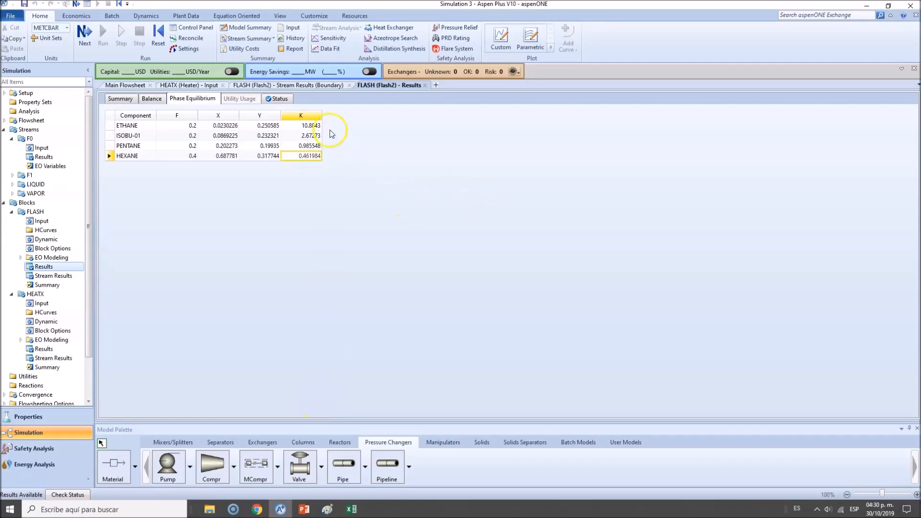
click(143, 125)
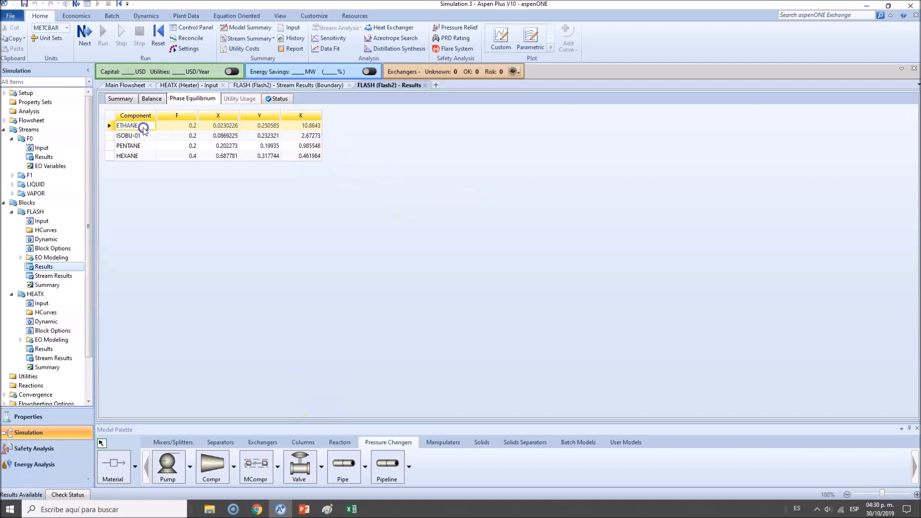
mouse_move(428, 225)
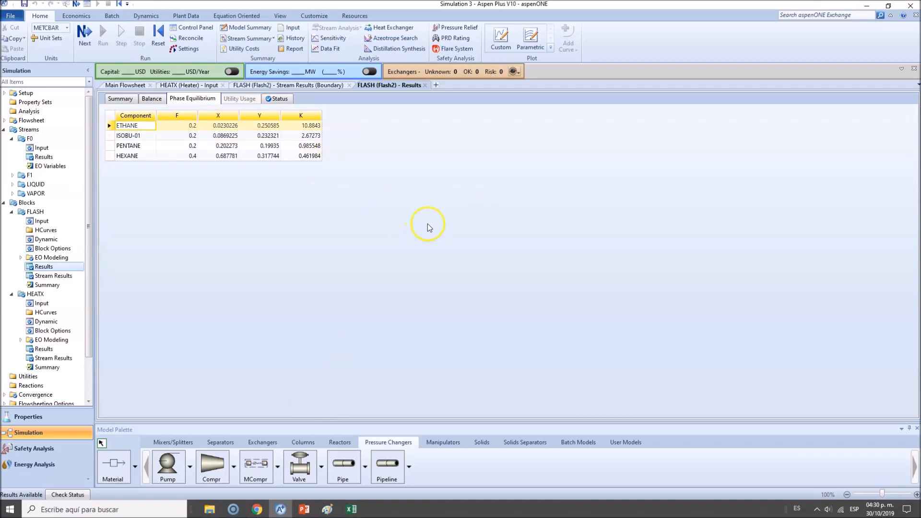
click(124, 85)
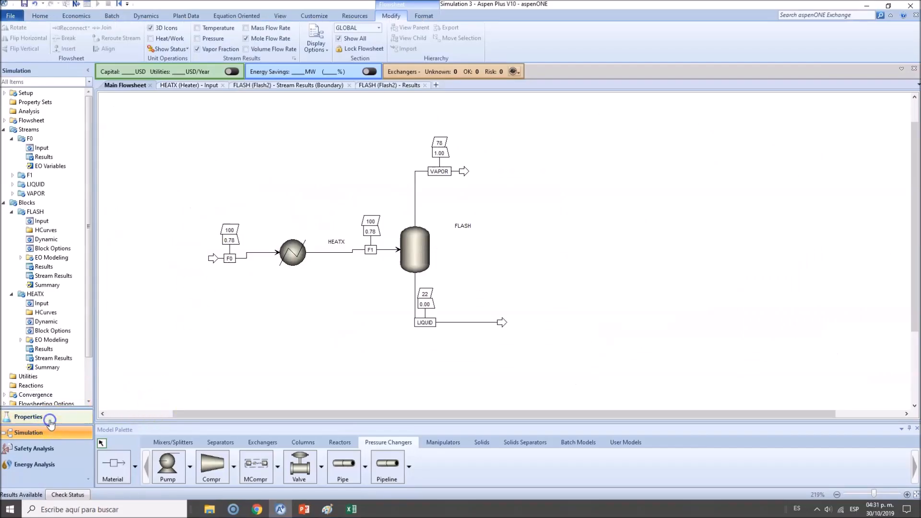
Step: Run a PT envelope for ethane, isobutane, pentane and hexane at 20/20/20/40 kmol/hr
click(28, 417)
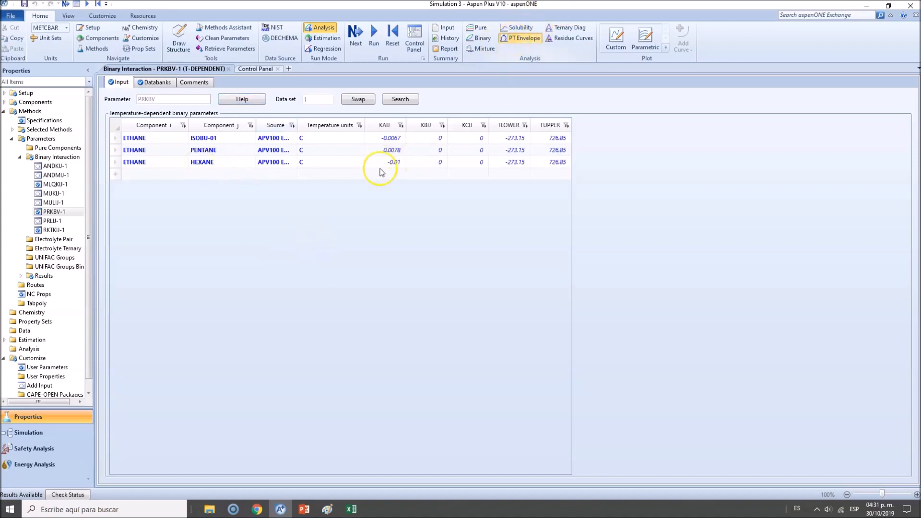
click(523, 38)
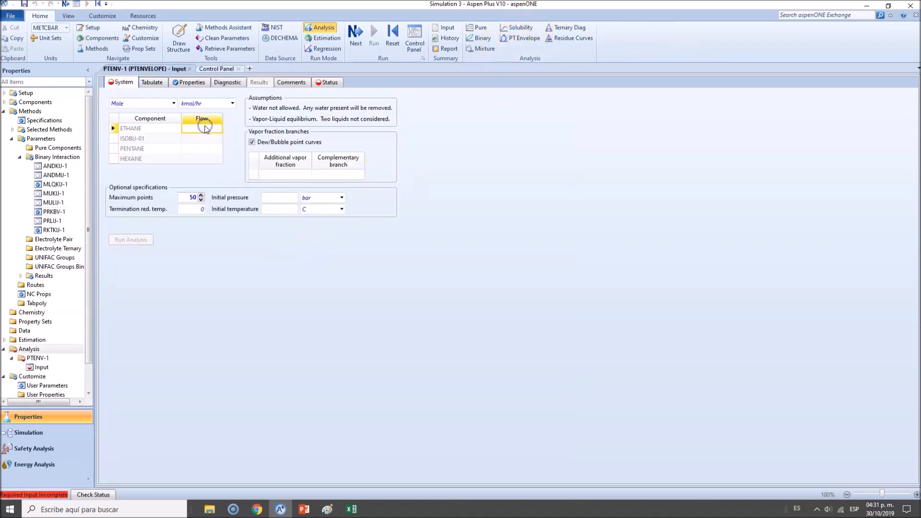
click(202, 128)
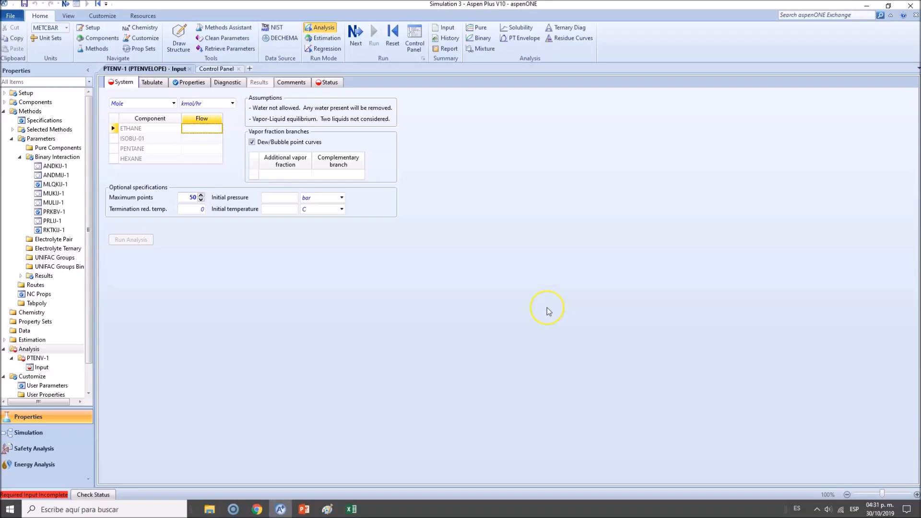
text(40)
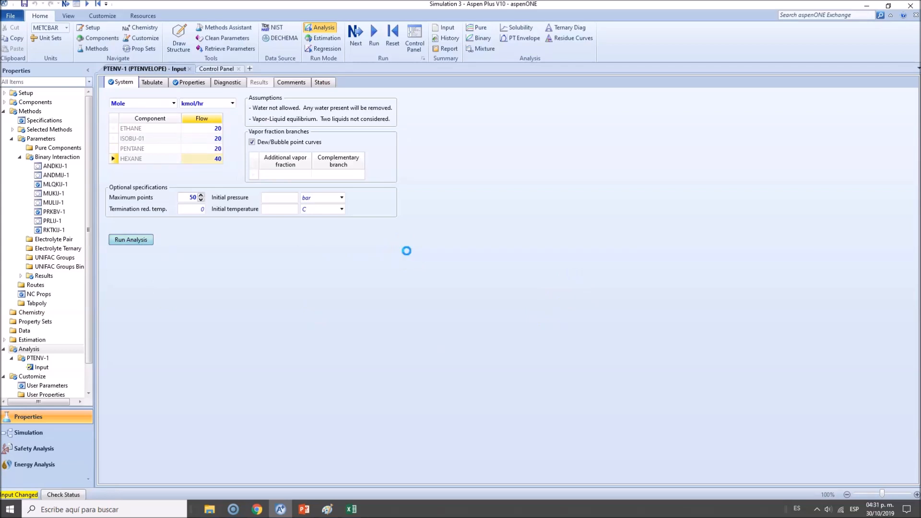
click(130, 240)
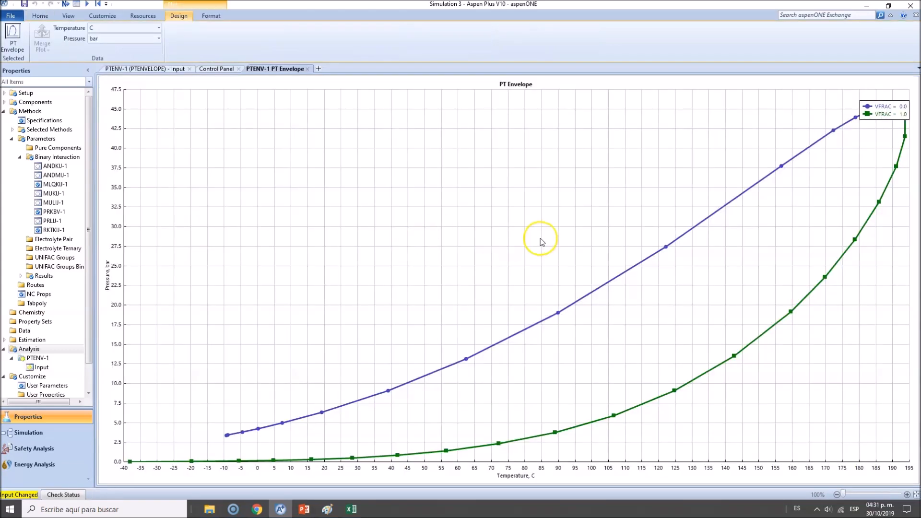
mouse_move(353, 456)
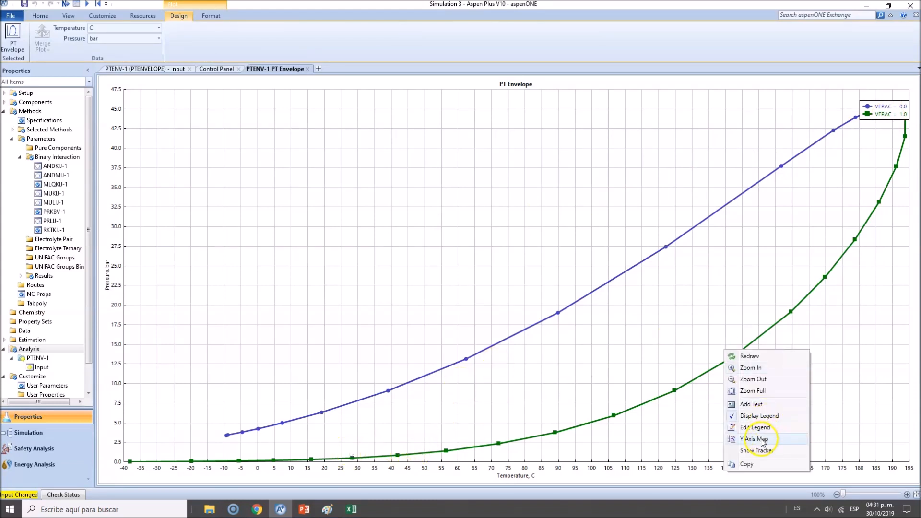
Step: Turn off Show Tracker on the PT envelope plot and return to Aspen Plus
click(754, 450)
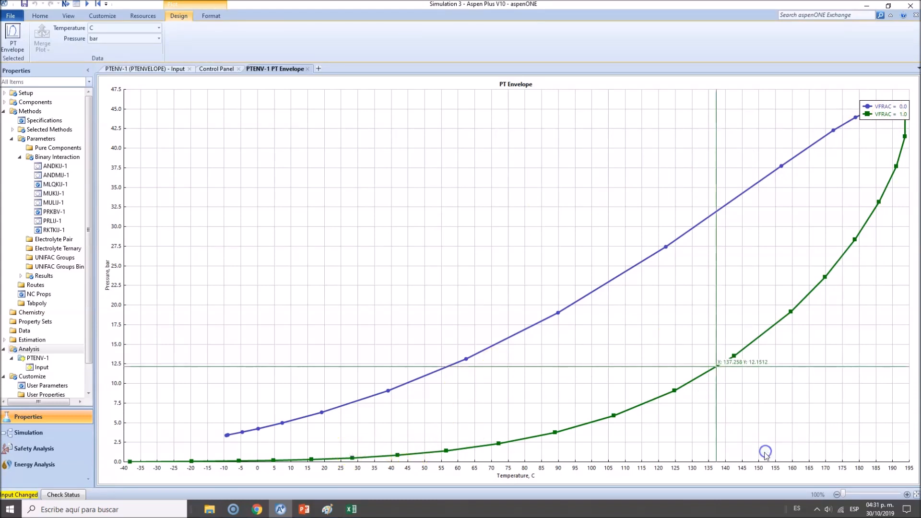
mouse_move(414, 420)
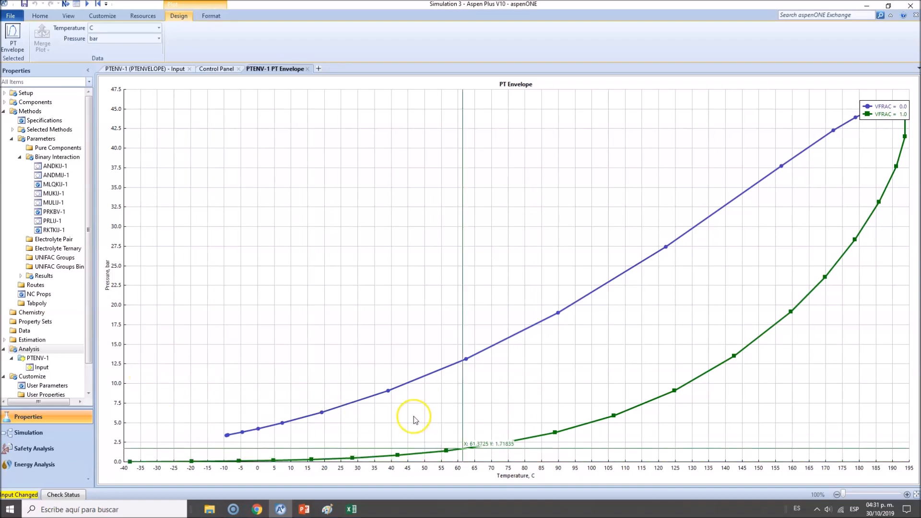
mouse_move(158, 286)
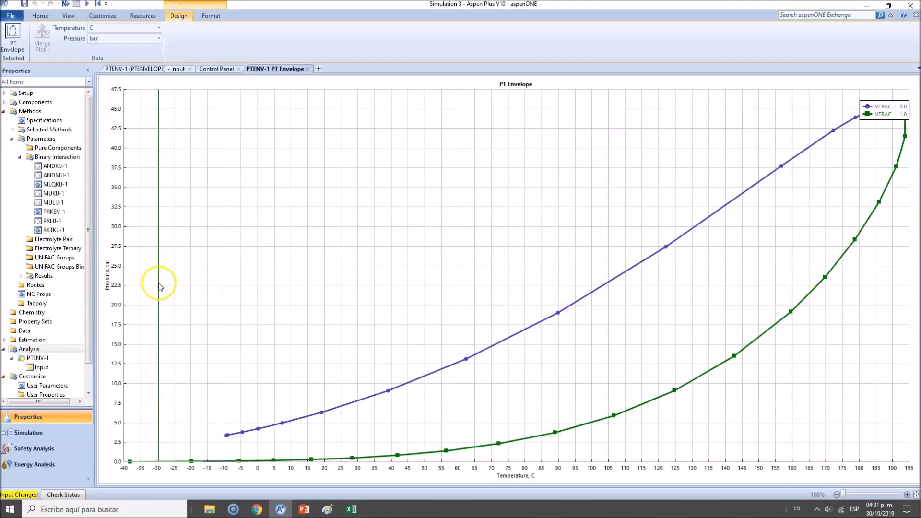
mouse_move(300, 423)
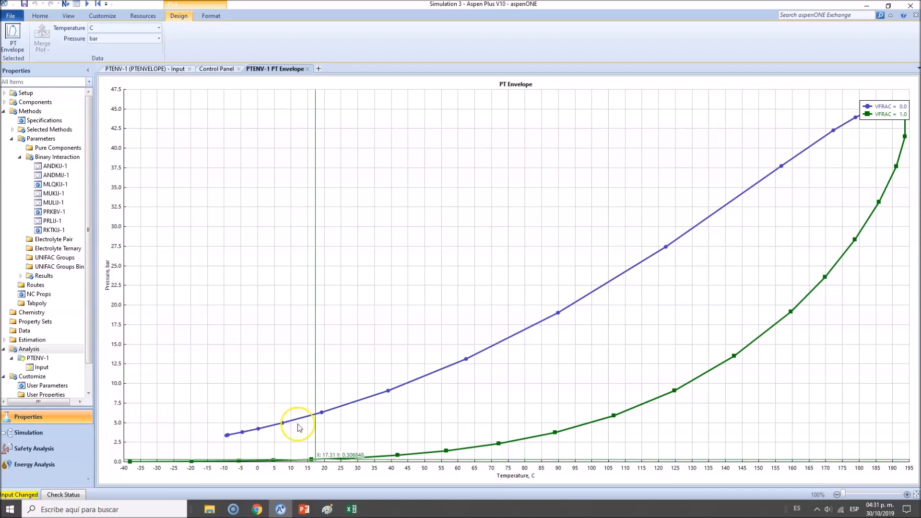
mouse_move(591, 423)
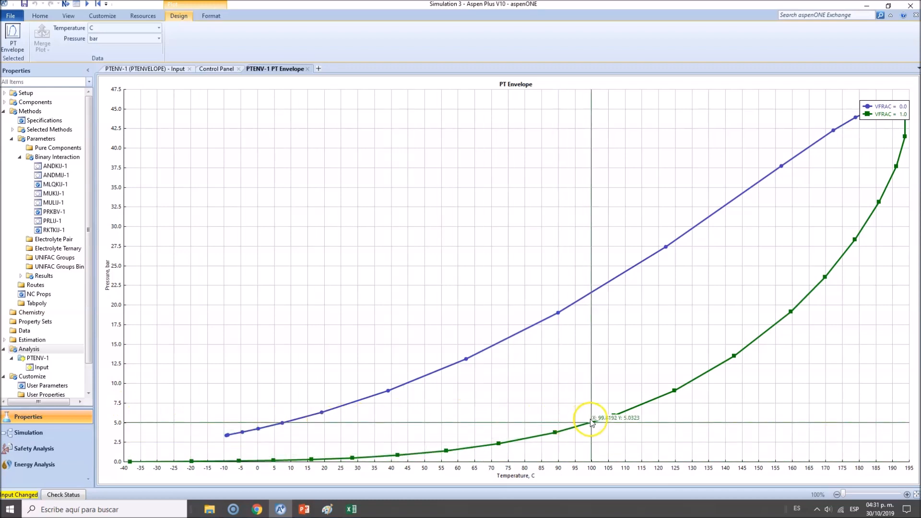
mouse_move(592, 426)
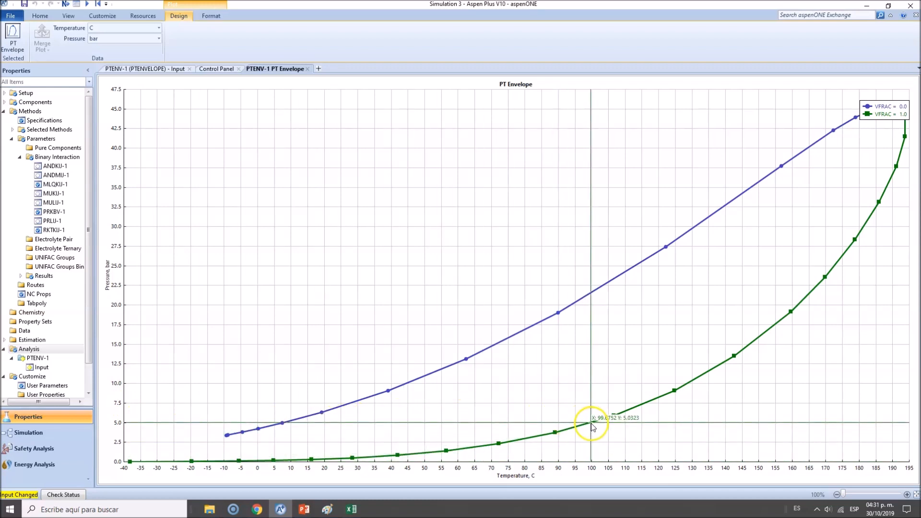
mouse_move(592, 427)
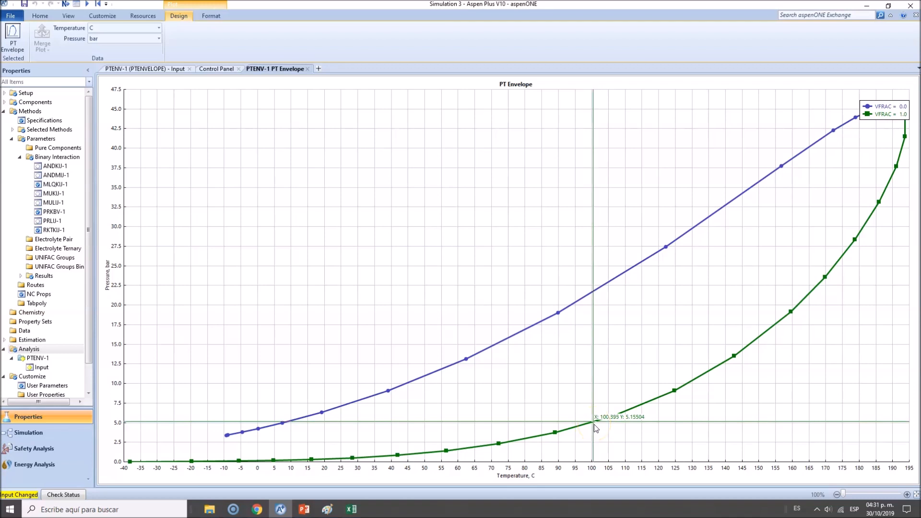
mouse_move(594, 426)
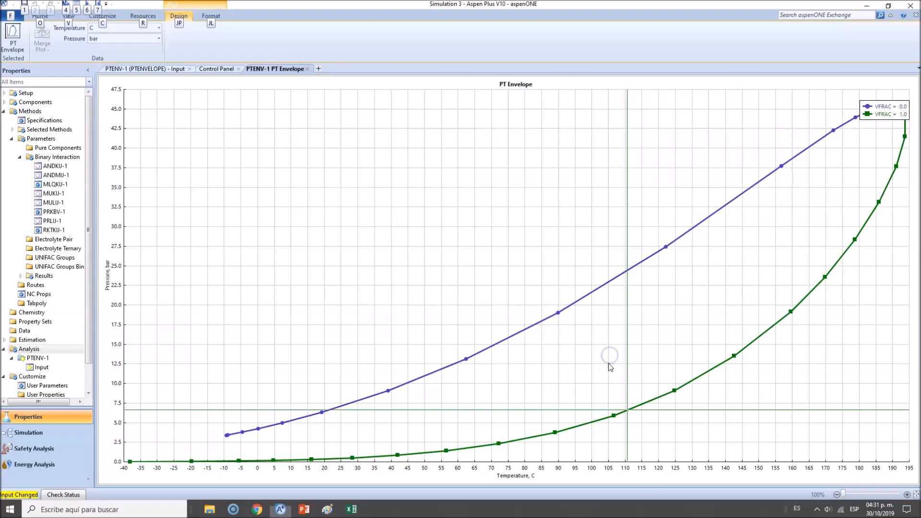
mouse_move(610, 420)
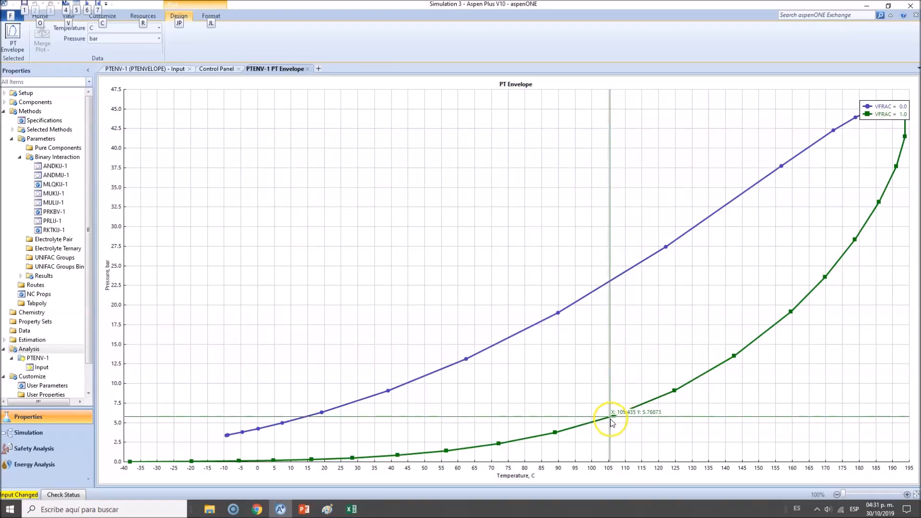
mouse_move(599, 426)
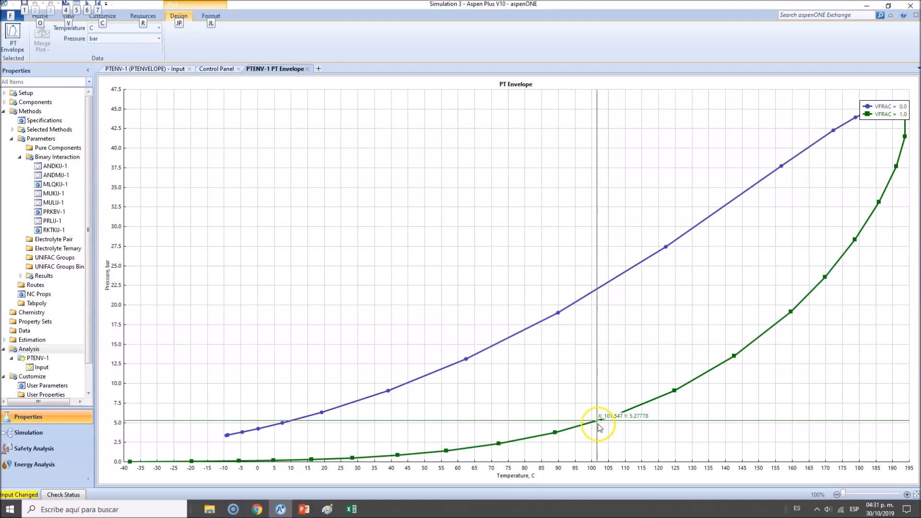
mouse_move(593, 426)
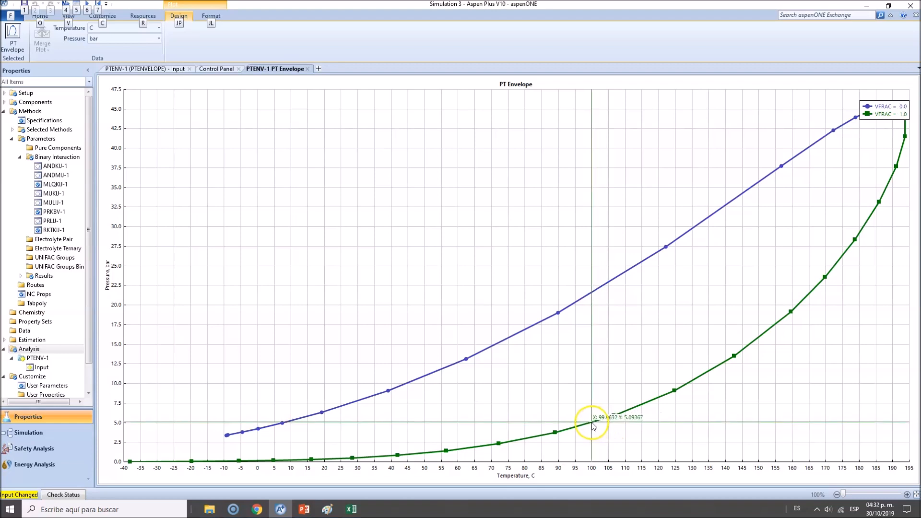
mouse_move(592, 426)
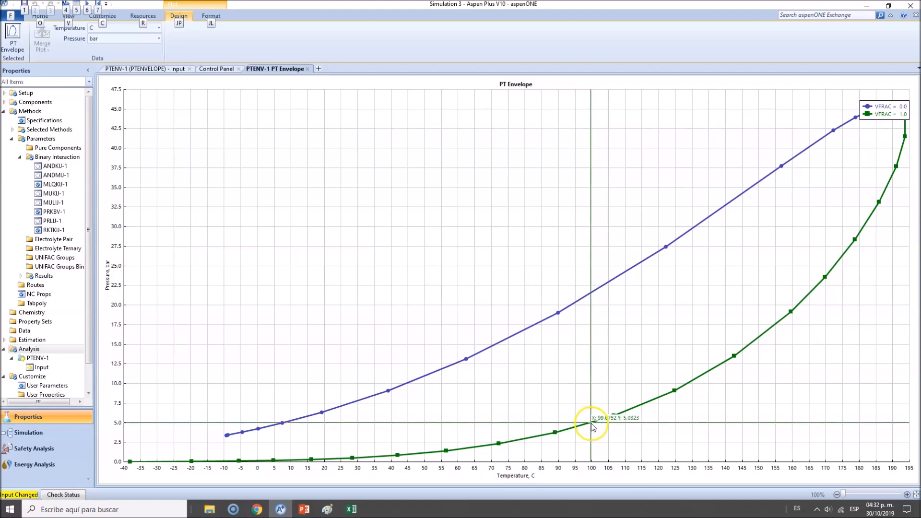
right_click(592, 426)
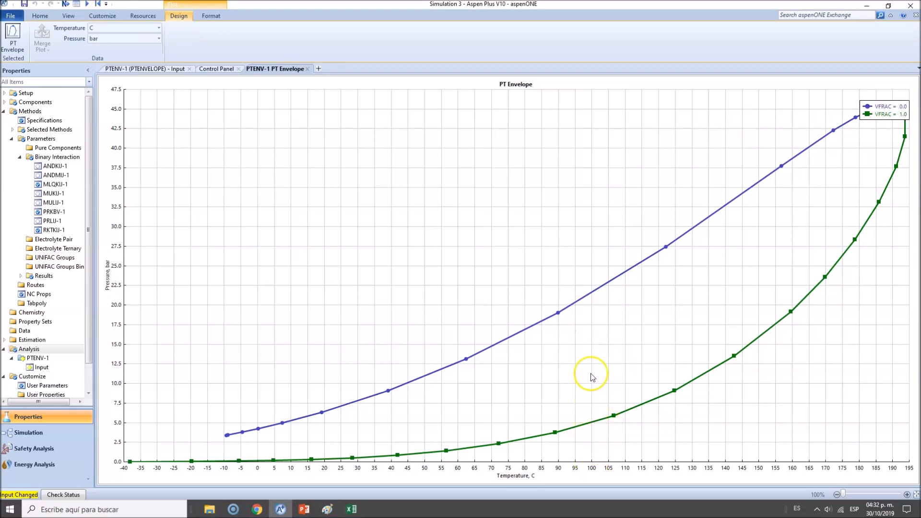
right_click(593, 282)
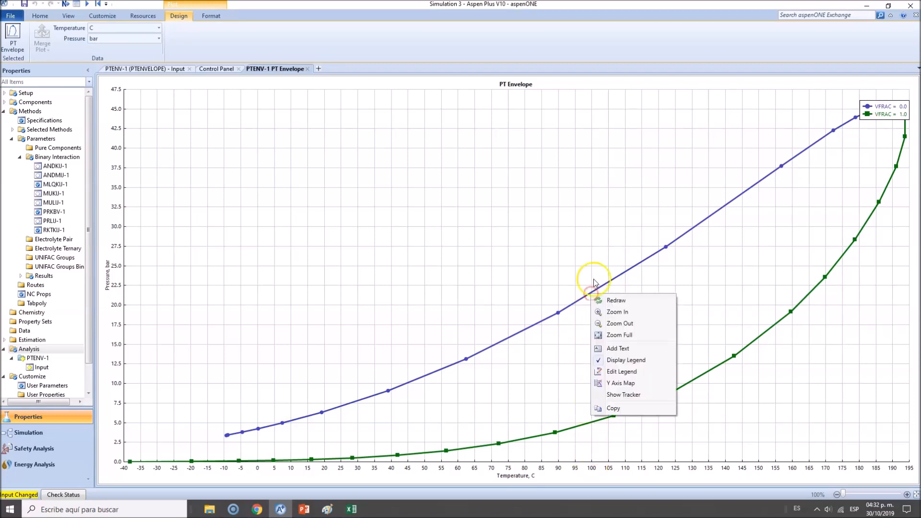
click(623, 394)
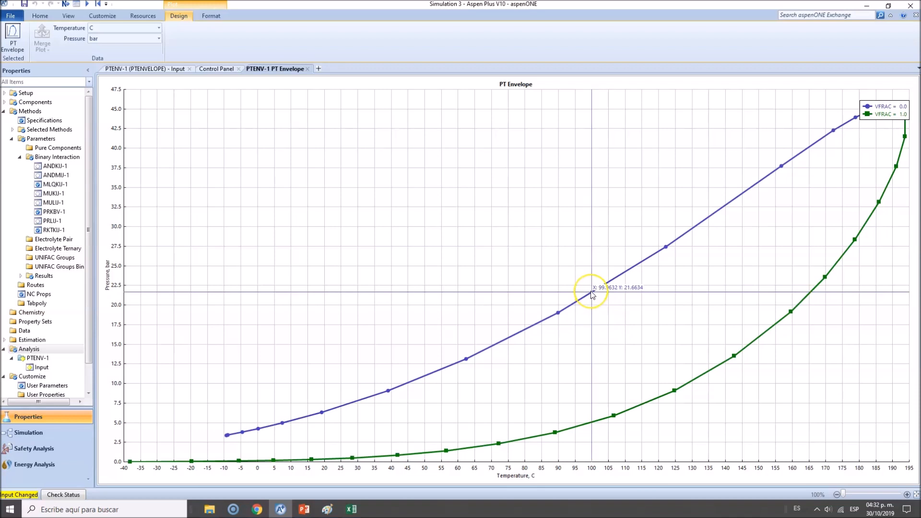
mouse_move(592, 295)
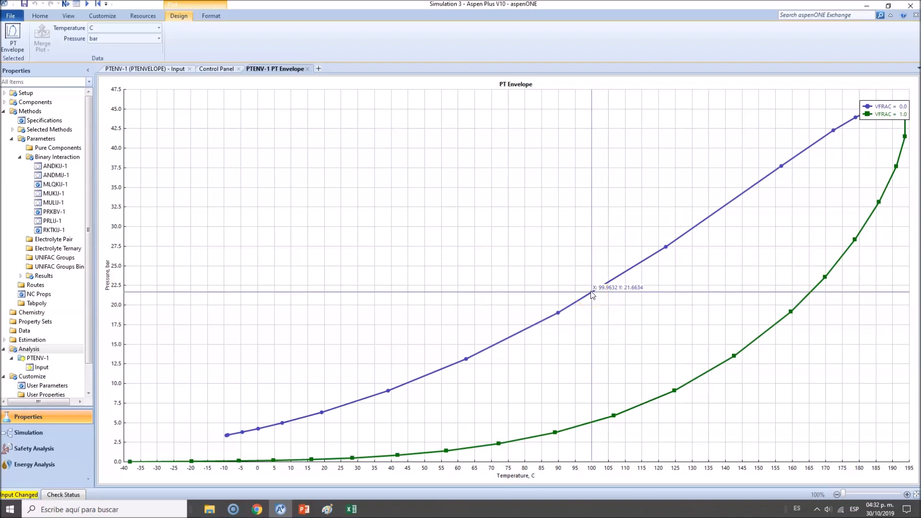
mouse_move(593, 295)
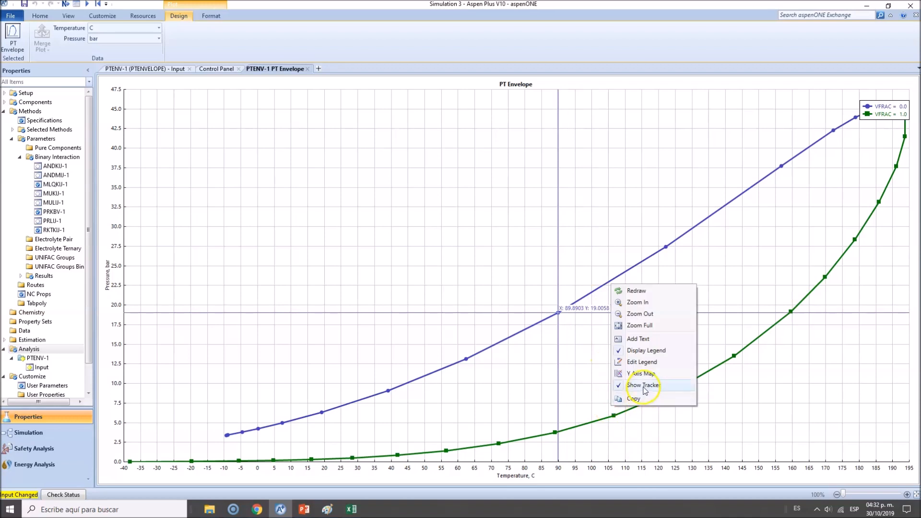
click(643, 385)
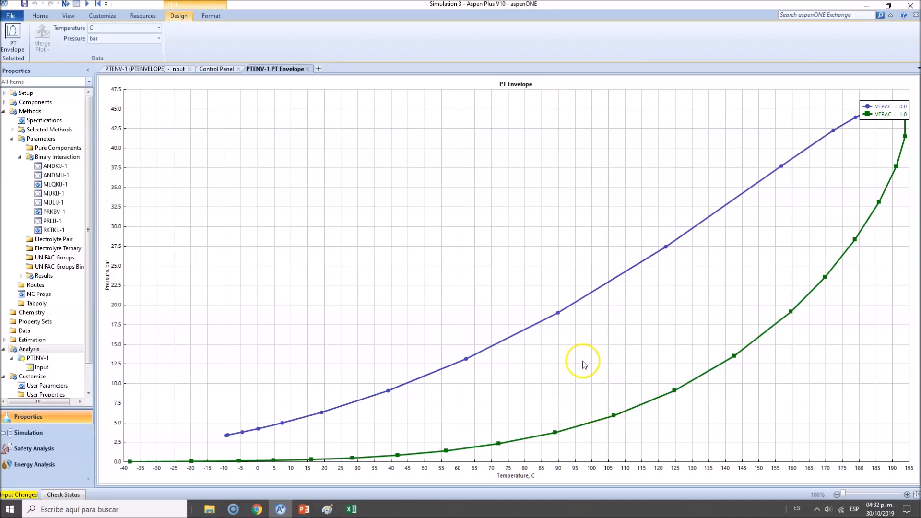
mouse_move(595, 415)
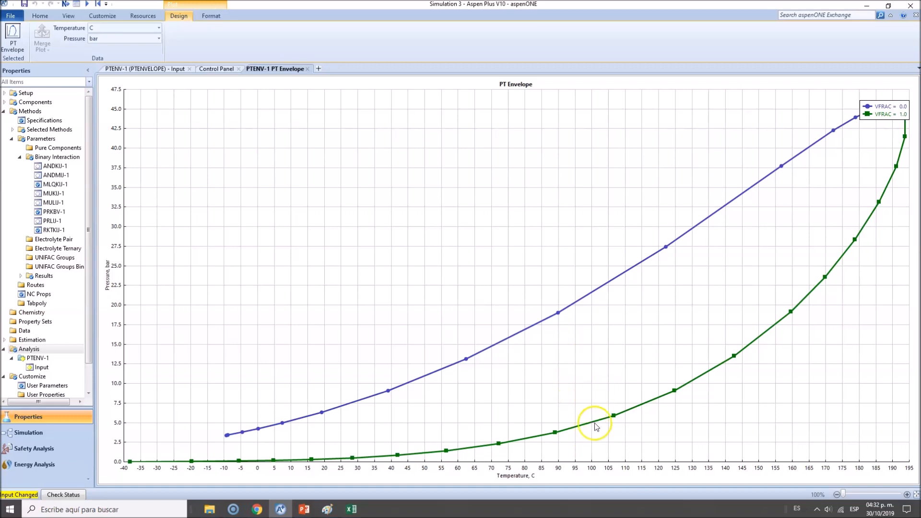
click(280, 508)
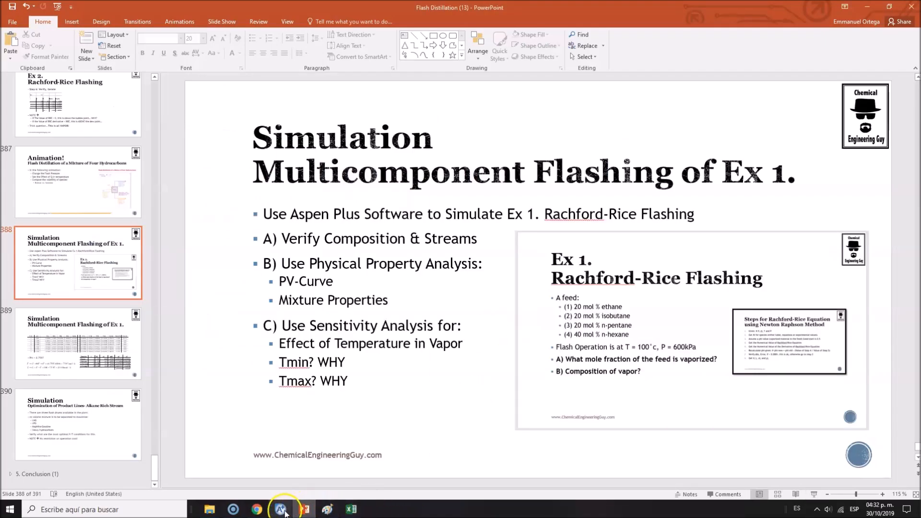
click(280, 509)
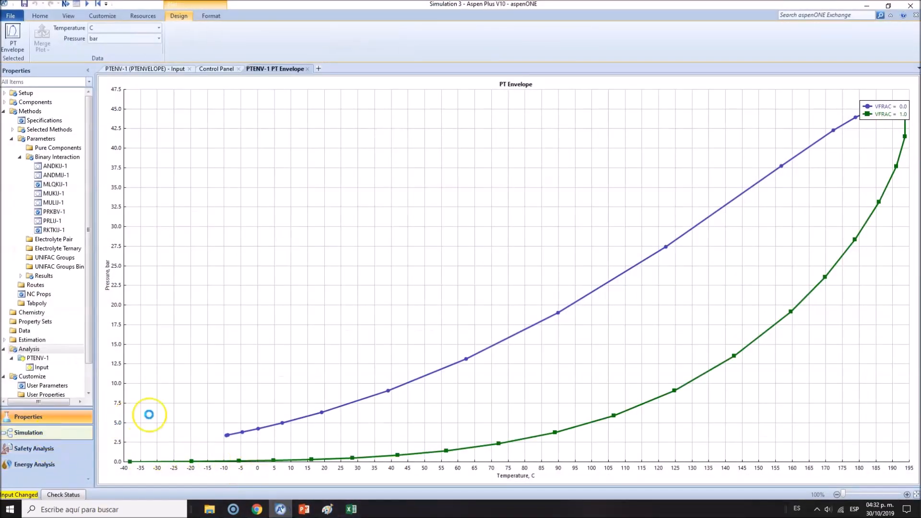
Step: Specify HEATX by temperature and pressure at 95 °C and 600 kPa, then run
click(28, 433)
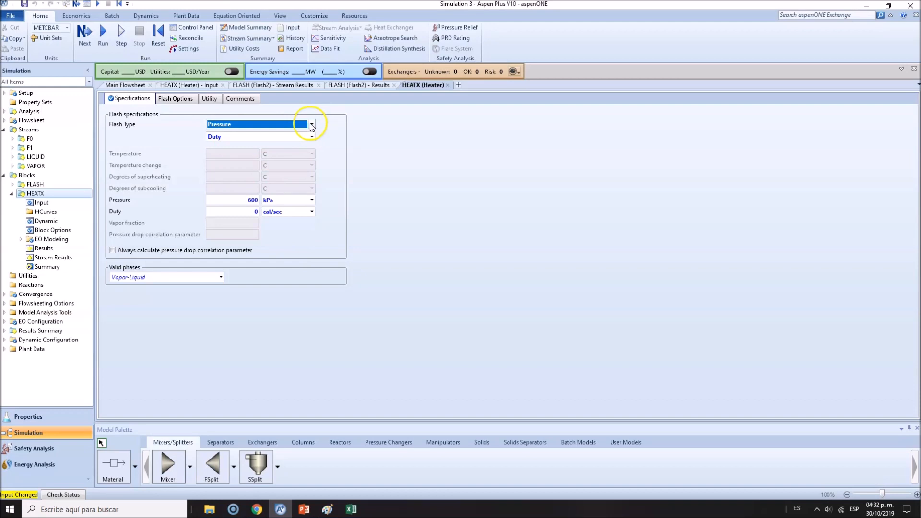
click(311, 124)
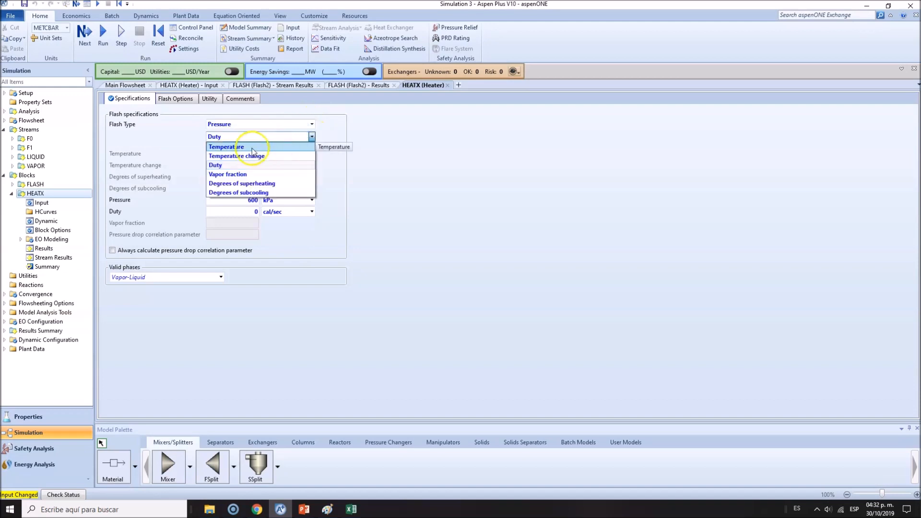
click(225, 147)
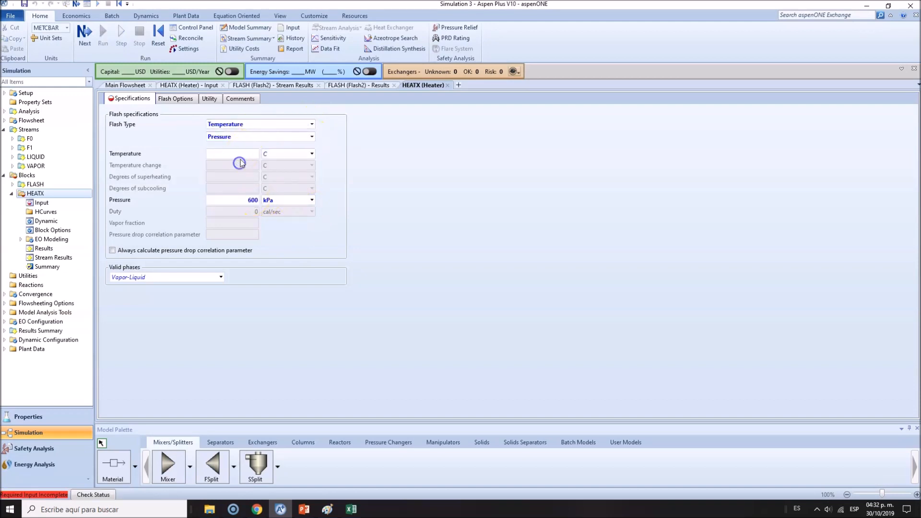
click(232, 153)
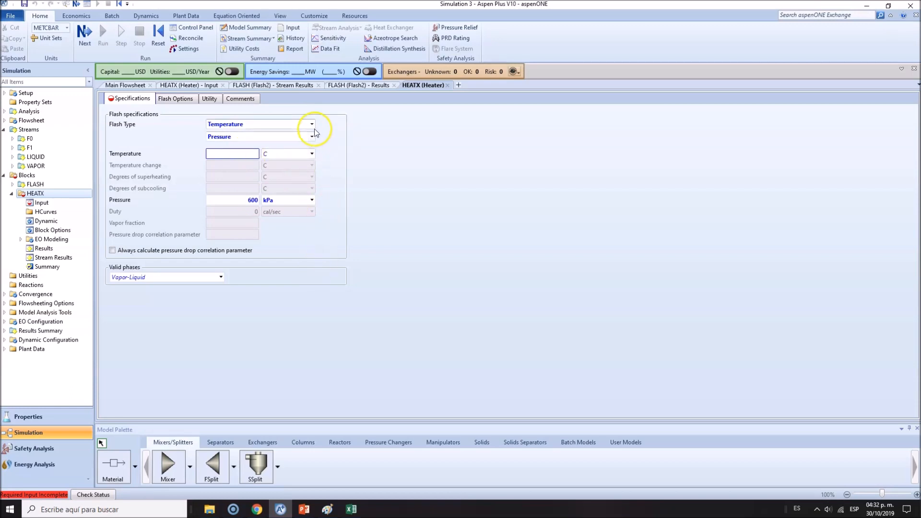
click(232, 153)
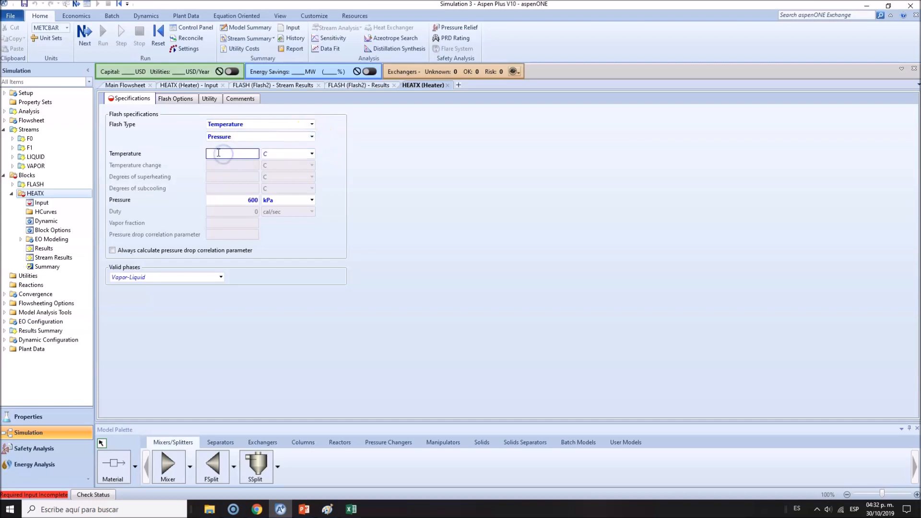
text(120)
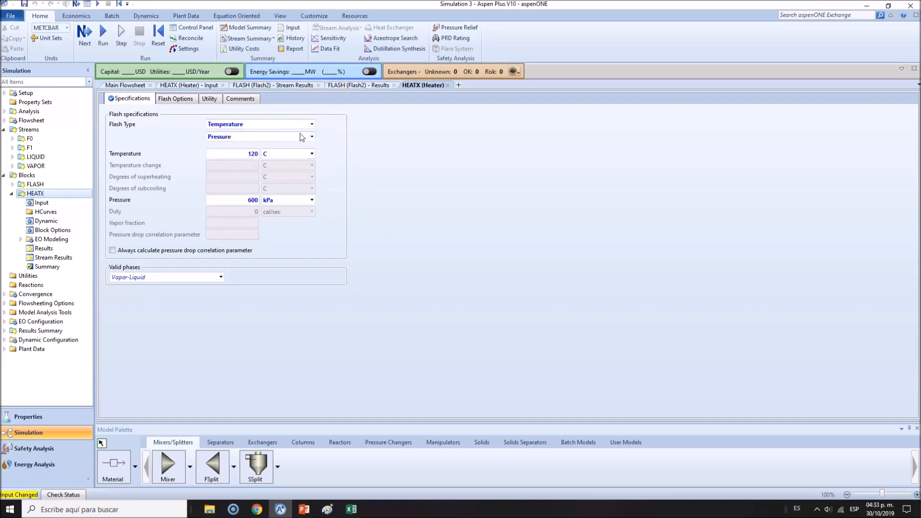
click(125, 85)
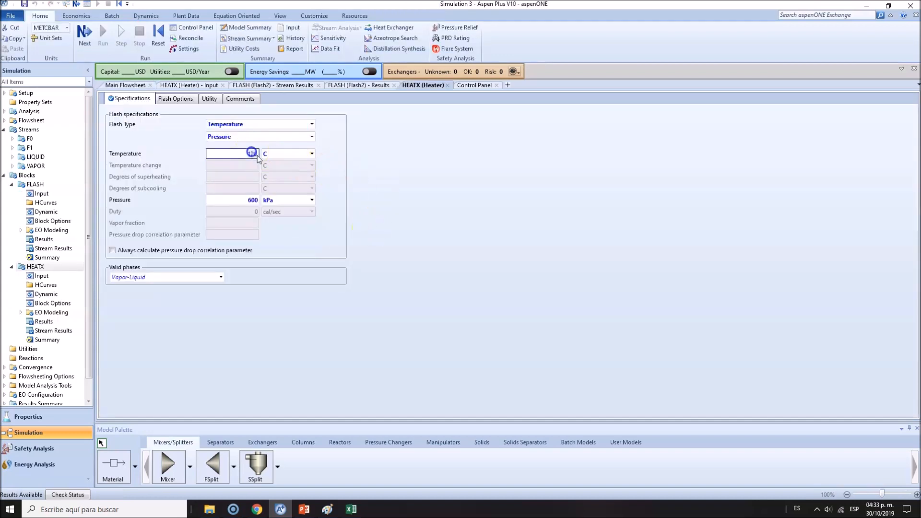
text(95)
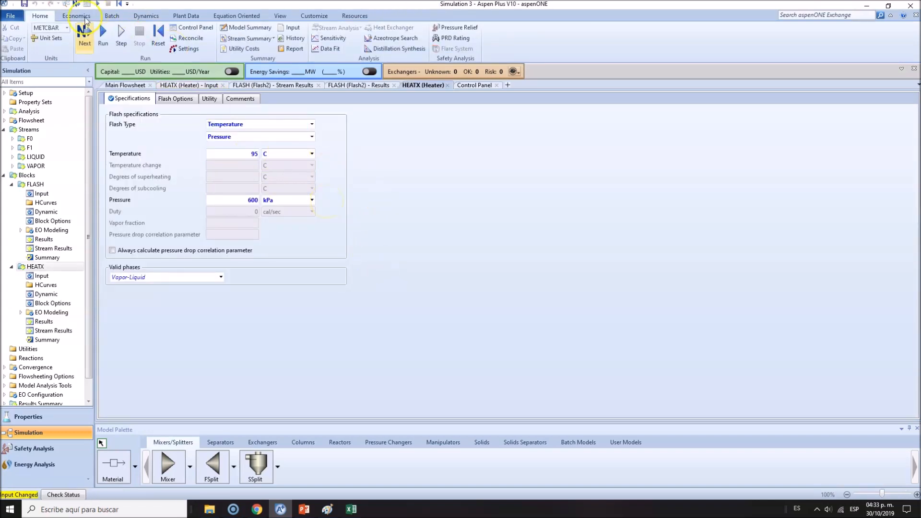
click(102, 36)
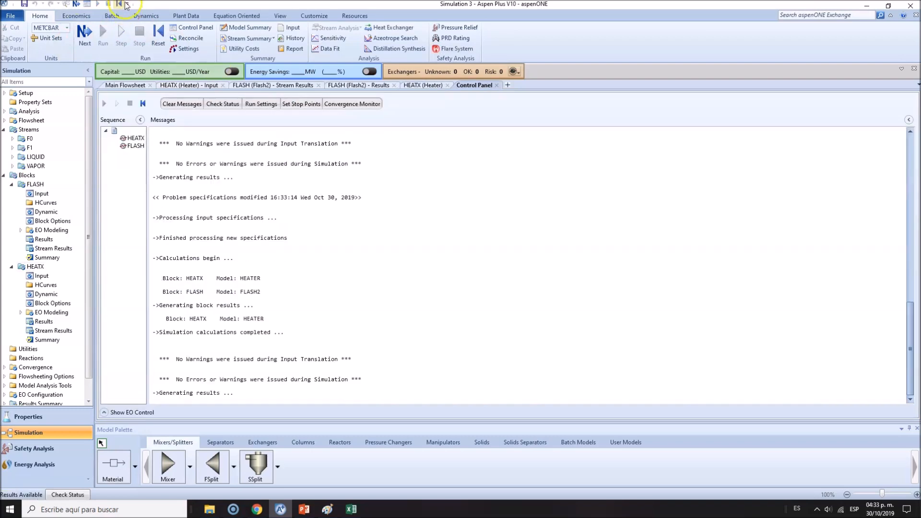
Step: Show the main flowsheet, where F1 reads vapor fraction 0.66 and F0 reads 0.76
click(125, 85)
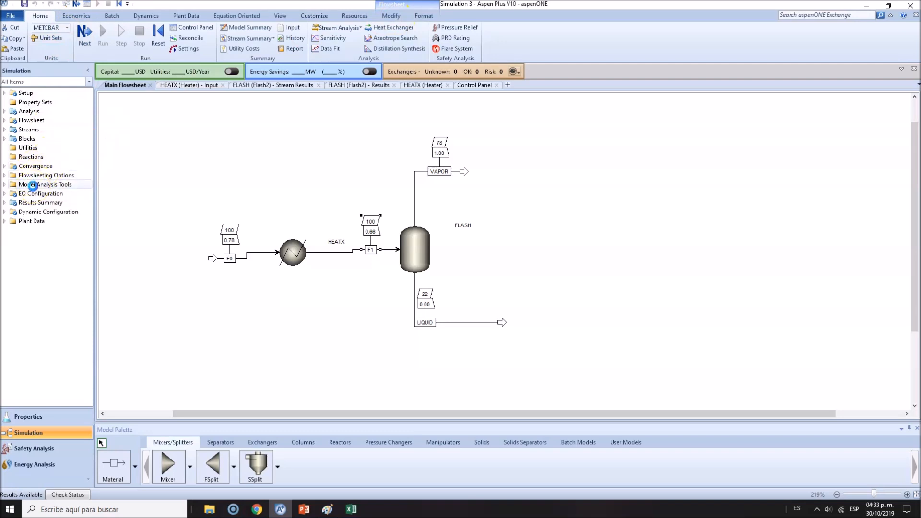
Step: Create sensitivity study S-1 varying HEATX block variable TEMP from 80 to 120 °C
click(48, 184)
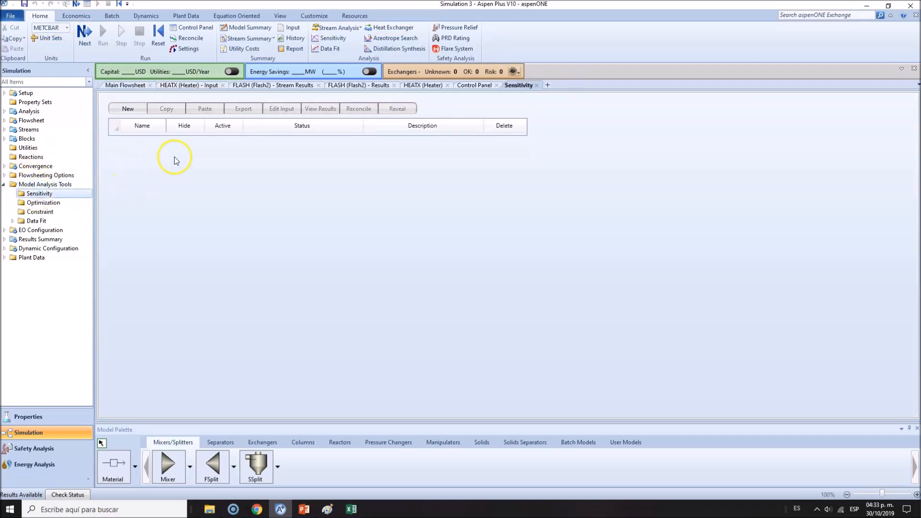
mouse_move(261, 209)
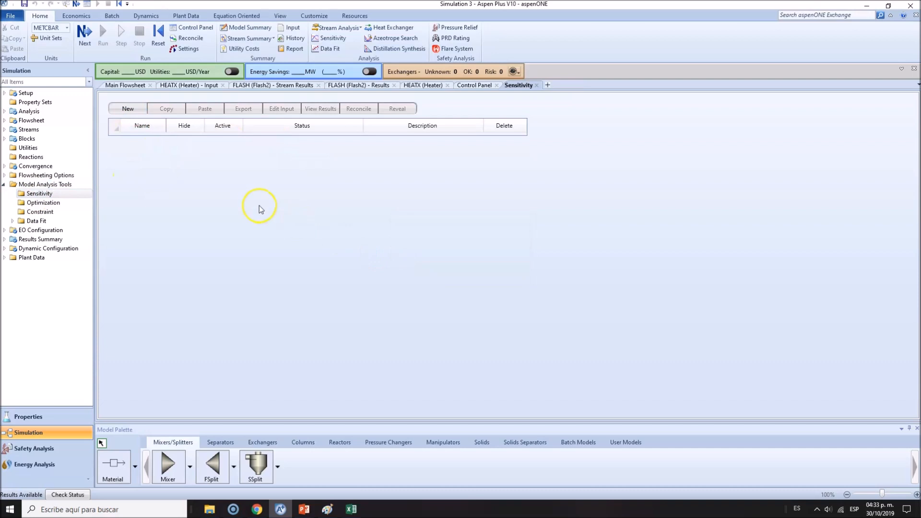
mouse_move(256, 196)
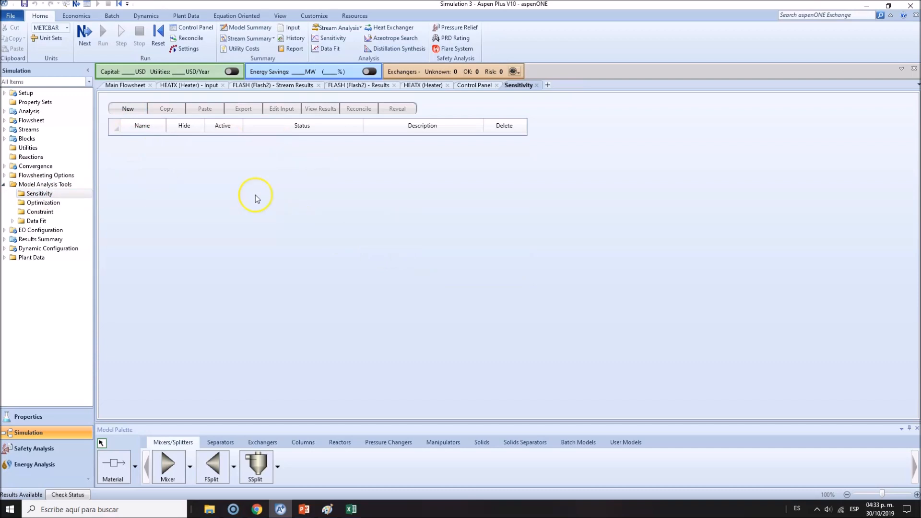
click(128, 108)
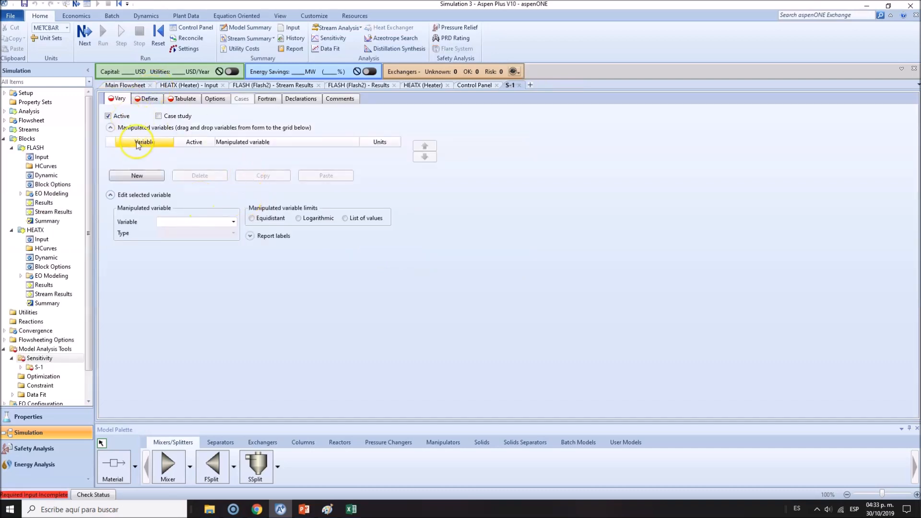
click(136, 175)
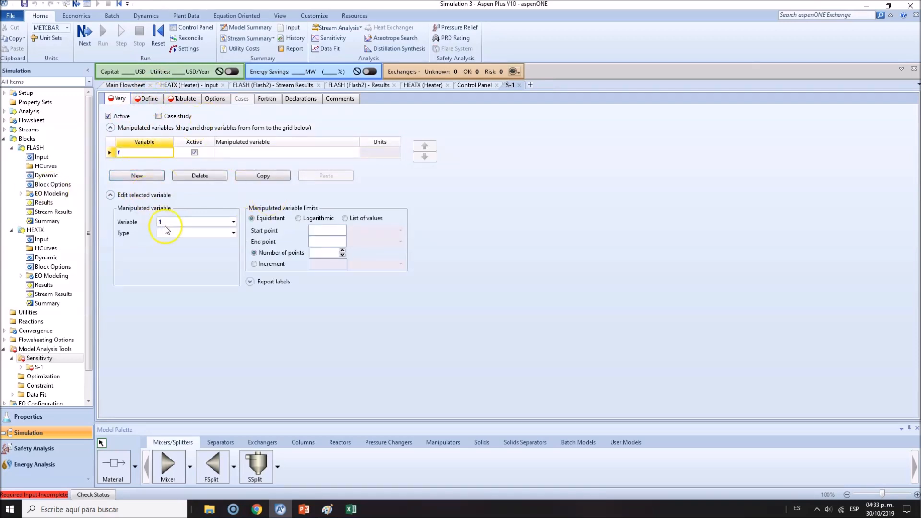
click(233, 233)
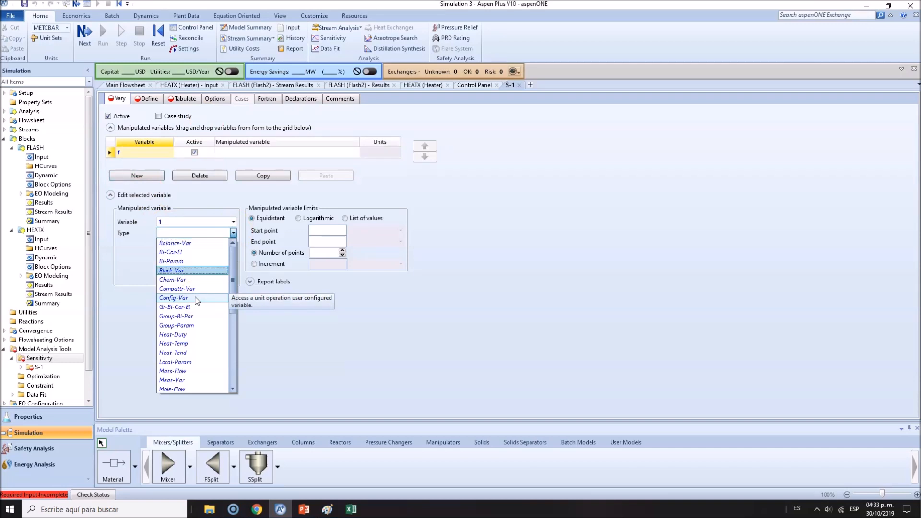
click(172, 270)
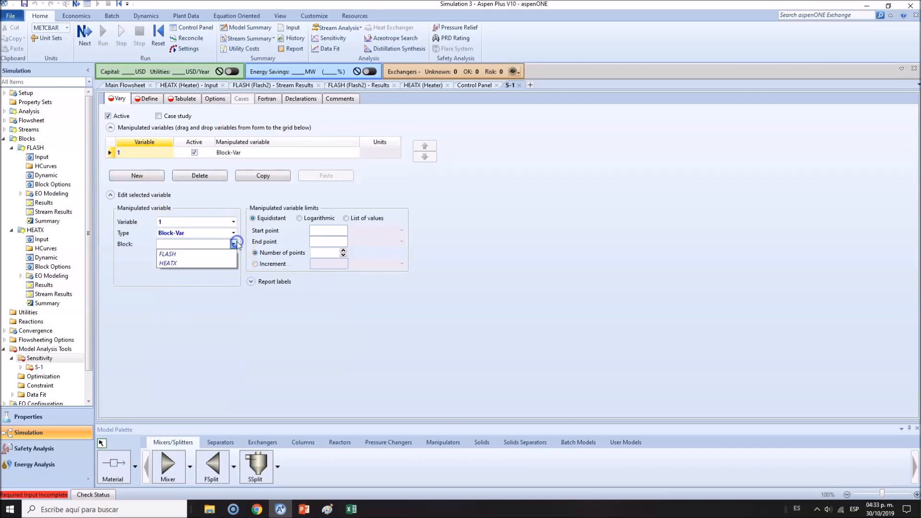
click(168, 263)
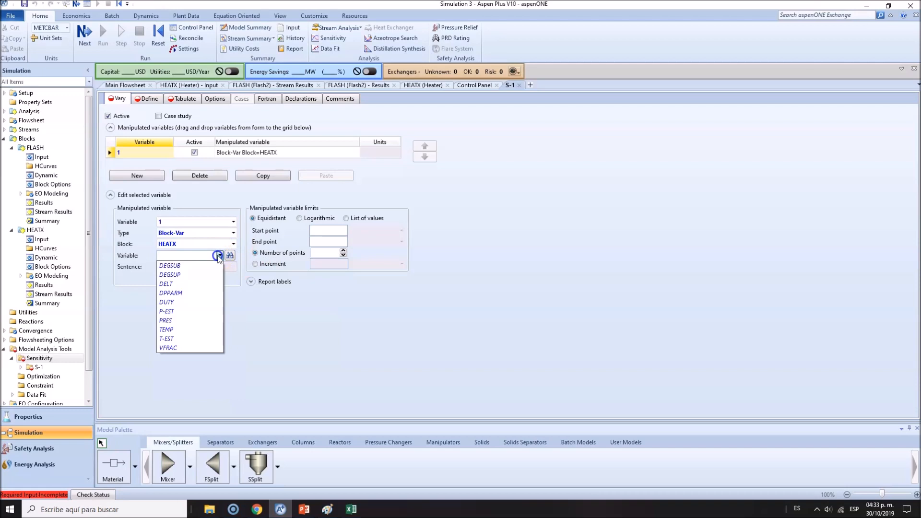
mouse_move(184, 341)
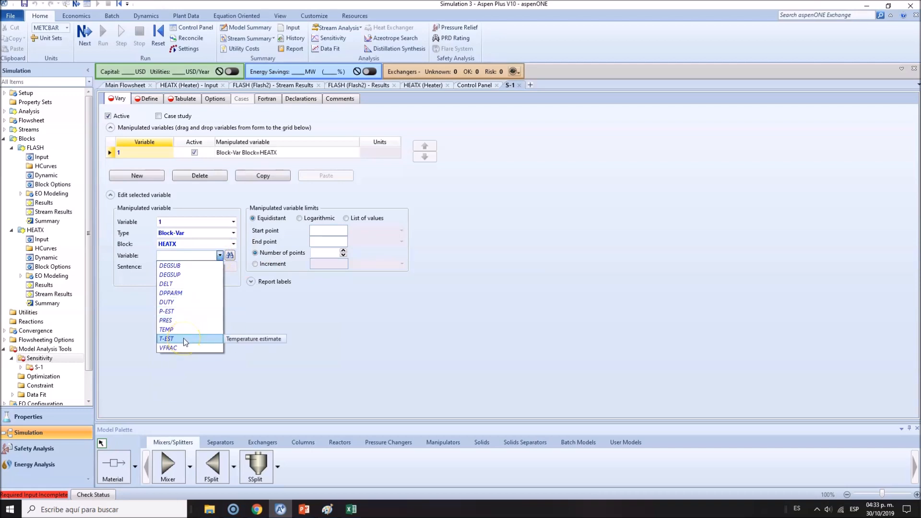
mouse_move(183, 329)
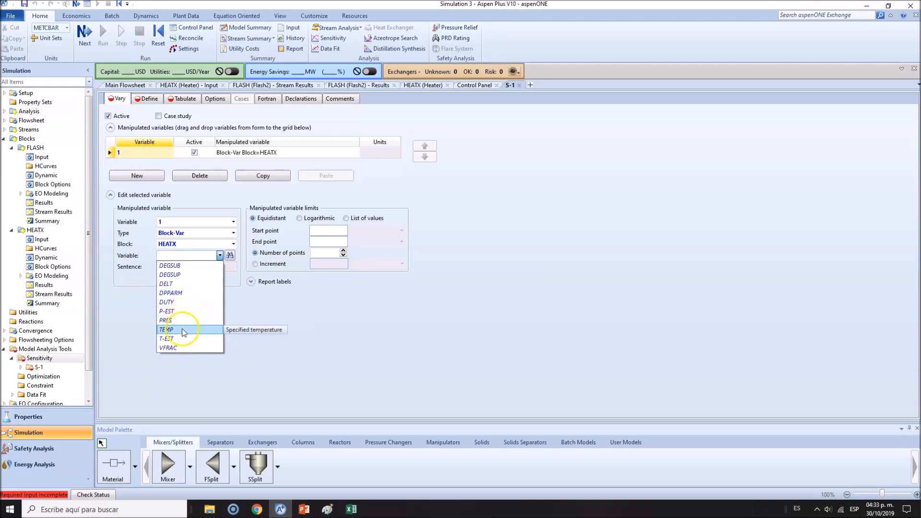
click(167, 329)
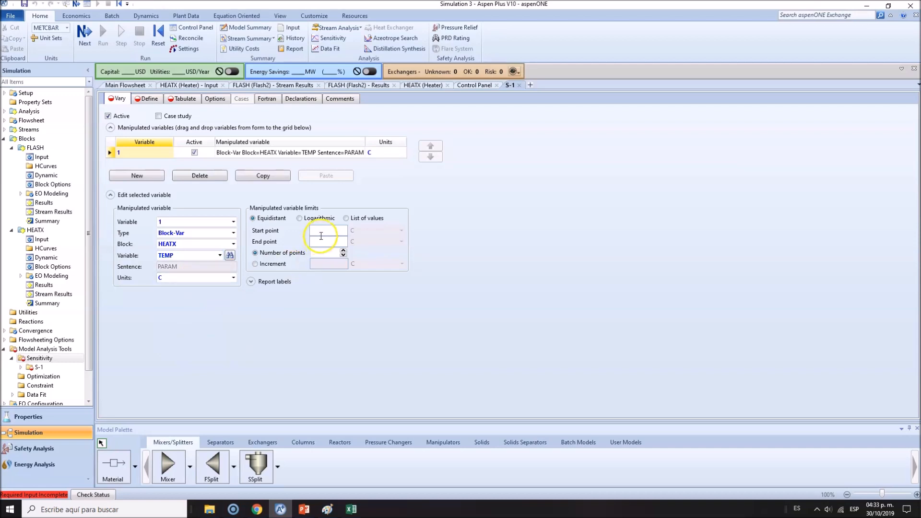
mouse_move(443, 322)
text(80)
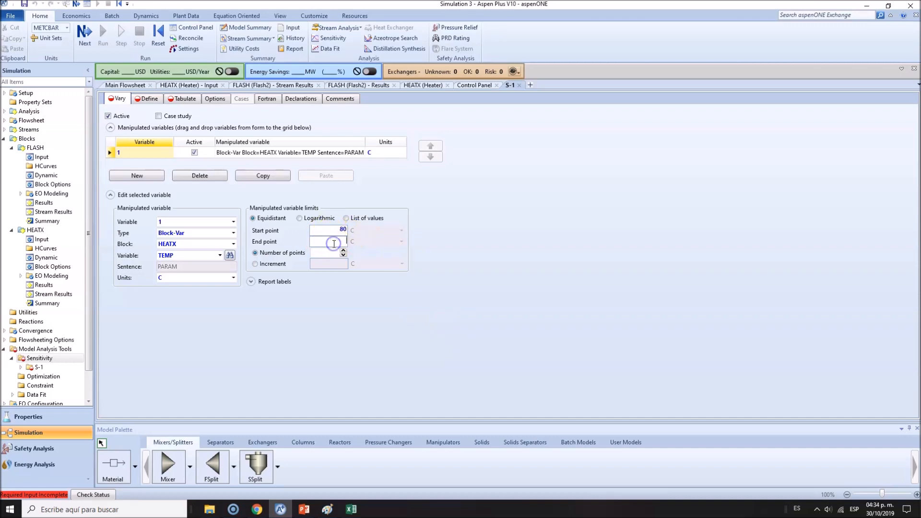
text(120)
click(328, 253)
text(40)
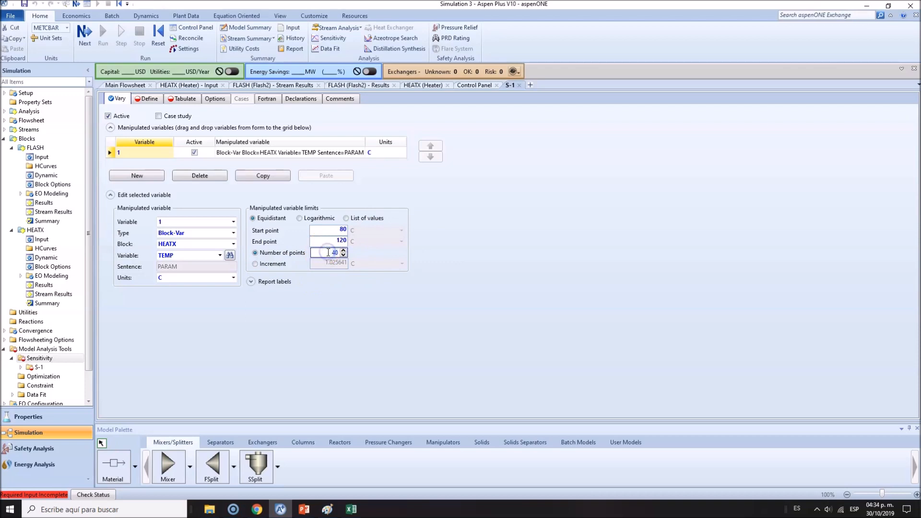
click(343, 250)
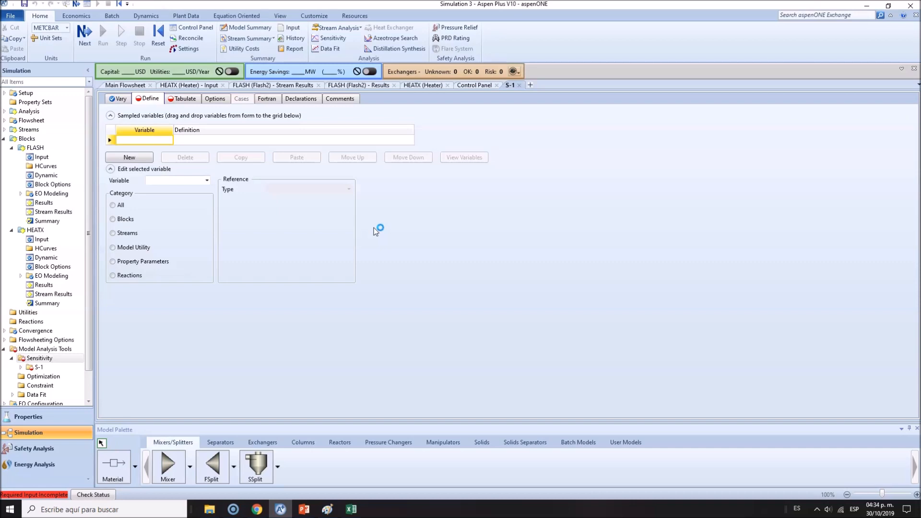
mouse_move(375, 230)
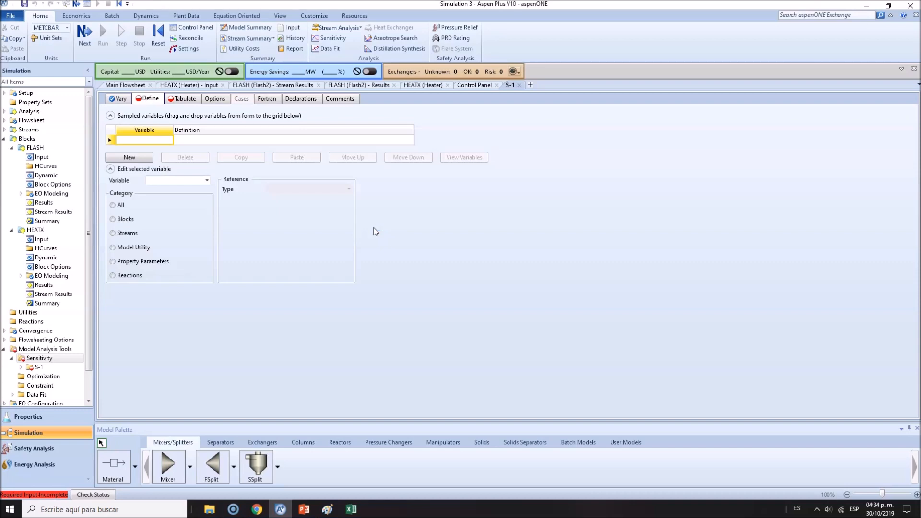
Step: Add sampled variable VAPFRAC as a Stream-Var in the Streams category
text(V)
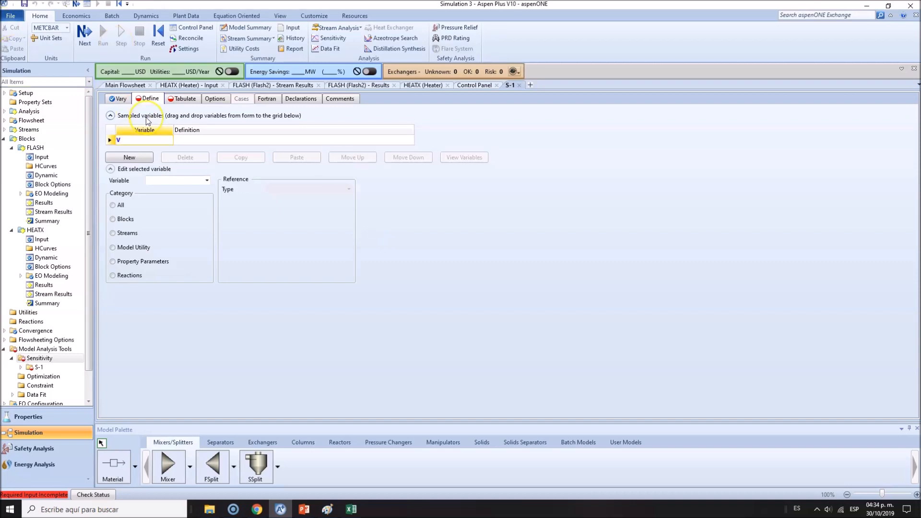
text(APFRAC)
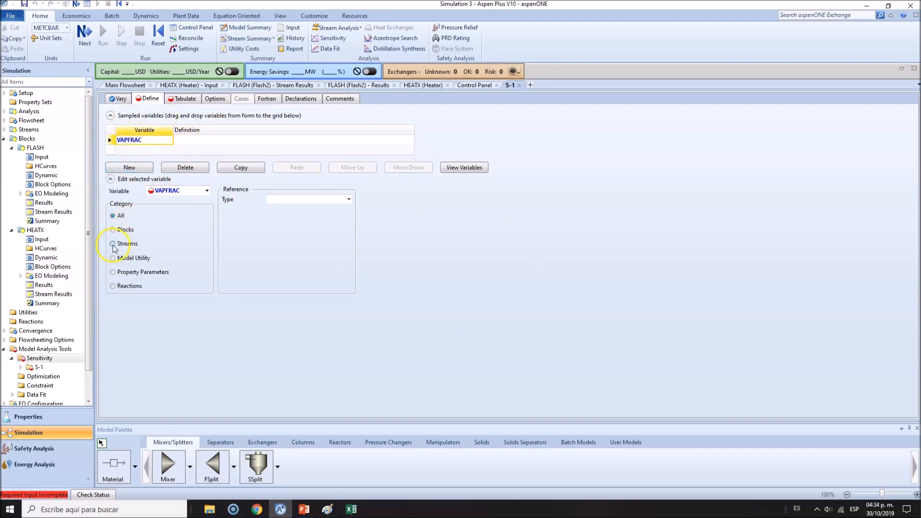
click(113, 243)
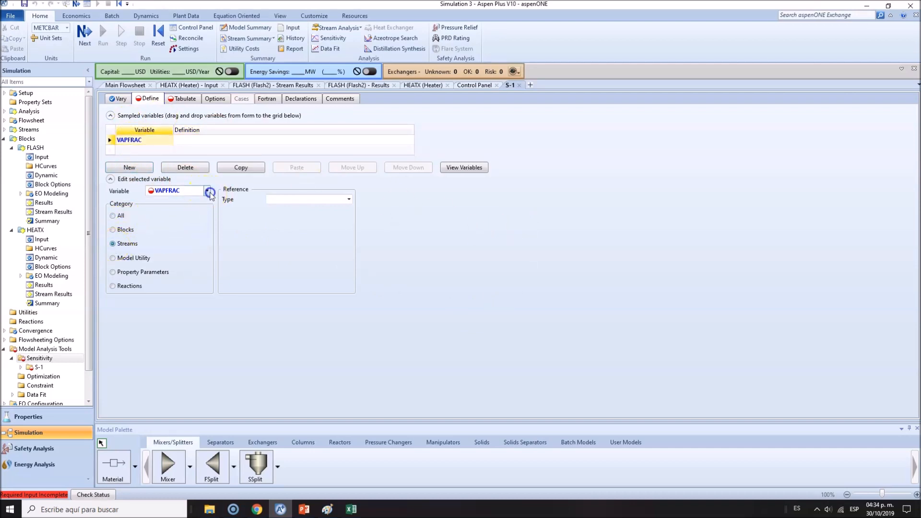
mouse_move(353, 206)
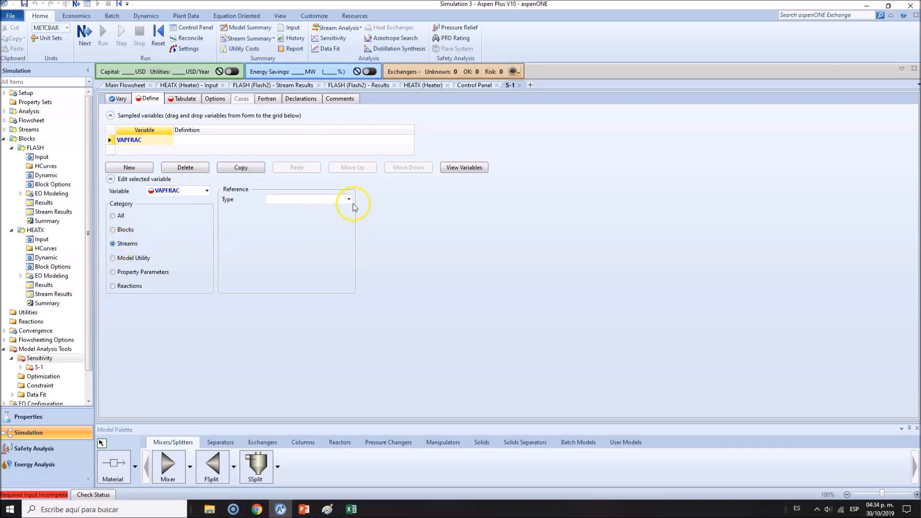
click(348, 199)
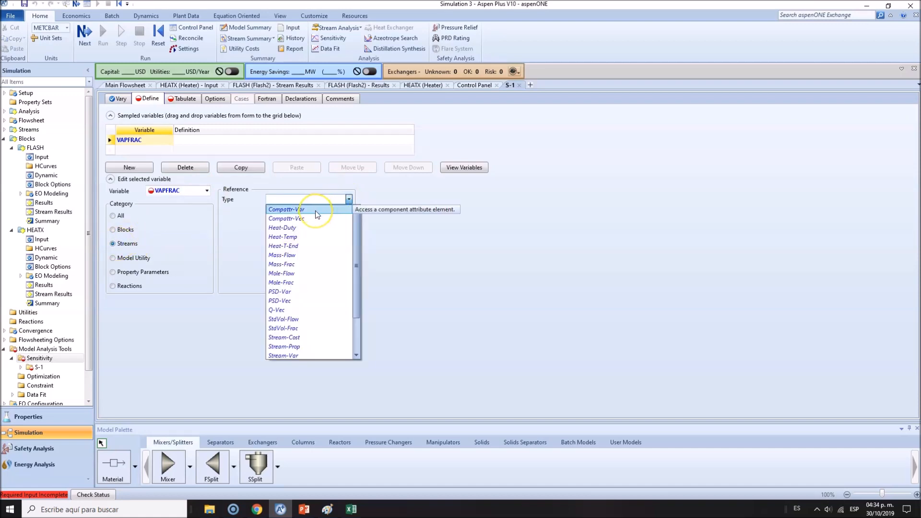
scroll(down, 3)
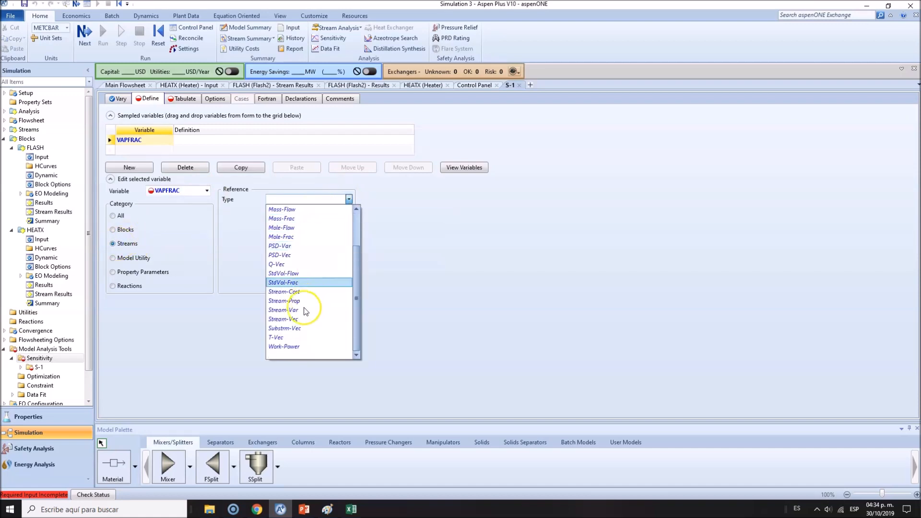
click(284, 309)
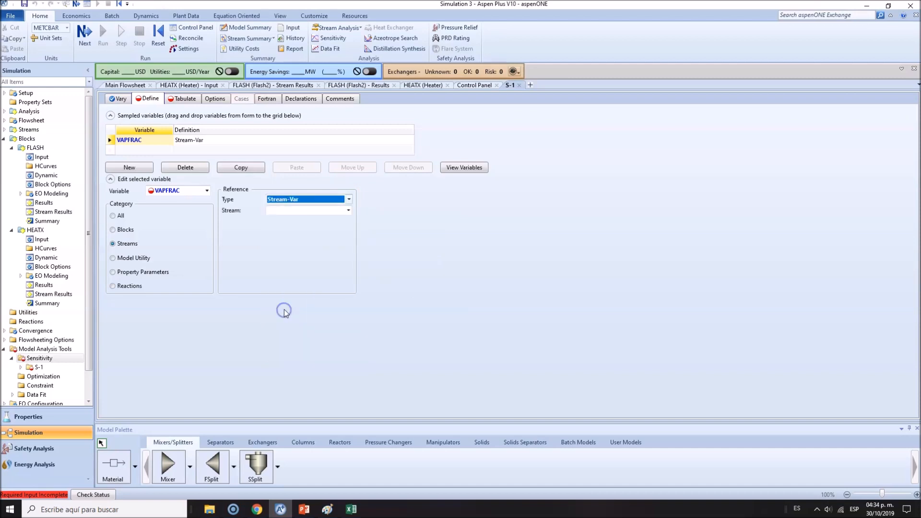
Step: Point VAPFRAC at variable VFRAC of stream F1
click(348, 210)
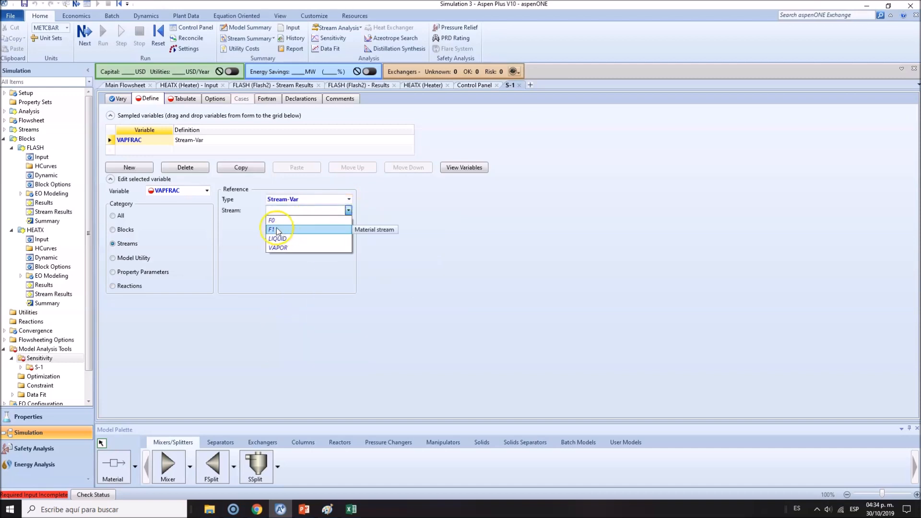
click(278, 247)
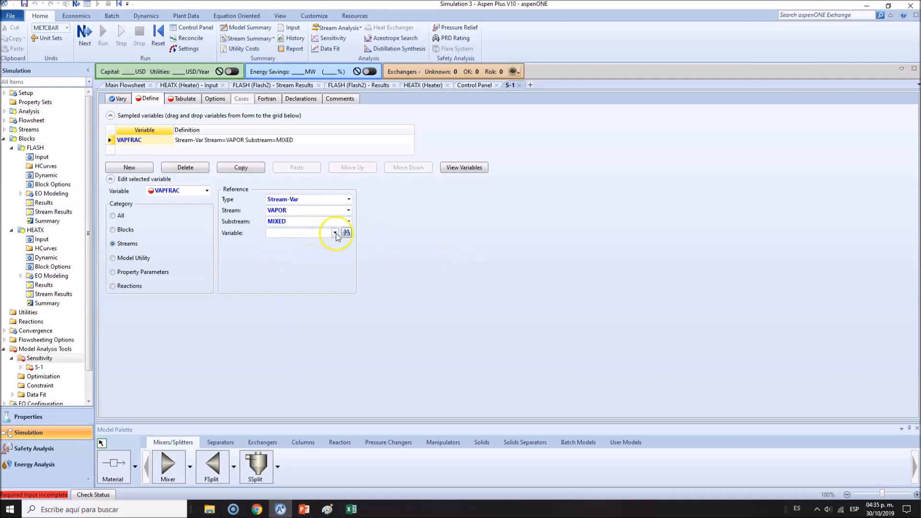
click(334, 232)
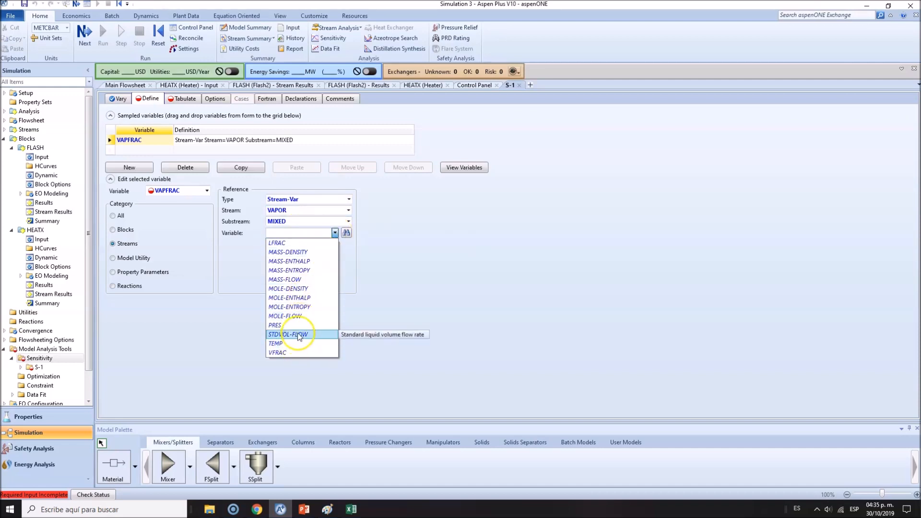
click(277, 353)
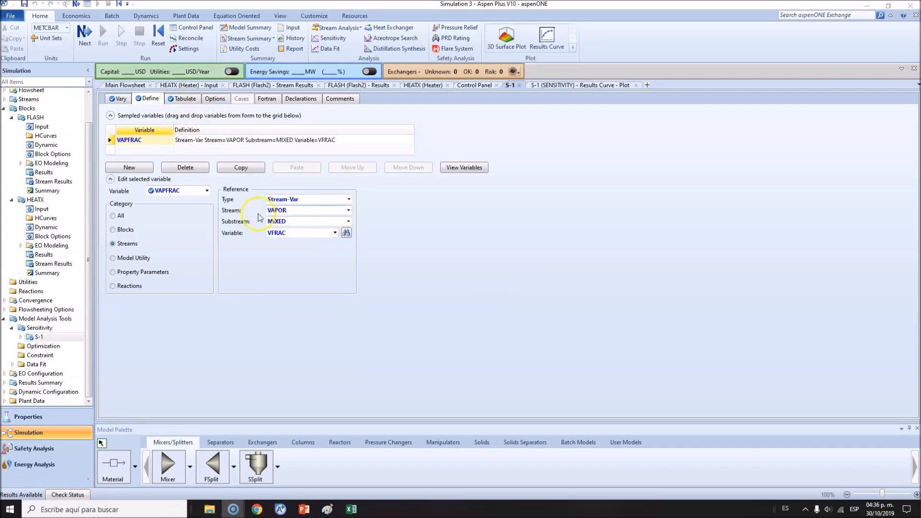
mouse_move(333, 231)
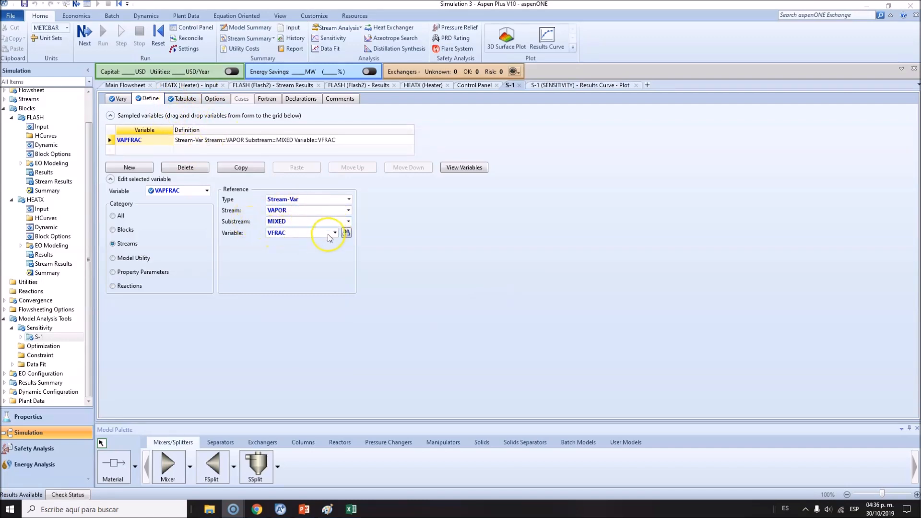
mouse_move(280, 238)
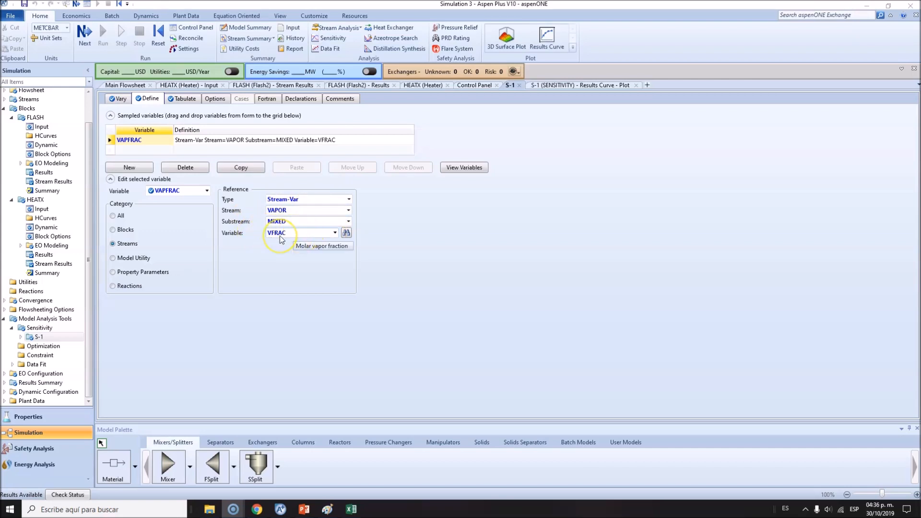
mouse_move(294, 214)
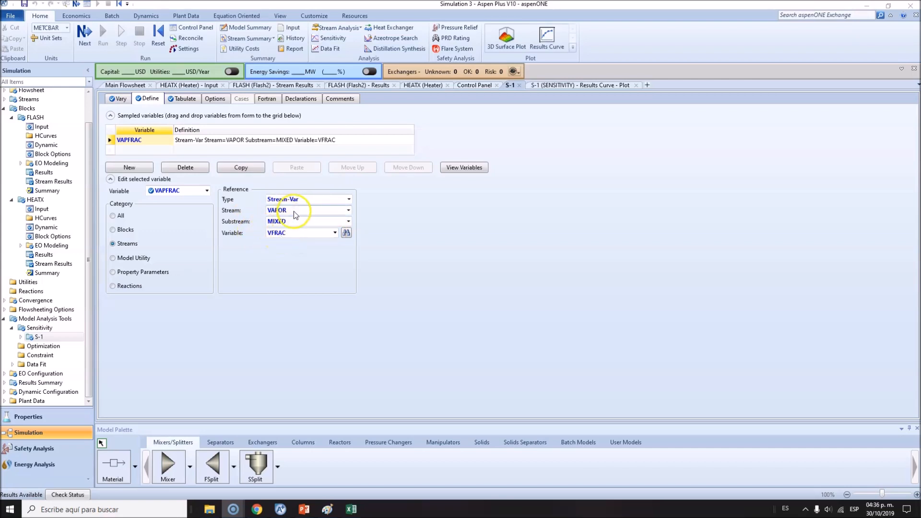
mouse_move(294, 215)
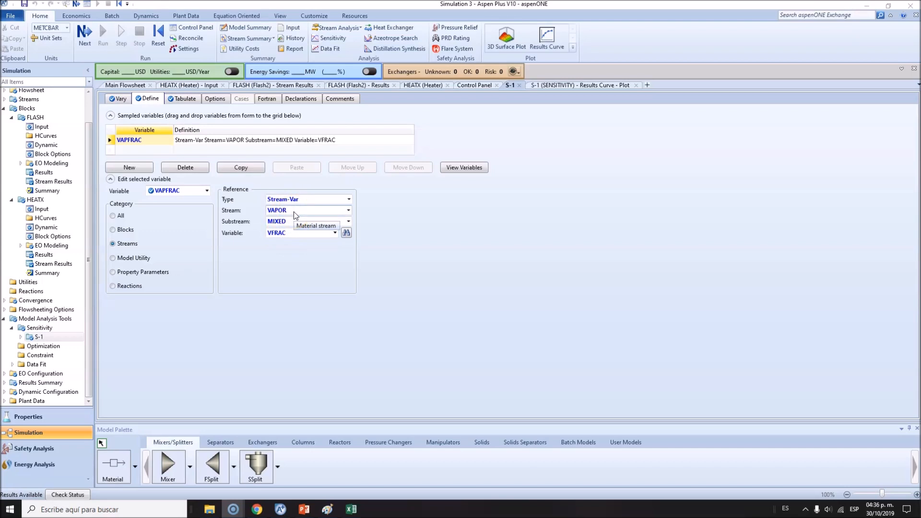
click(348, 210)
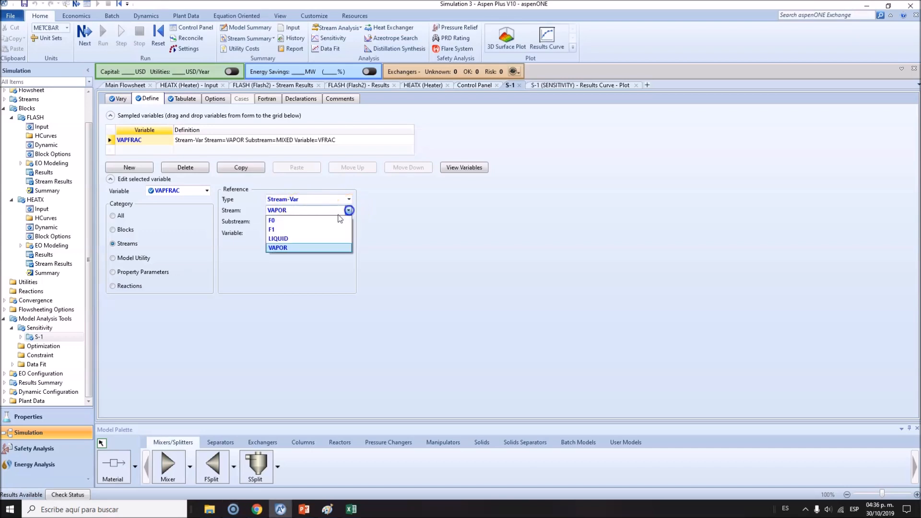
click(272, 229)
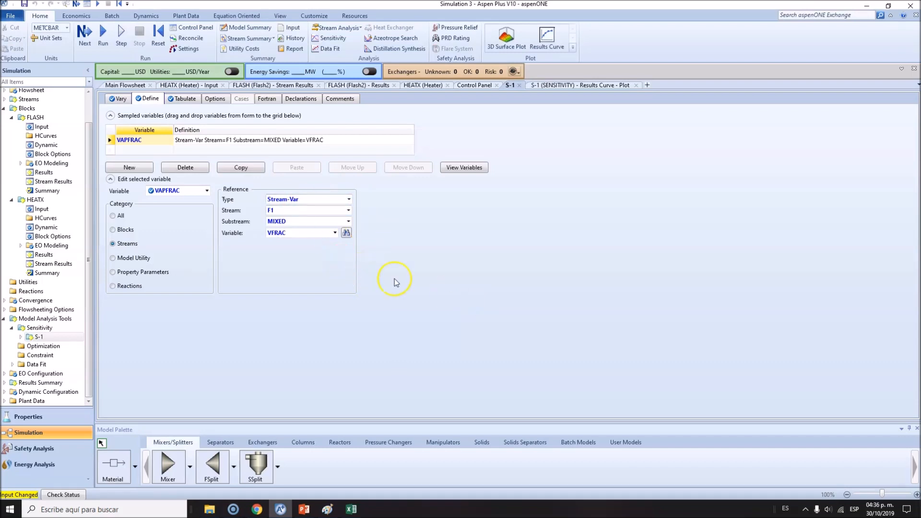
mouse_move(327, 259)
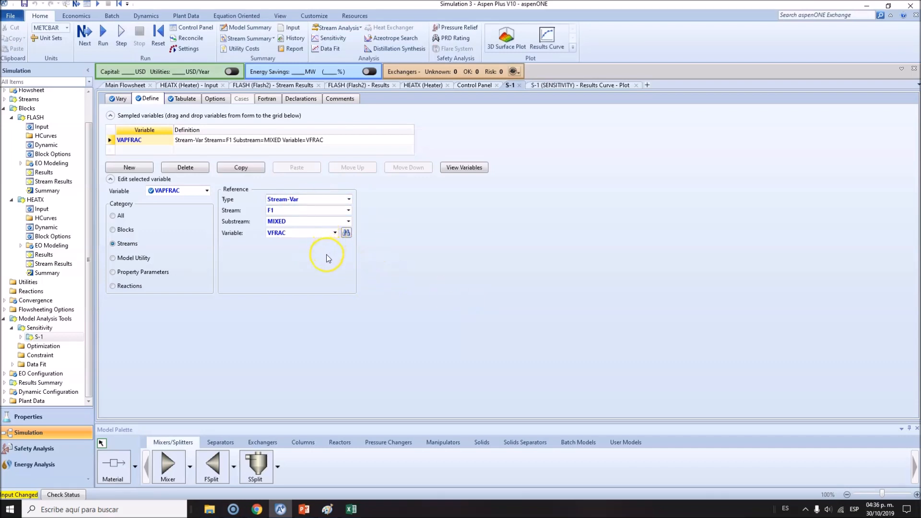
mouse_move(296, 262)
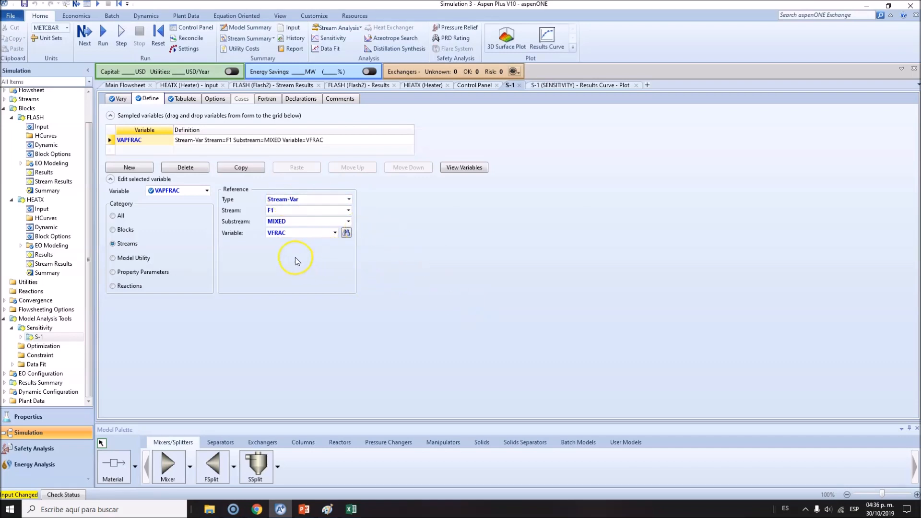
click(185, 98)
text(VAPFRAC)
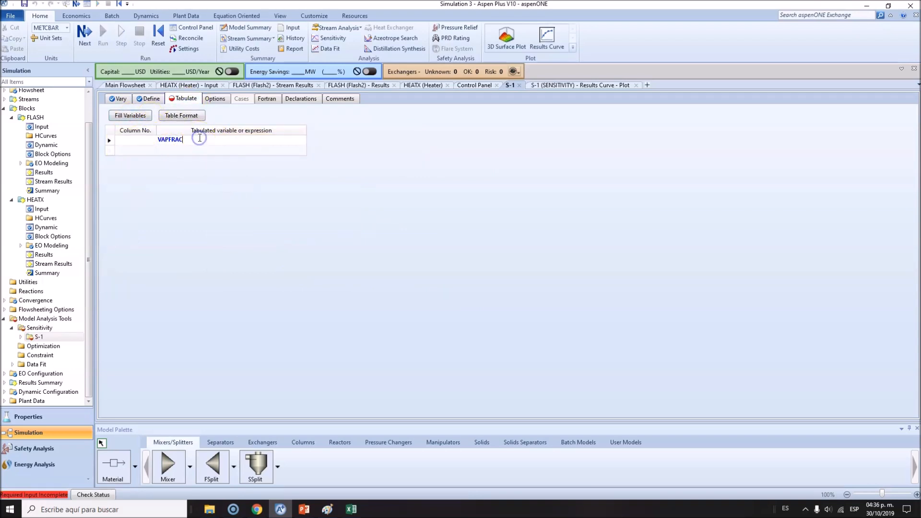
Step: Fill the Tabulate table with variables and delete the duplicate VAPFRAC row
click(130, 116)
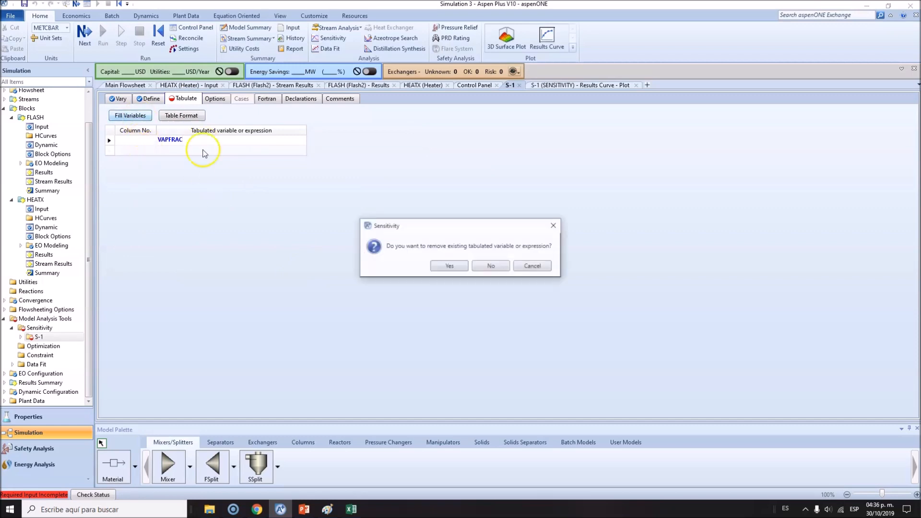
click(490, 265)
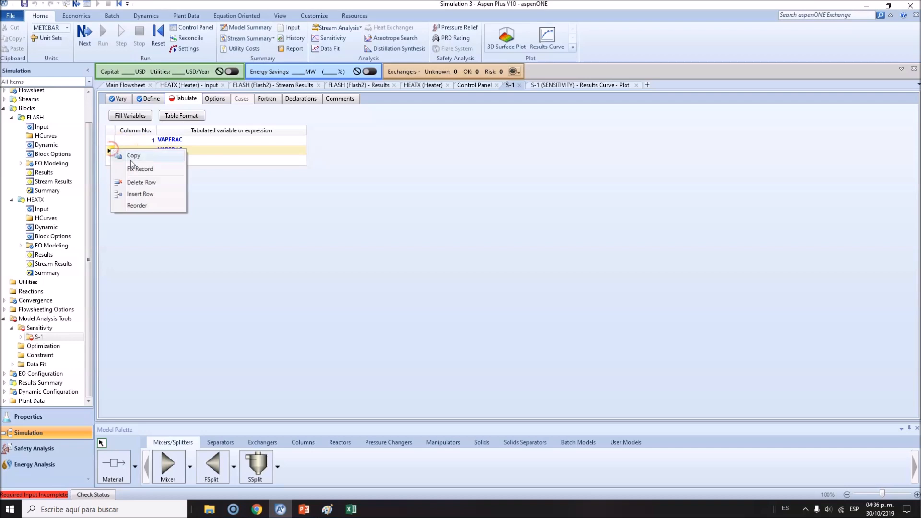
click(141, 182)
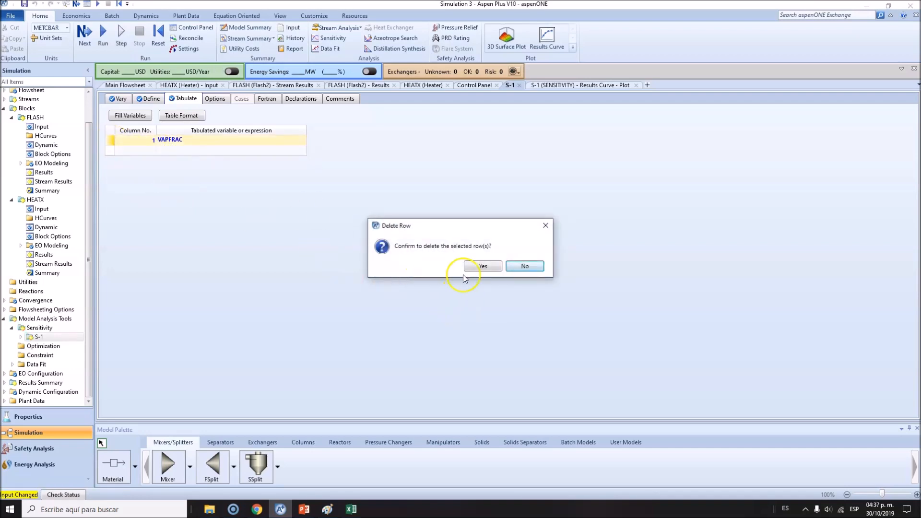
click(482, 266)
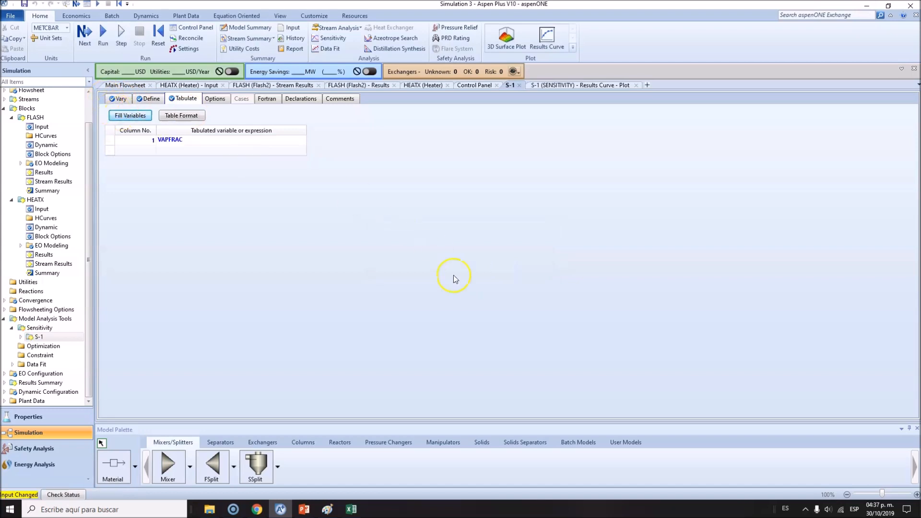
Step: Run the simulation and go back to the S-1 form
click(103, 31)
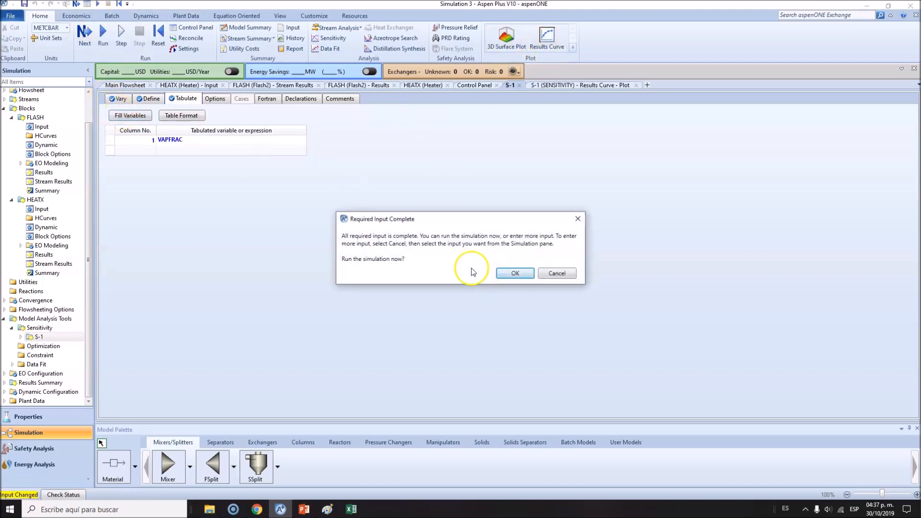
click(515, 272)
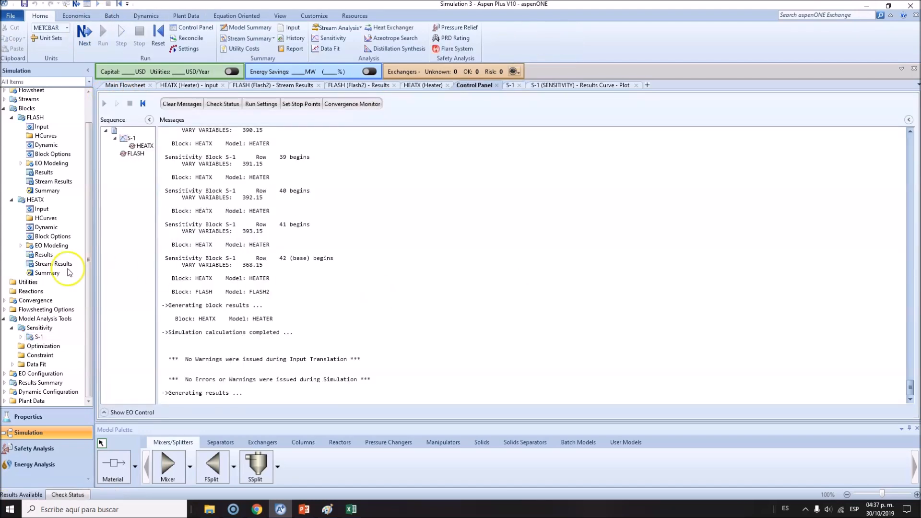
click(39, 336)
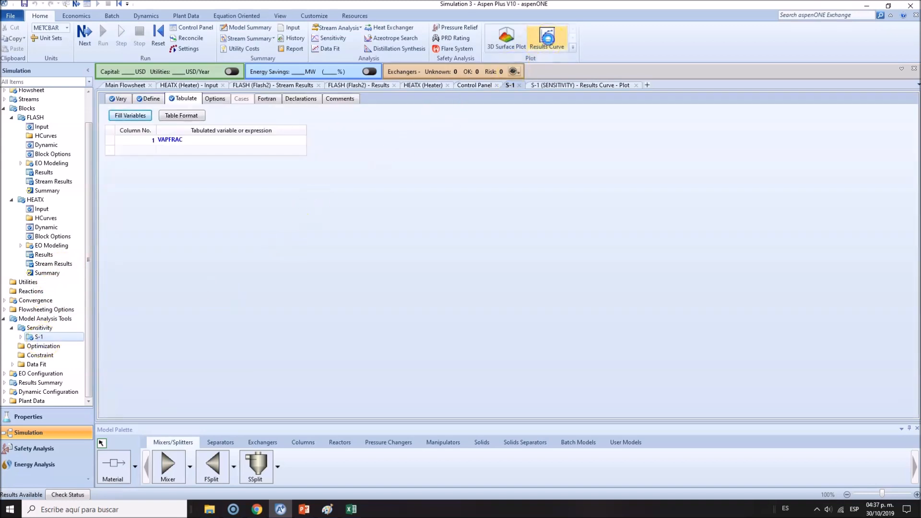
Step: Plot a results curve of VAPFRAC against heater temperature
click(546, 35)
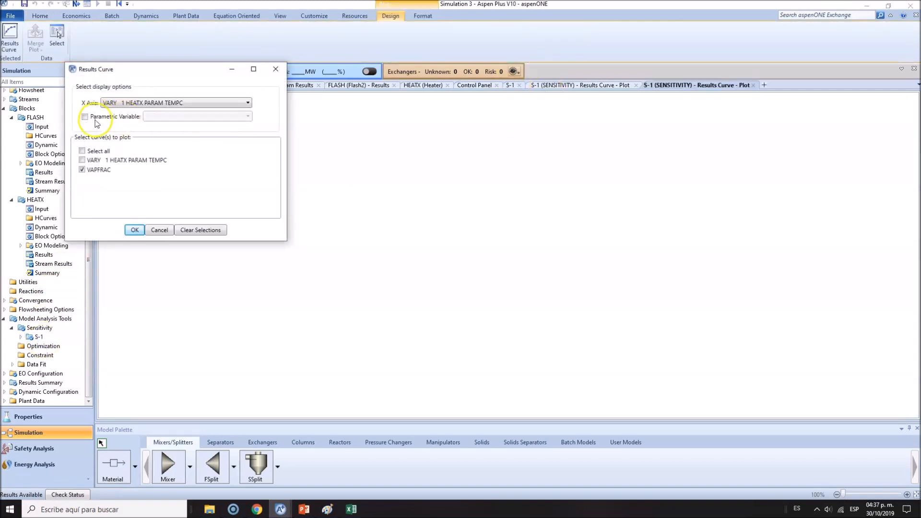
click(134, 230)
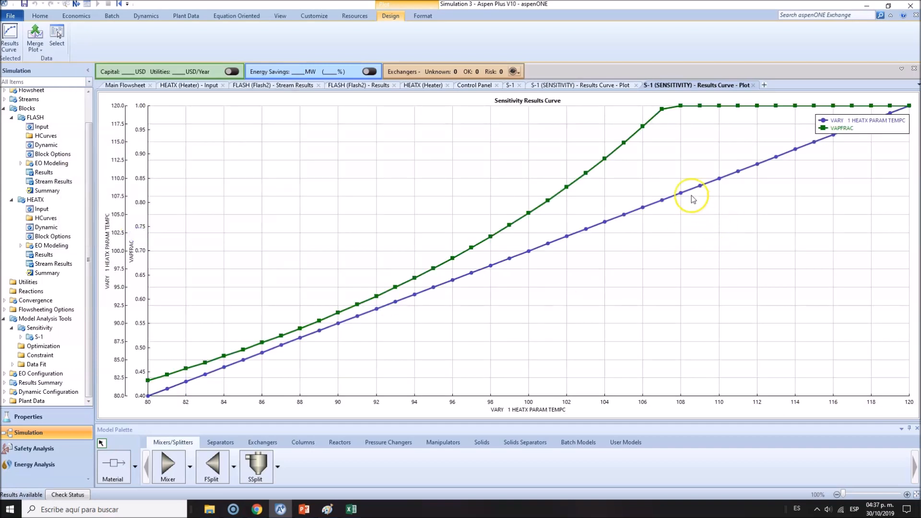
mouse_move(822, 253)
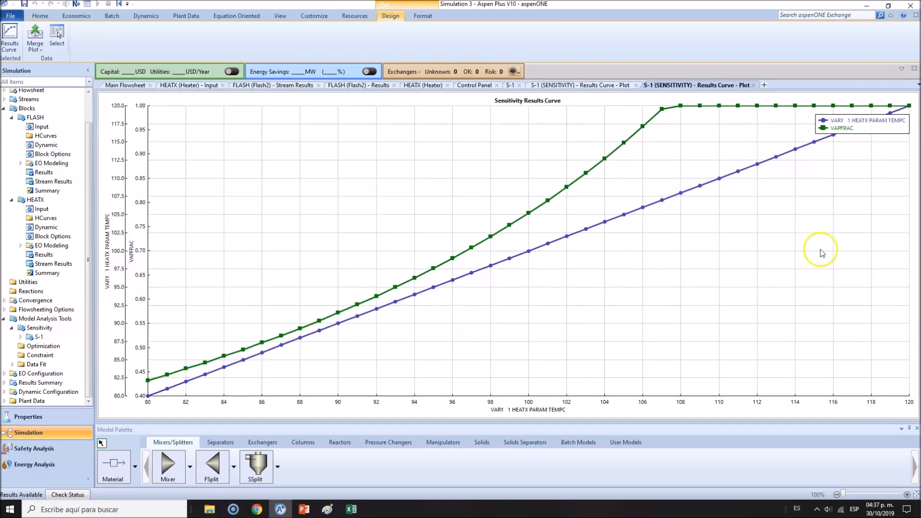
mouse_move(237, 365)
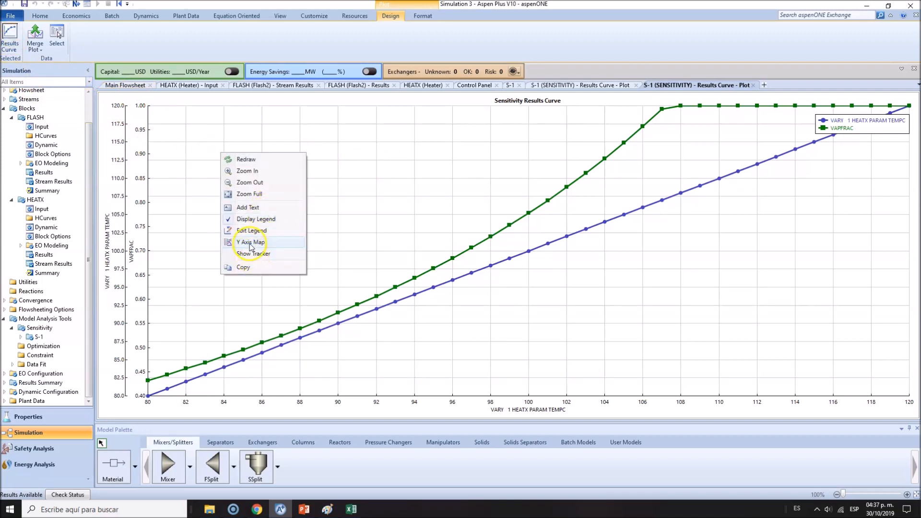
Step: Map both curves onto a single Y axis with VAPFRAC moved to the top as the axis title
click(250, 242)
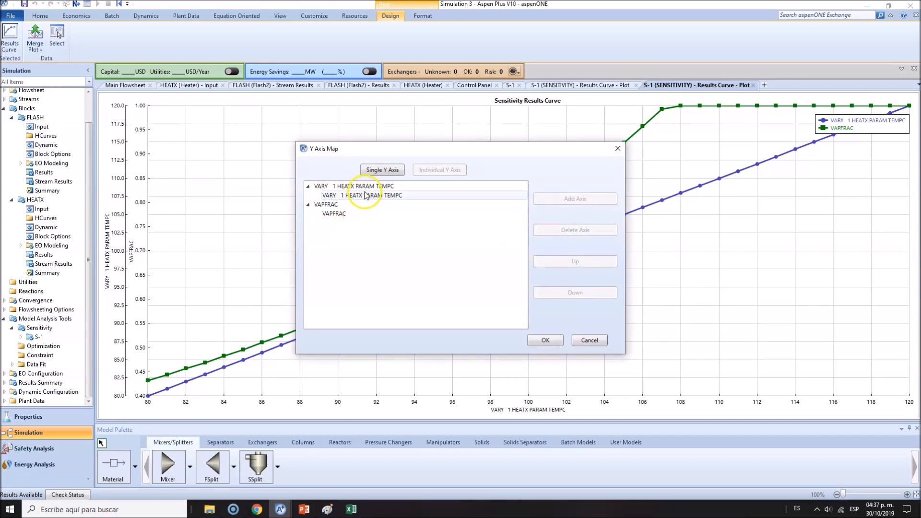
click(544, 340)
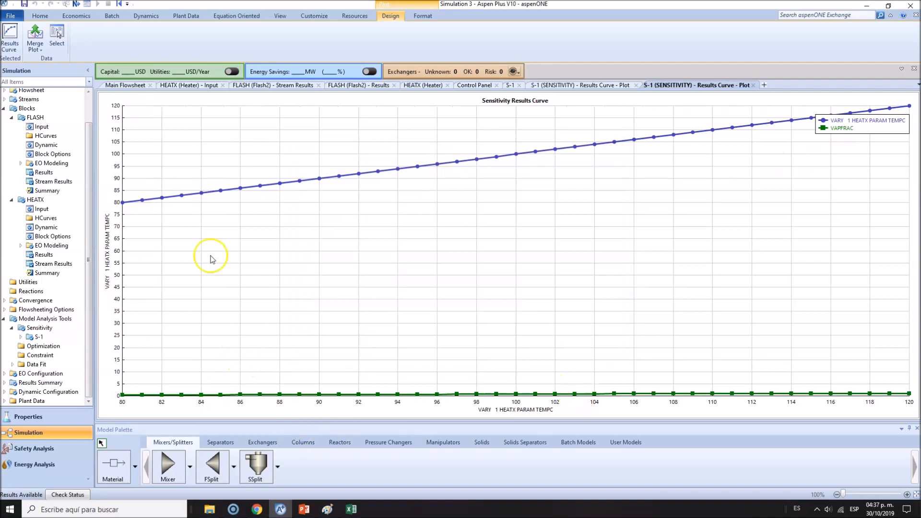
mouse_move(863, 115)
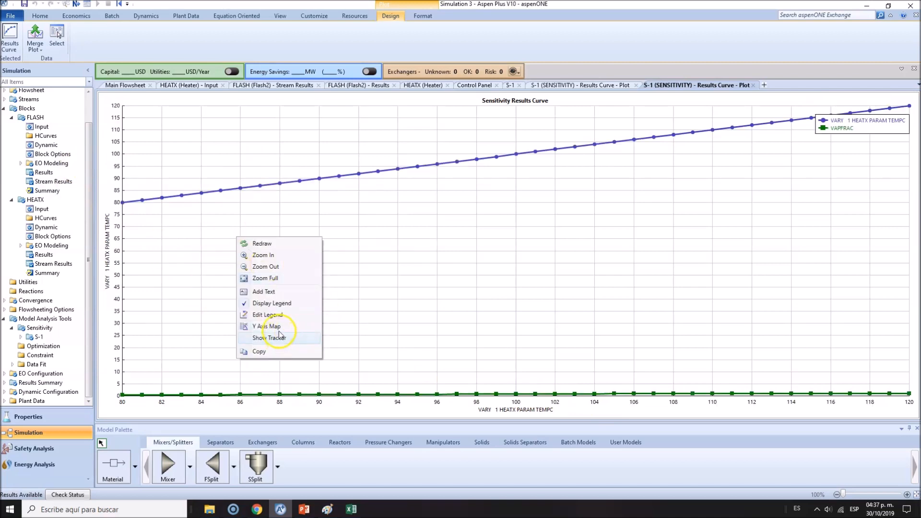
click(266, 326)
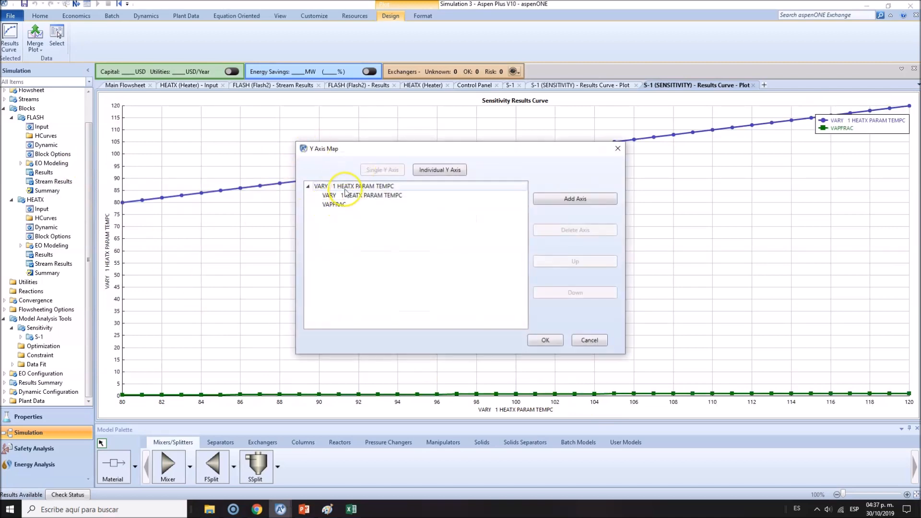
click(334, 204)
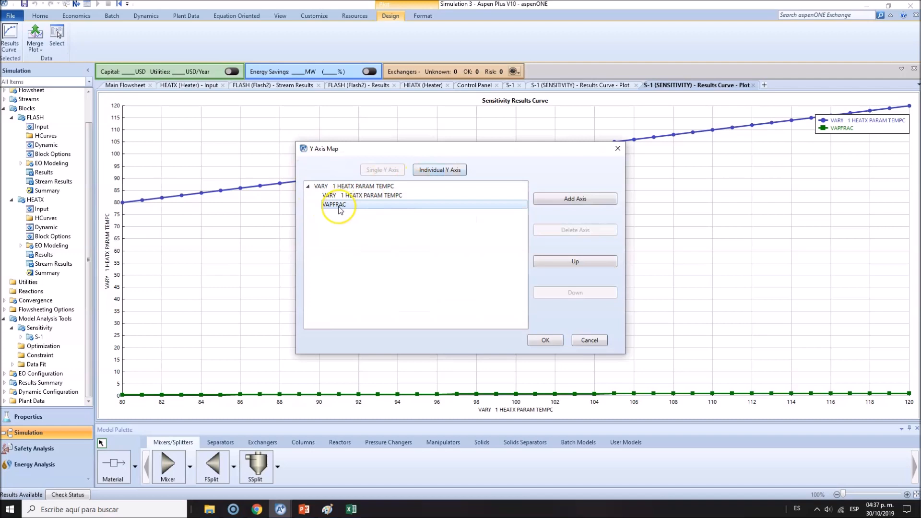
click(575, 261)
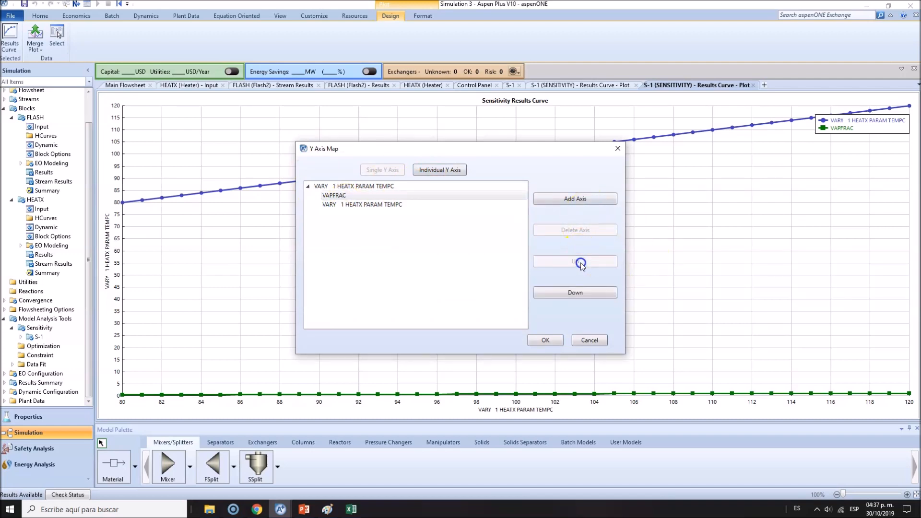
click(575, 261)
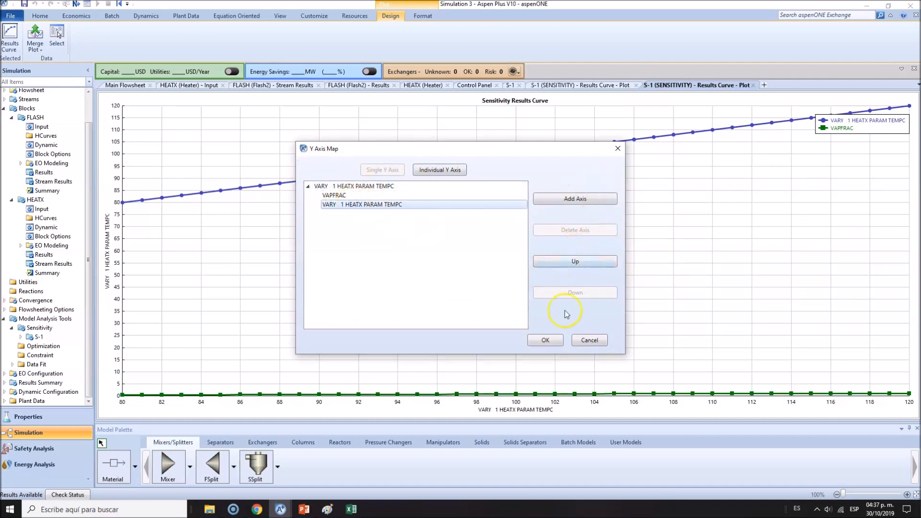
click(382, 169)
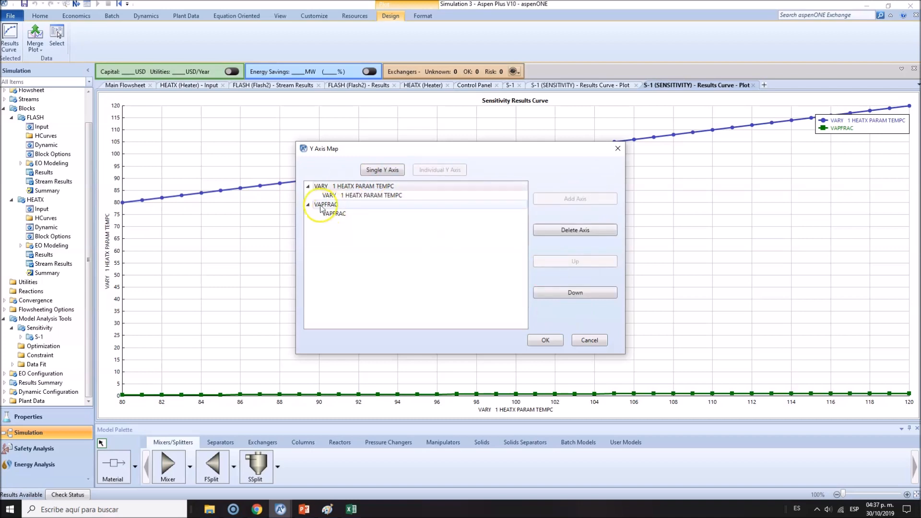
click(327, 204)
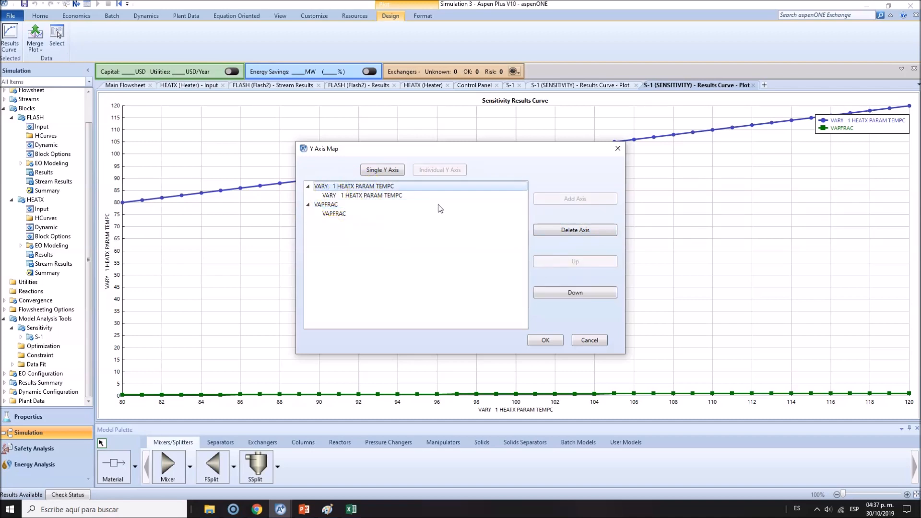
click(440, 169)
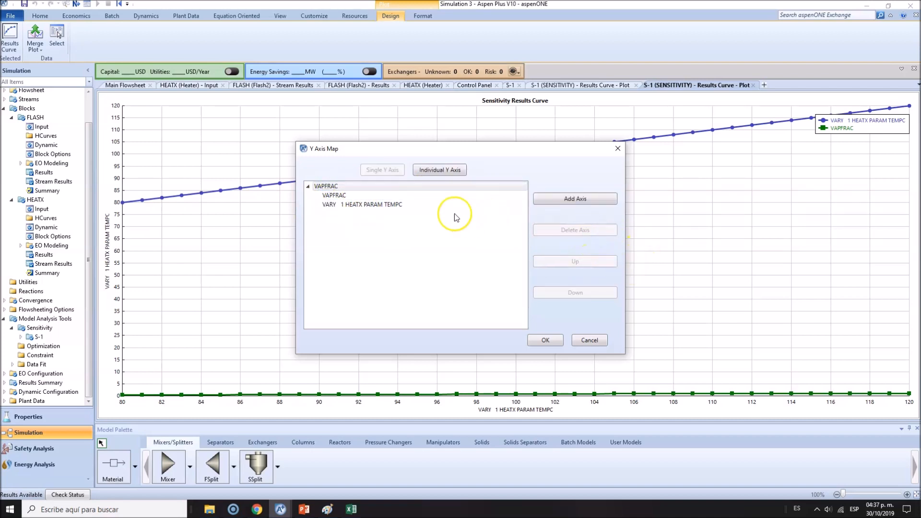
click(362, 204)
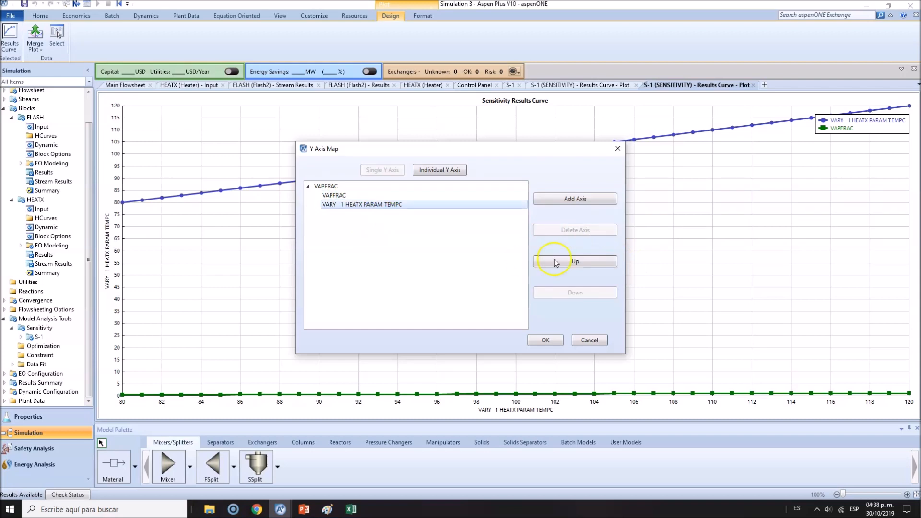
click(544, 340)
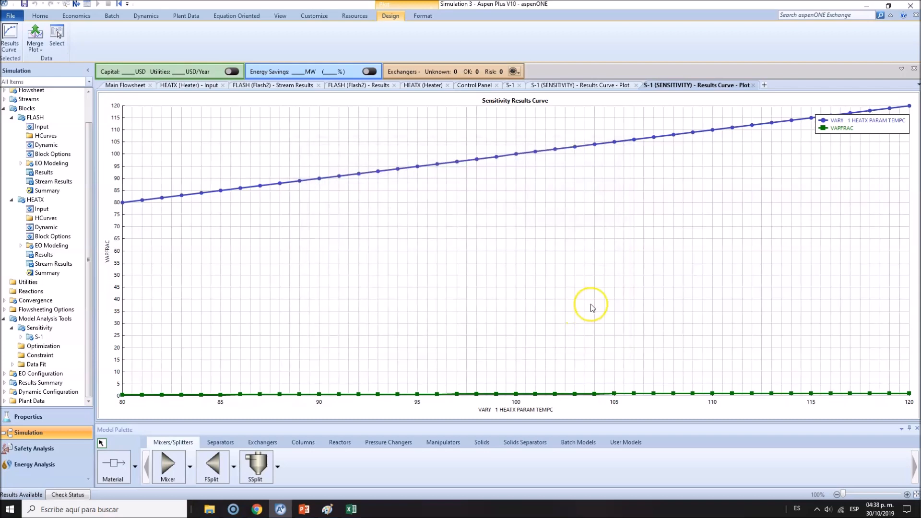
mouse_move(515, 94)
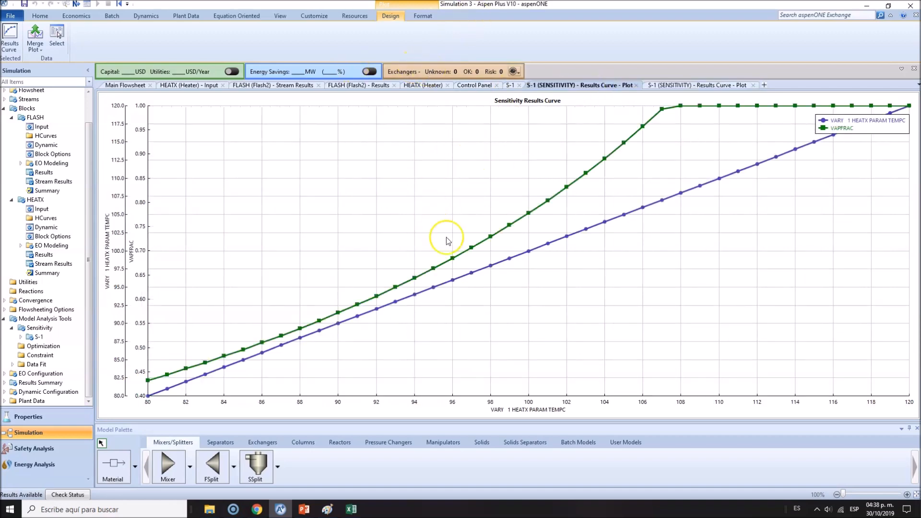
mouse_move(167, 228)
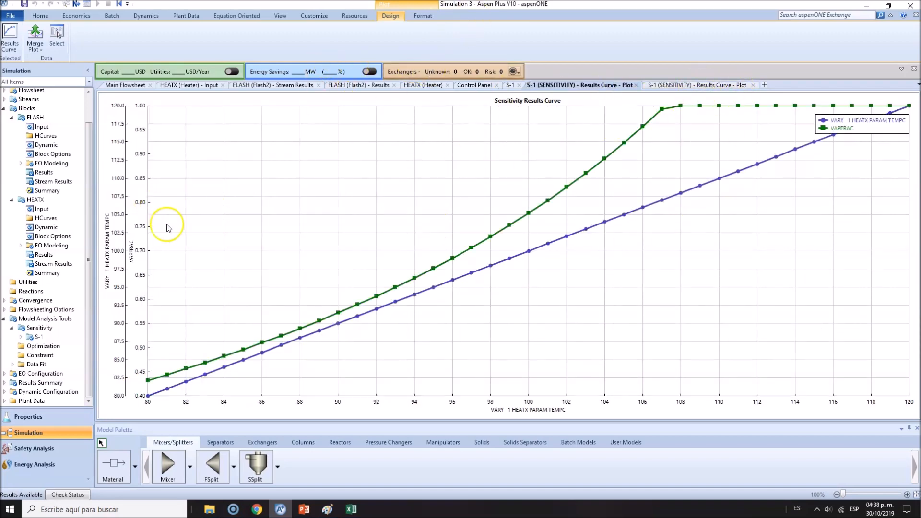
mouse_move(169, 391)
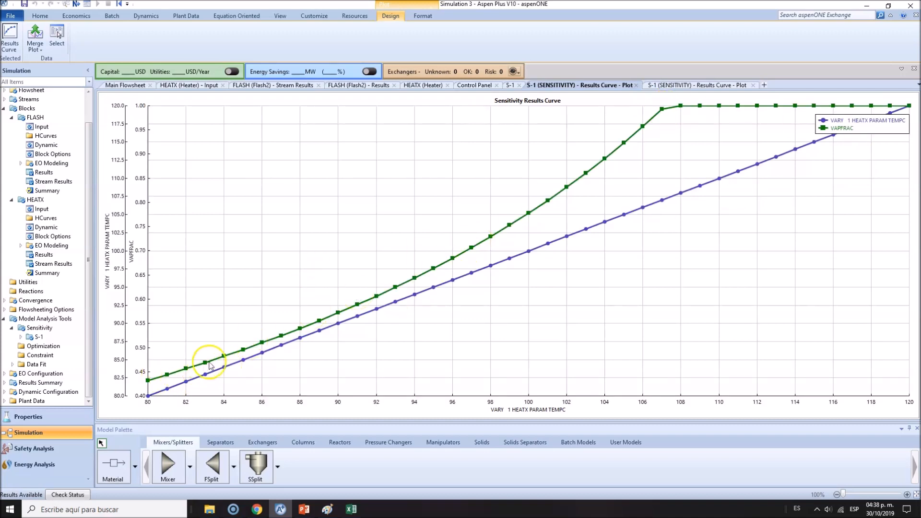
mouse_move(334, 319)
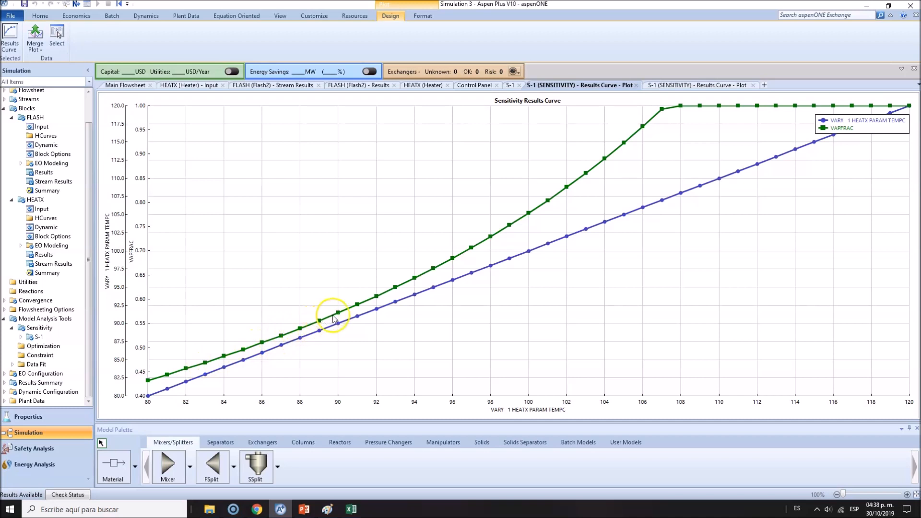
mouse_move(442, 261)
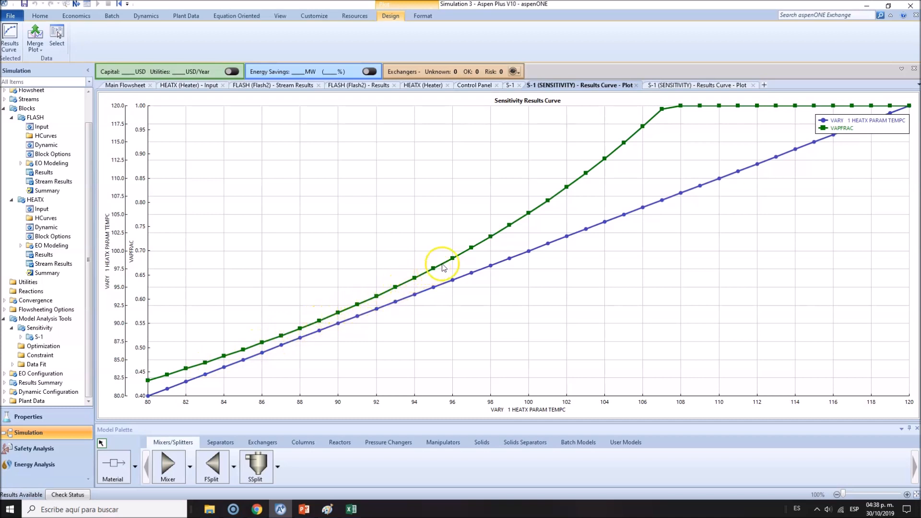
mouse_move(546, 202)
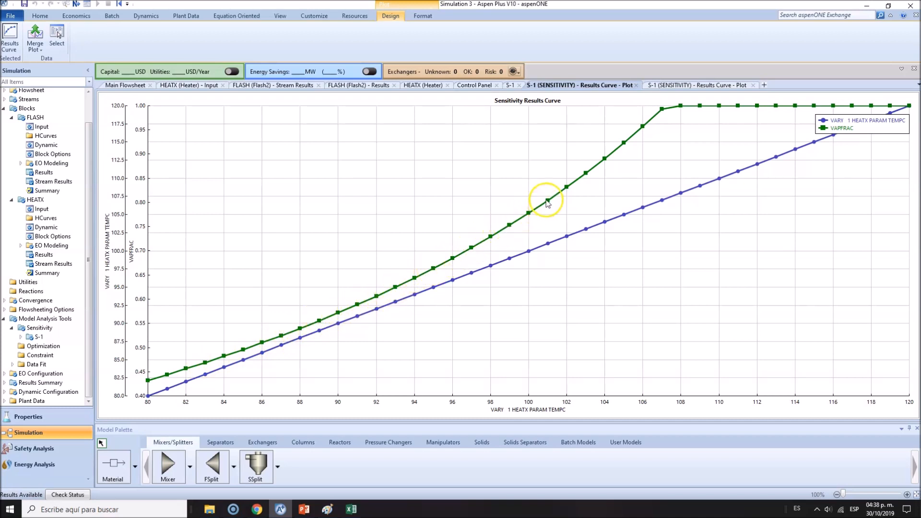
mouse_move(587, 173)
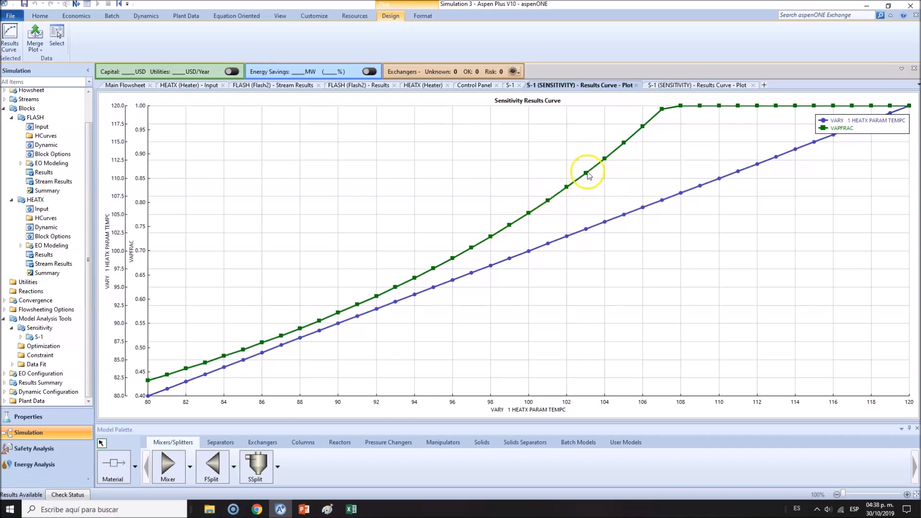
mouse_move(661, 112)
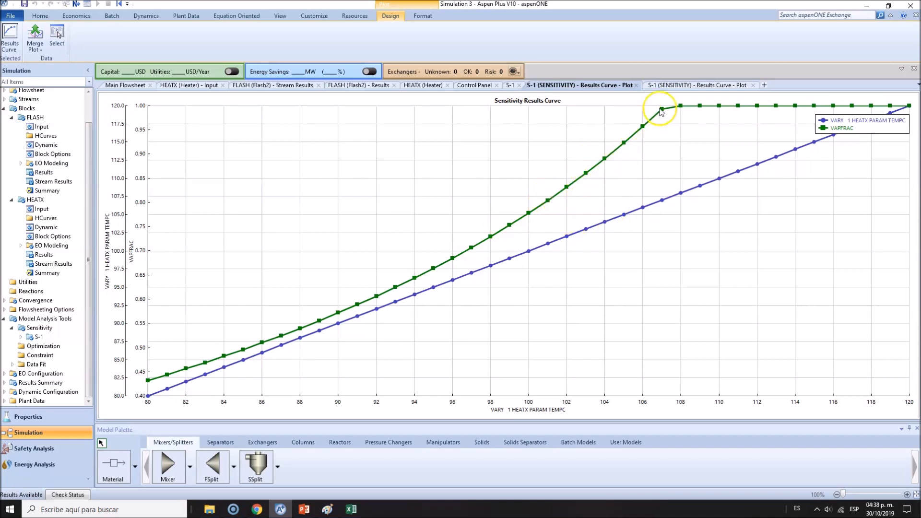
mouse_move(685, 111)
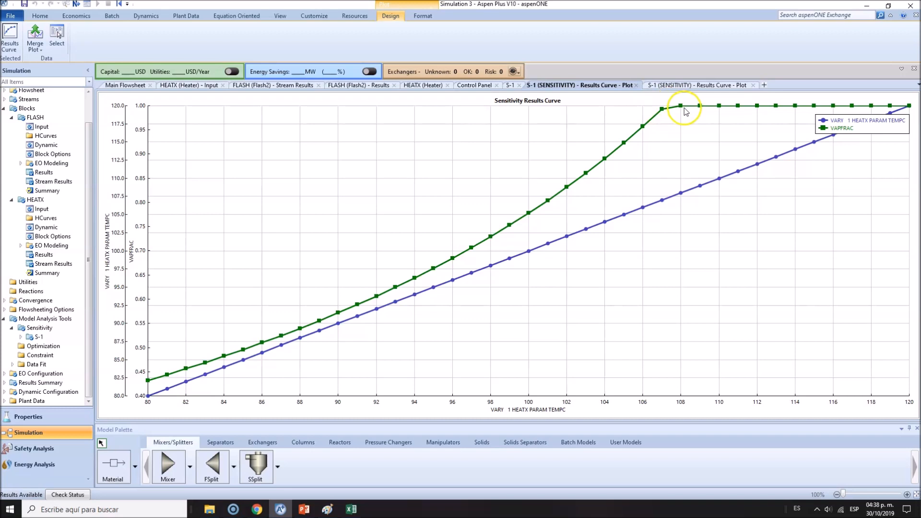
mouse_move(681, 107)
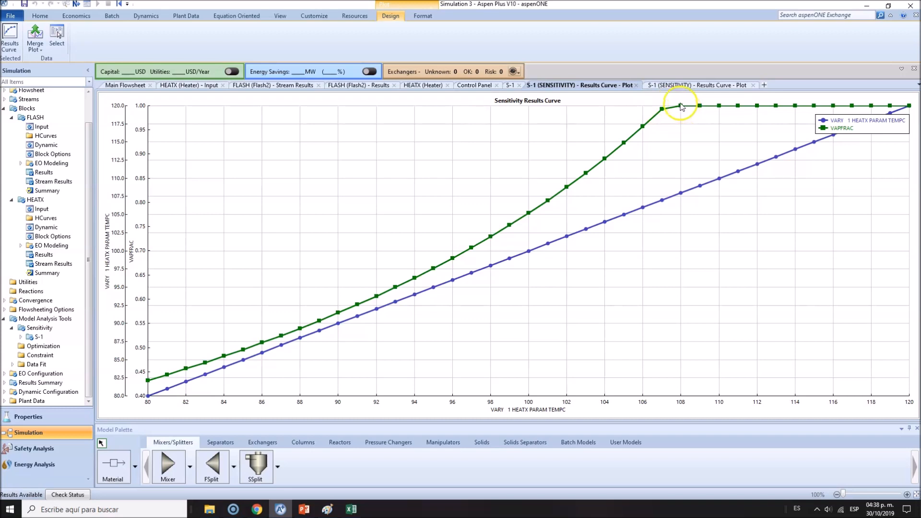
mouse_move(145, 109)
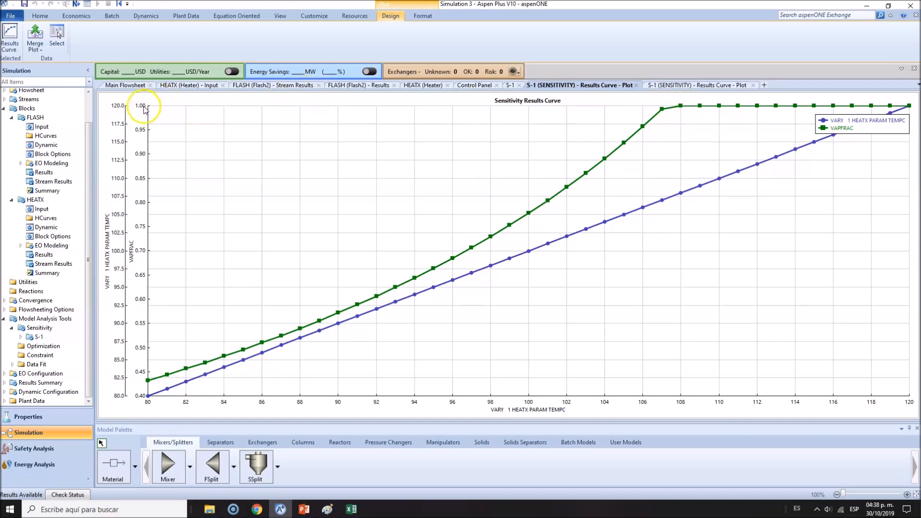
mouse_move(680, 402)
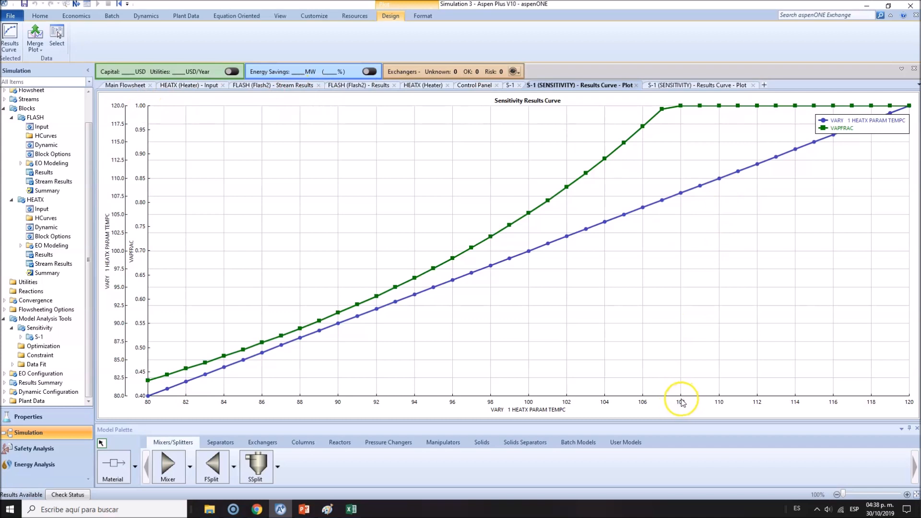
mouse_move(365, 122)
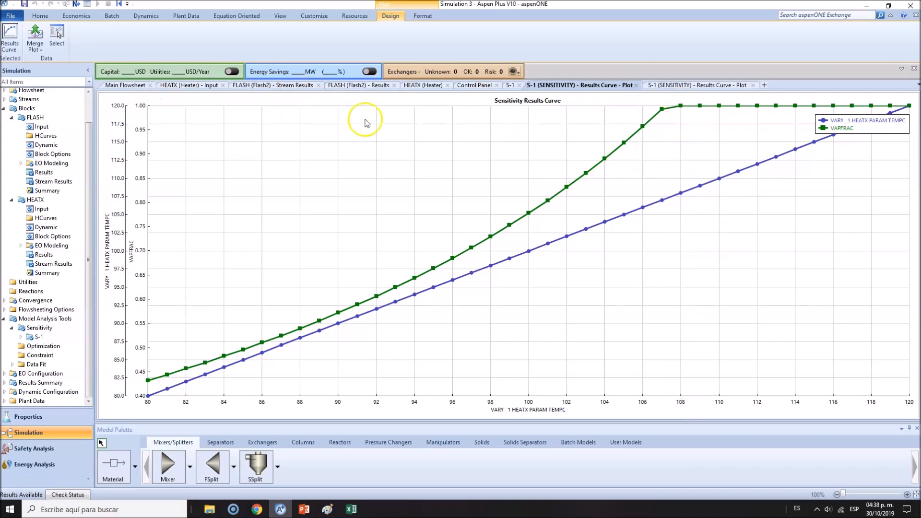
mouse_move(145, 112)
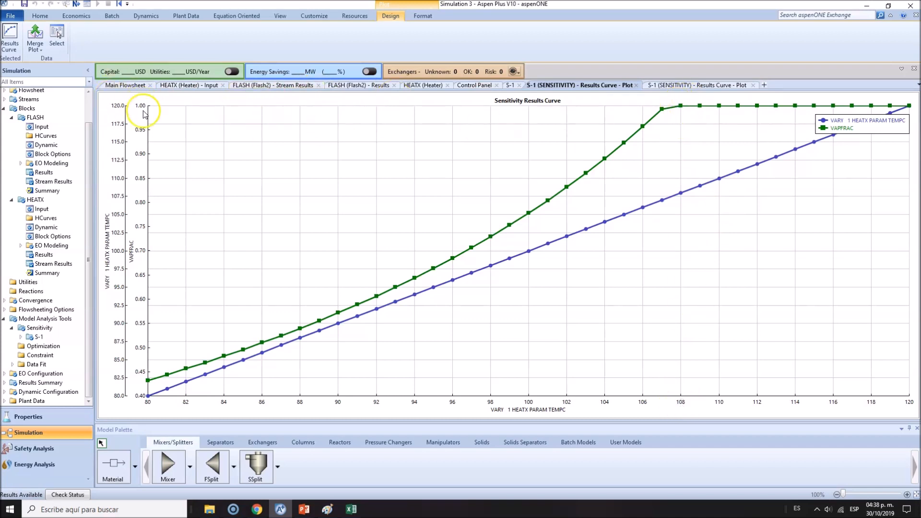
mouse_move(687, 113)
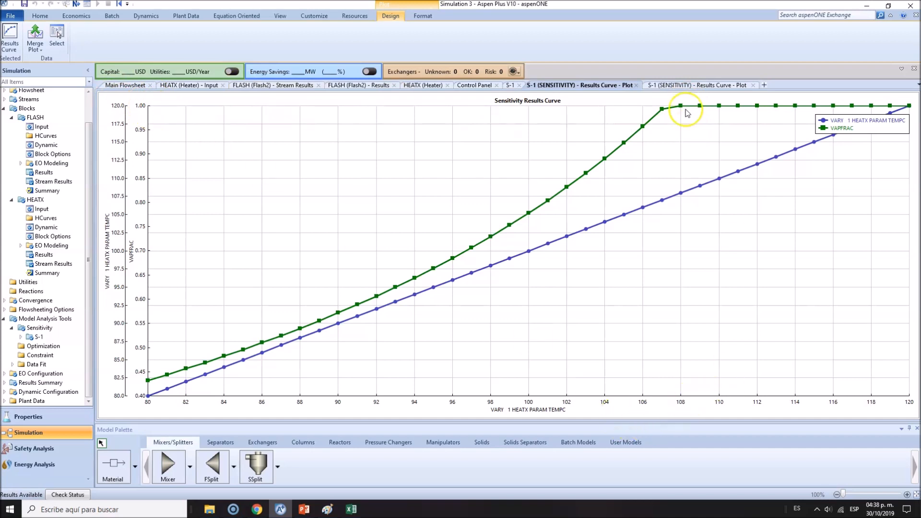
mouse_move(691, 410)
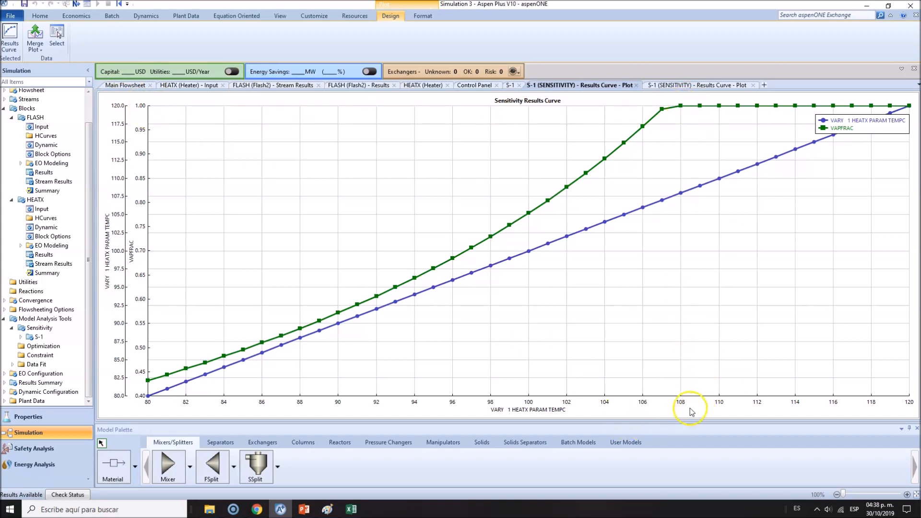
mouse_move(674, 389)
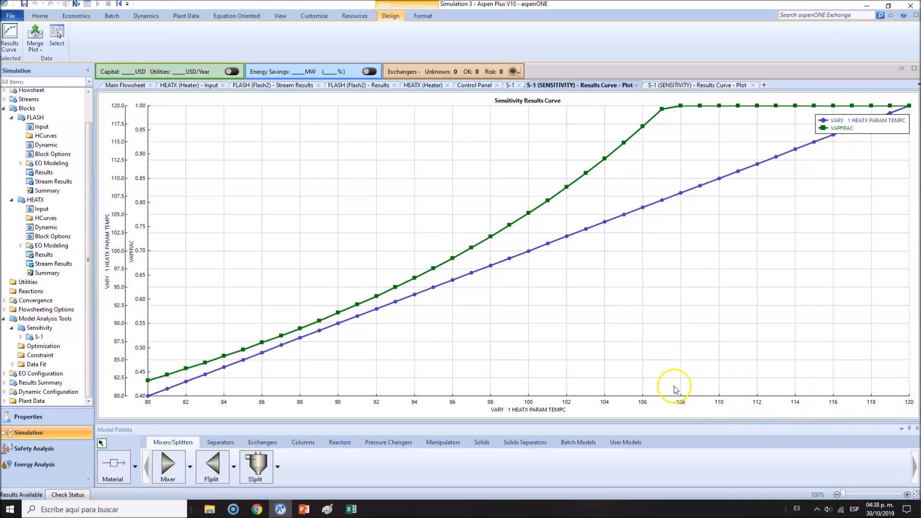
mouse_move(730, 406)
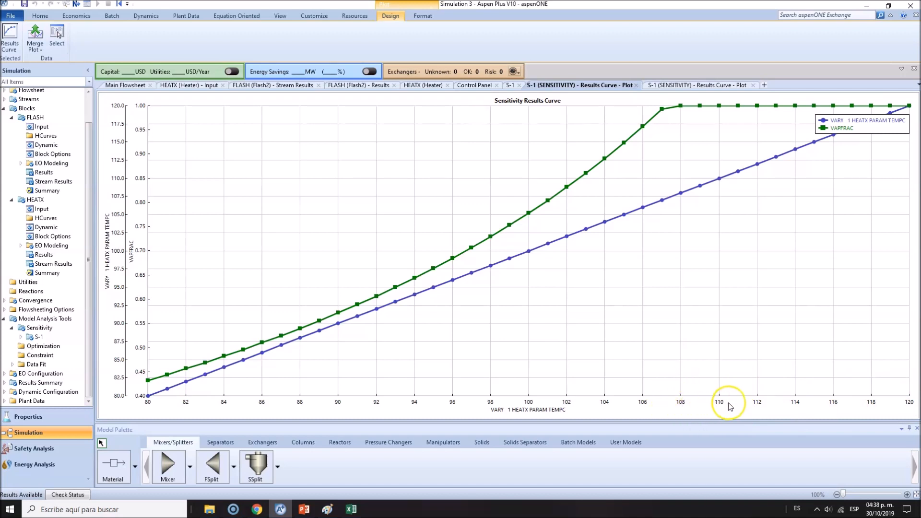
mouse_move(719, 110)
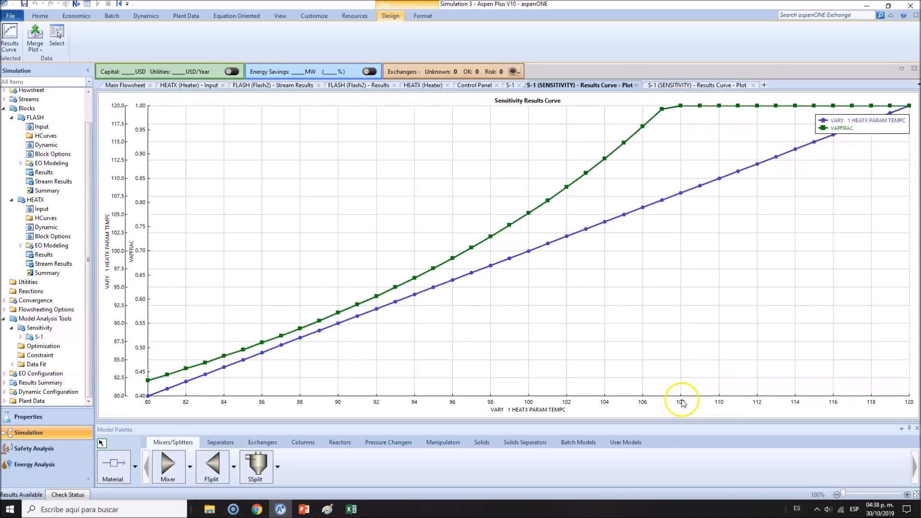
mouse_move(158, 378)
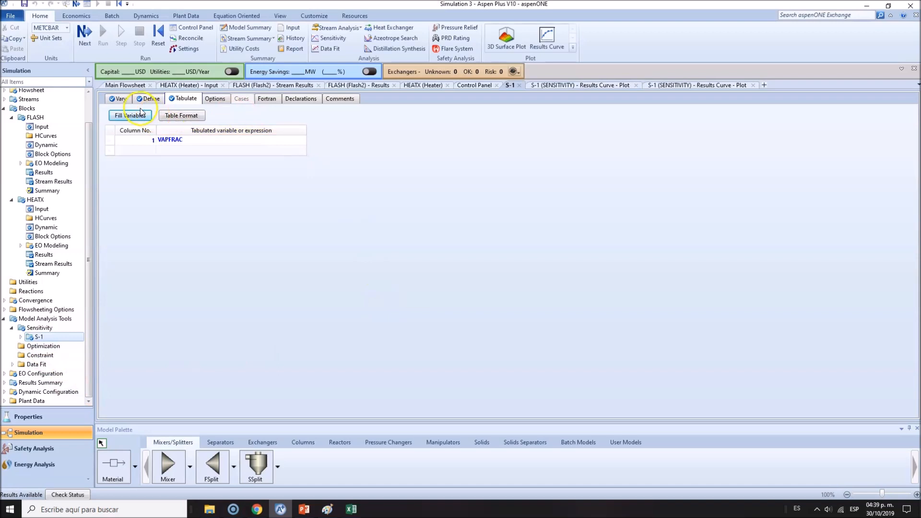
Step: Sweep heater temperature 0–120 °C in 1 °C increments and rerun the simulation
click(186, 98)
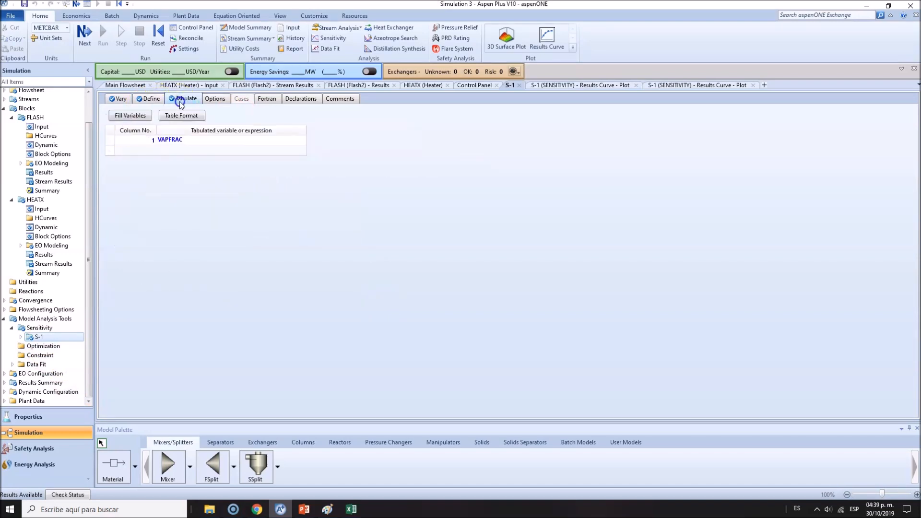
click(120, 98)
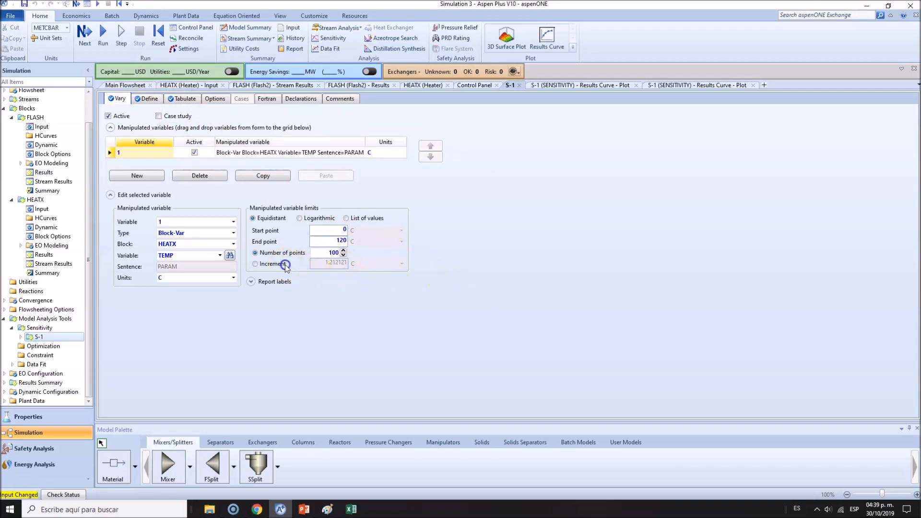
click(255, 263)
text(1)
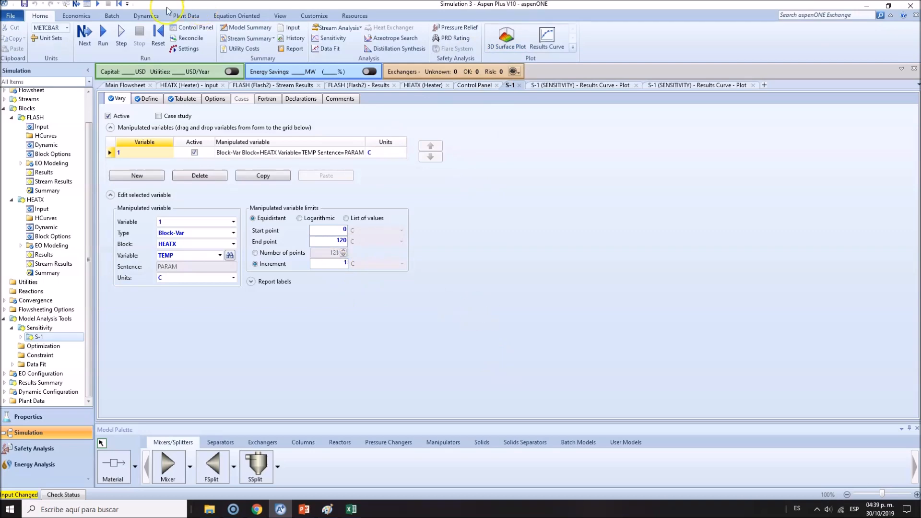
click(103, 34)
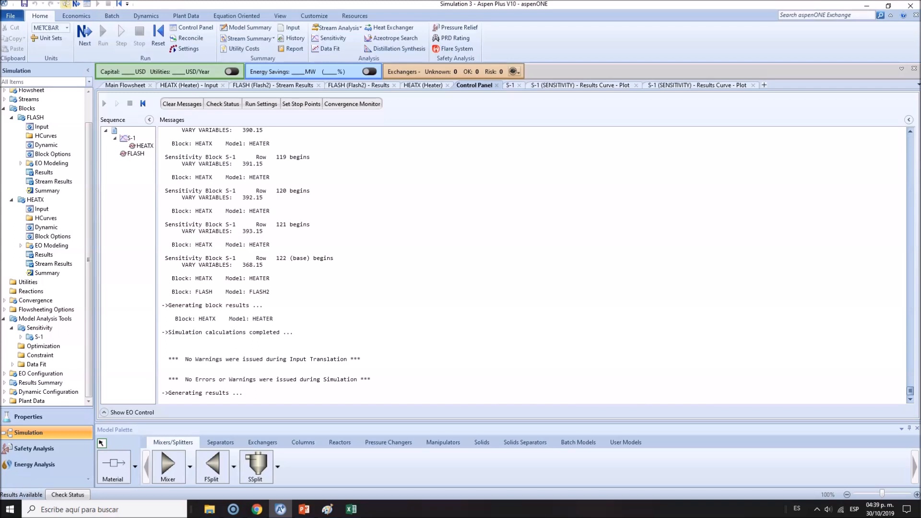
Step: Return to sensitivity S-1 and start a new Results Curve plot
click(511, 85)
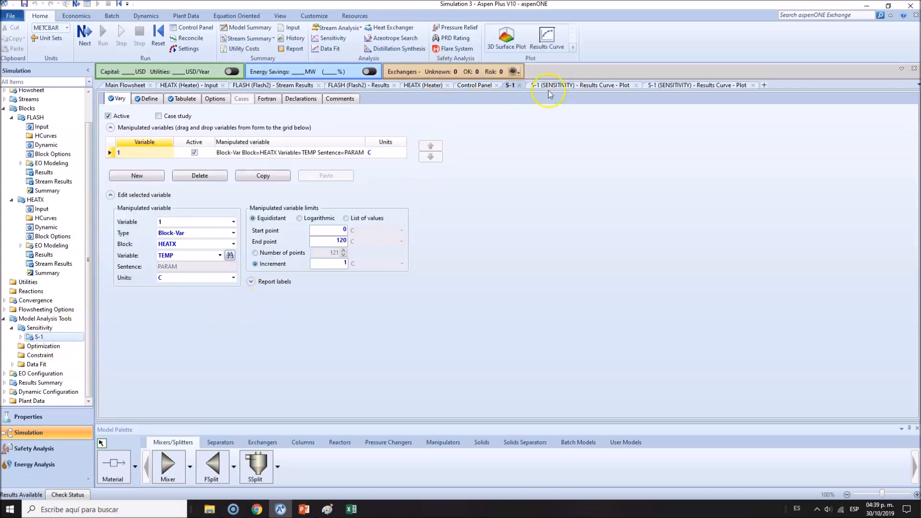
click(185, 97)
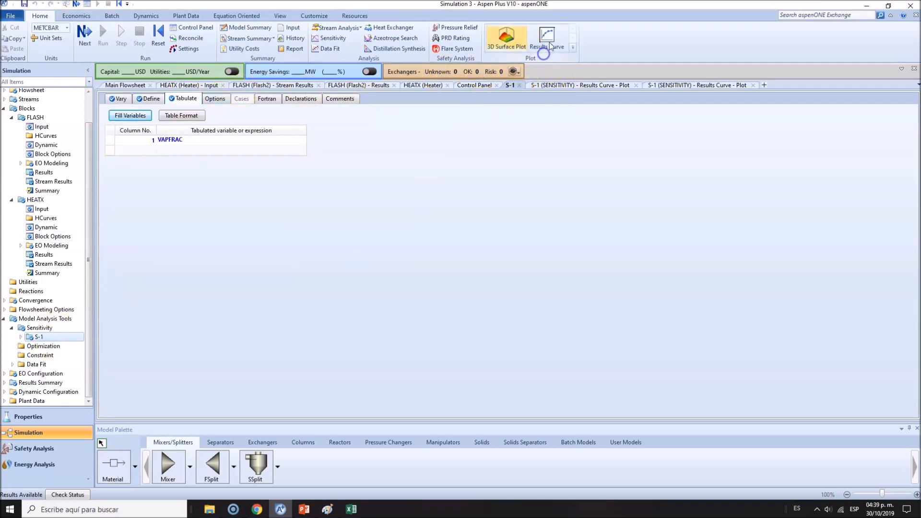
click(546, 35)
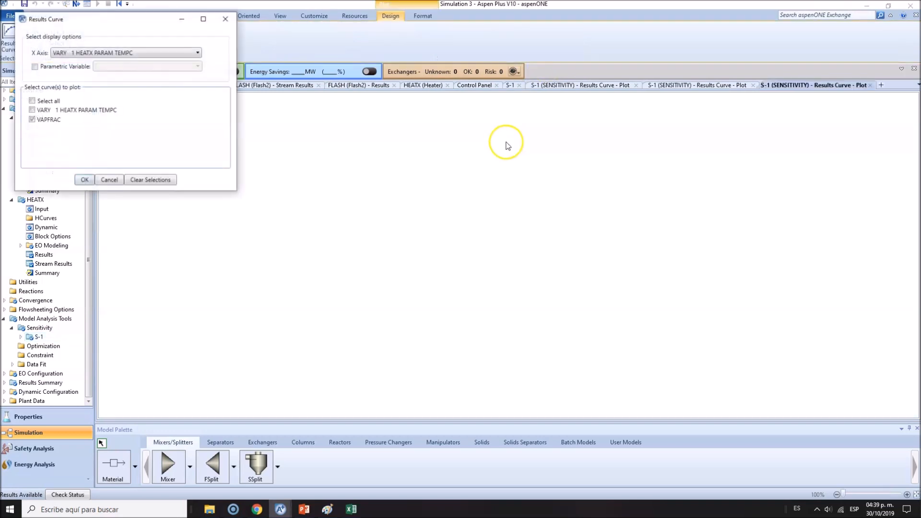
Step: Plot VAPFRAC versus heater temperature, read curve coordinates, then switch to the Rachford-Rice Excel workbook
click(85, 180)
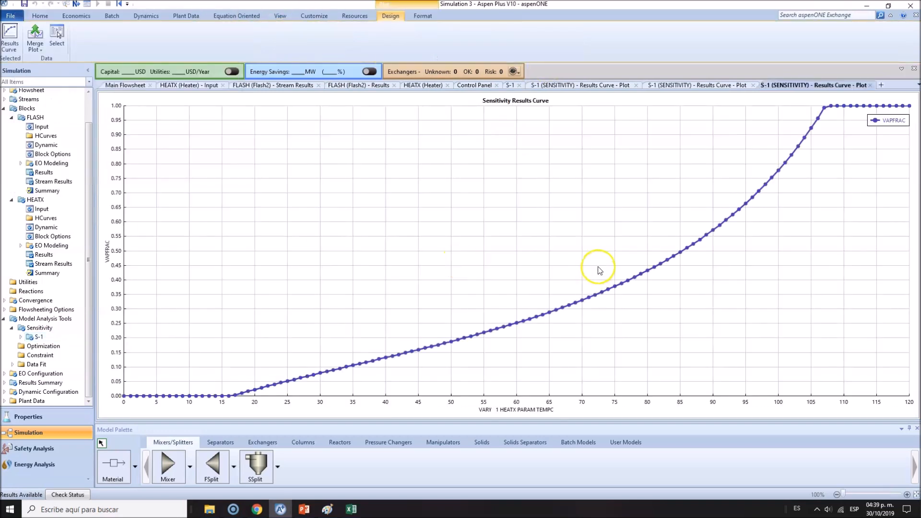
mouse_move(129, 262)
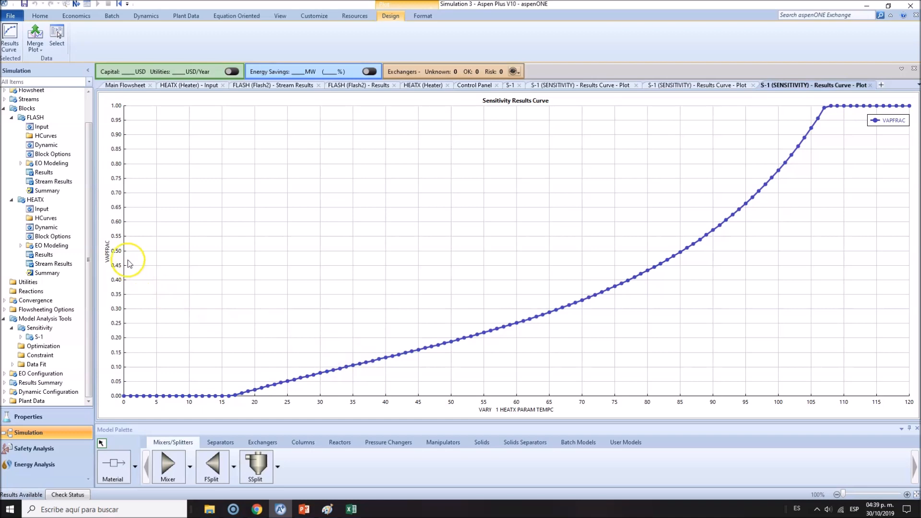
mouse_move(199, 401)
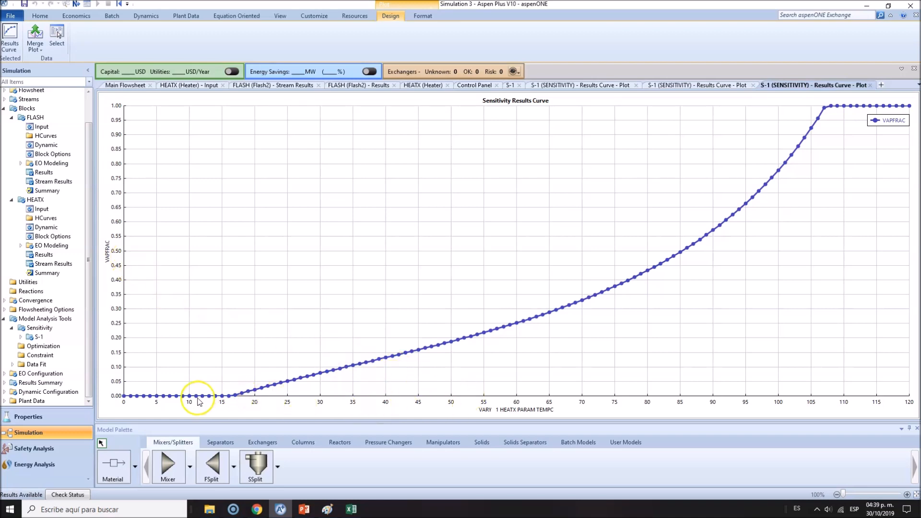
mouse_move(223, 399)
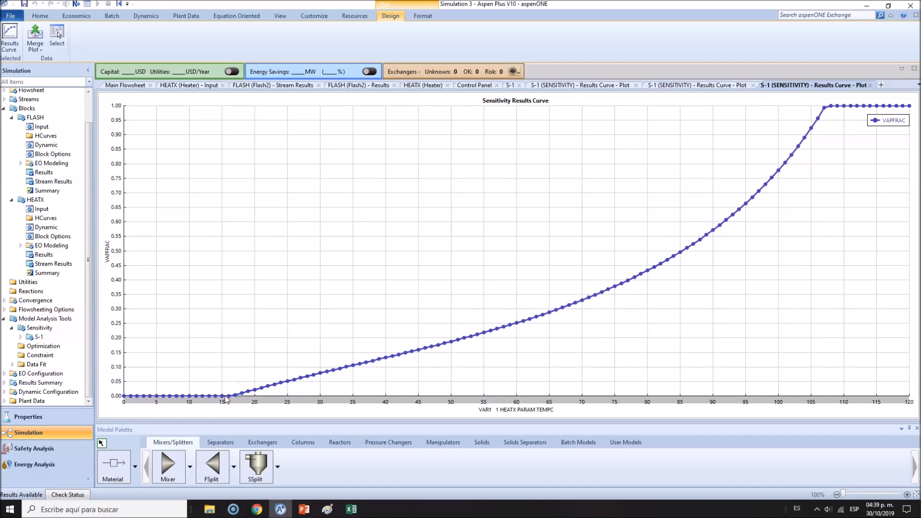
right_click(299, 348)
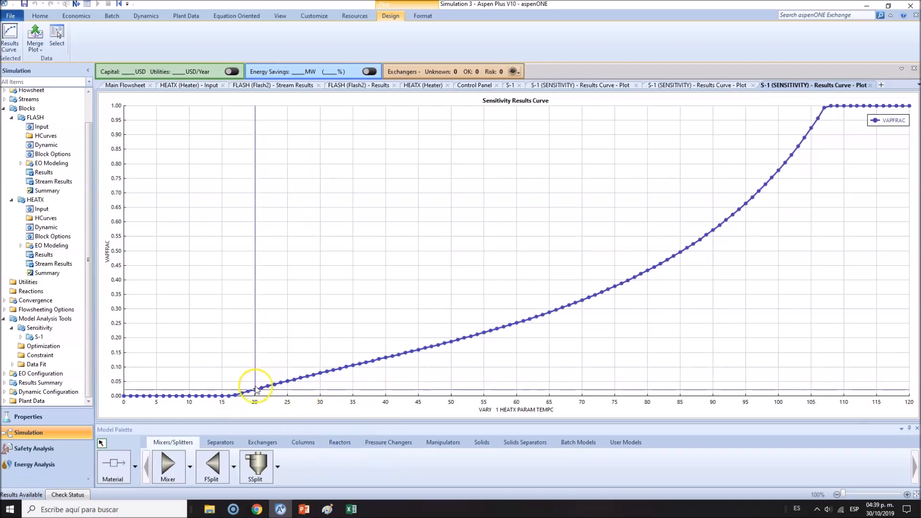
mouse_move(233, 397)
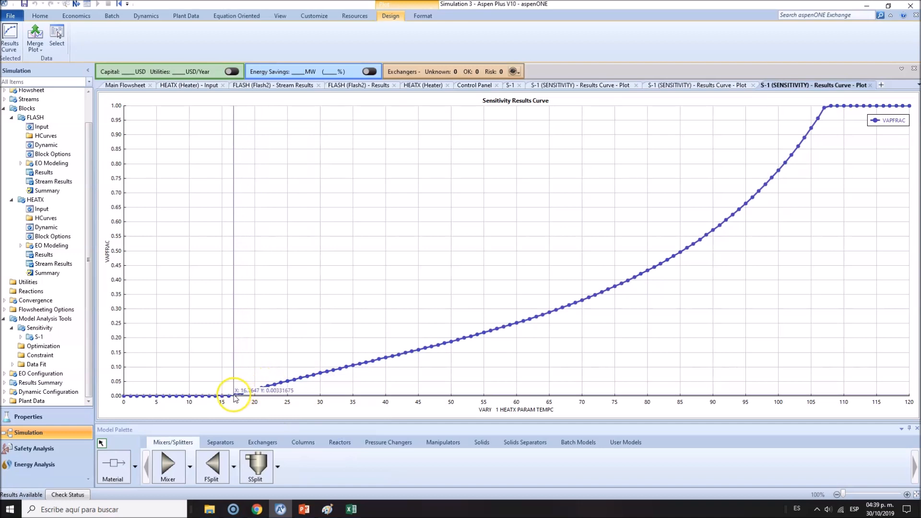
mouse_move(230, 396)
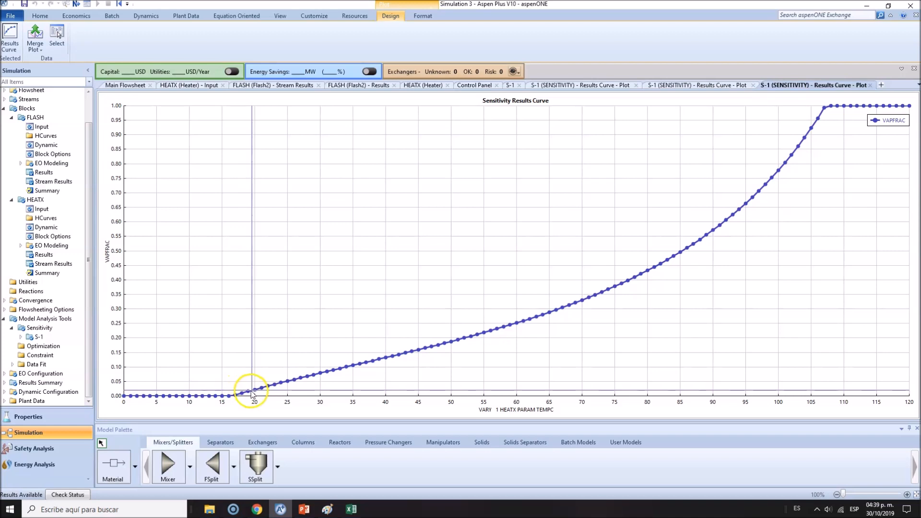
mouse_move(568, 311)
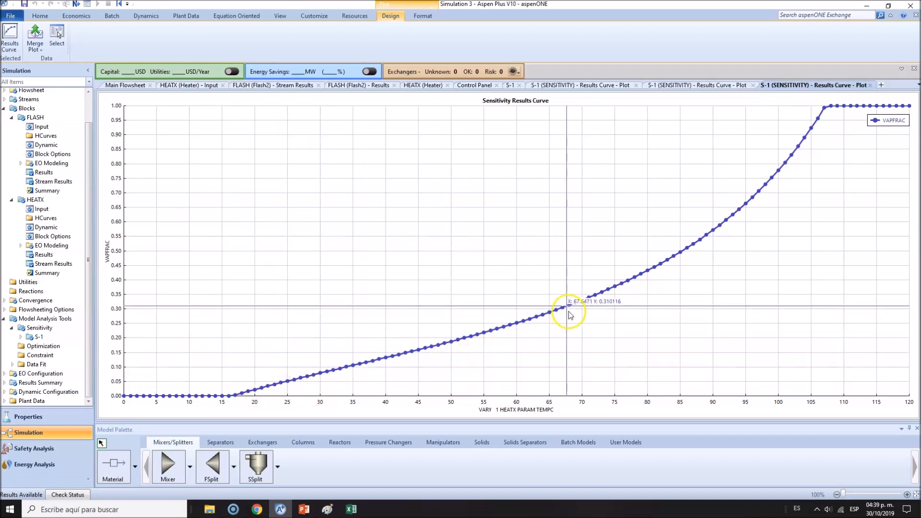
mouse_move(581, 304)
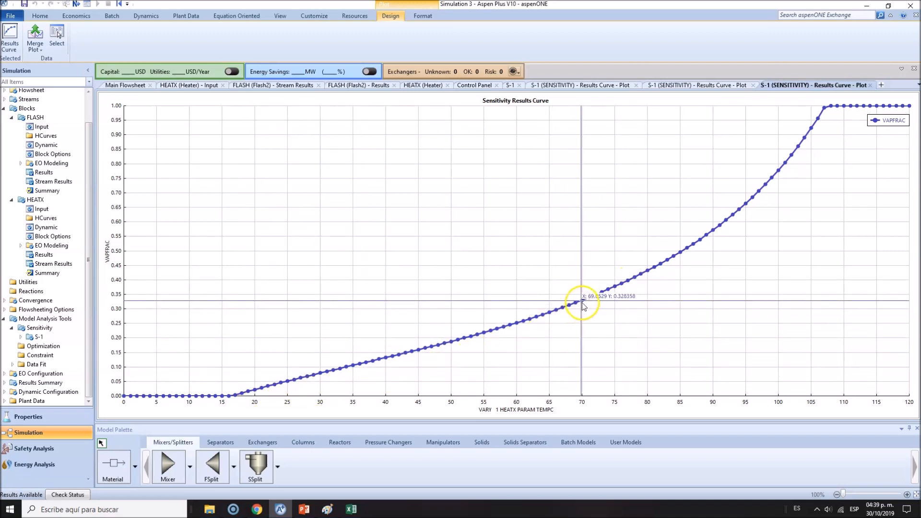
mouse_move(583, 304)
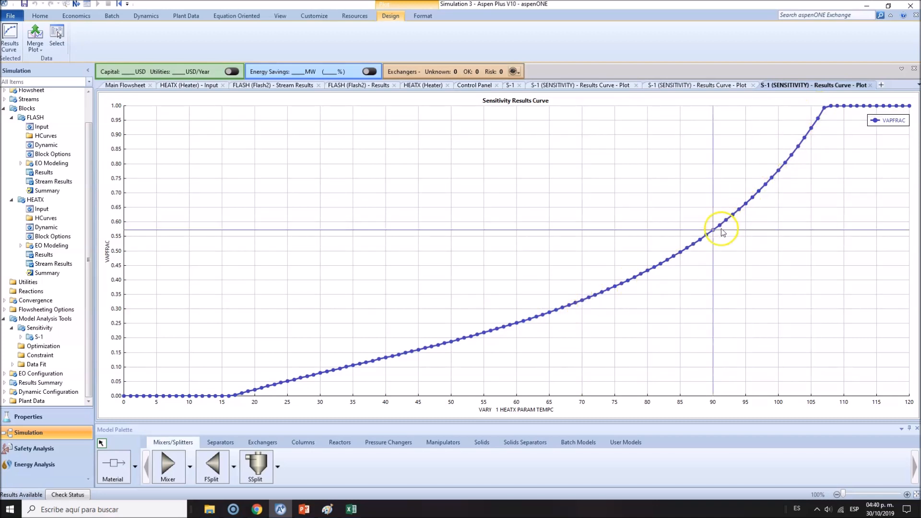
mouse_move(816, 115)
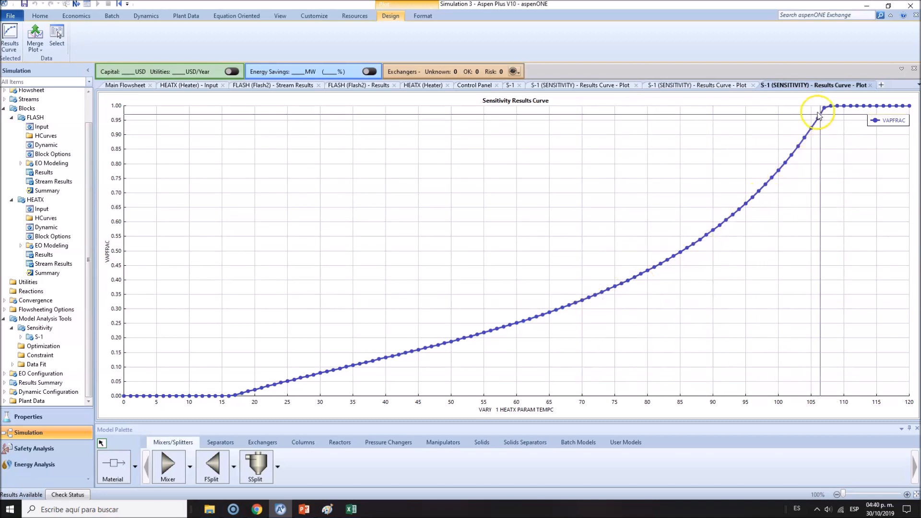
mouse_move(828, 112)
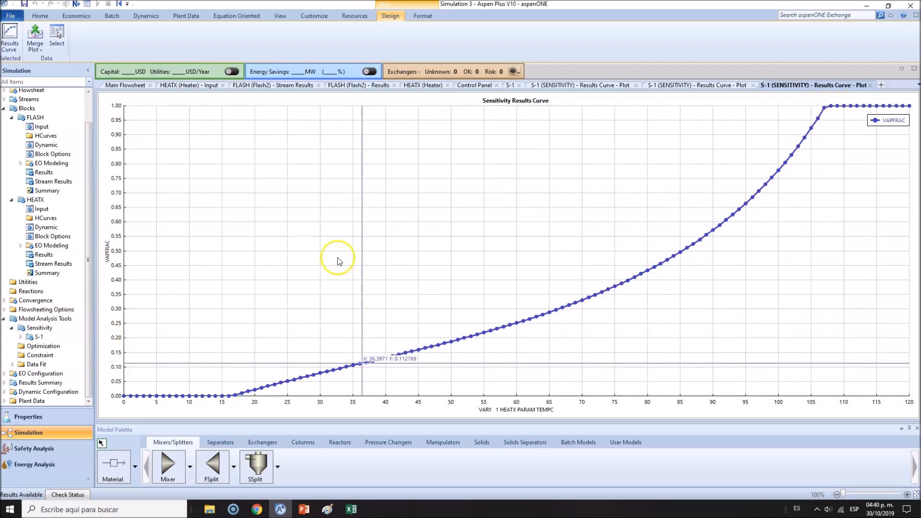
mouse_move(379, 367)
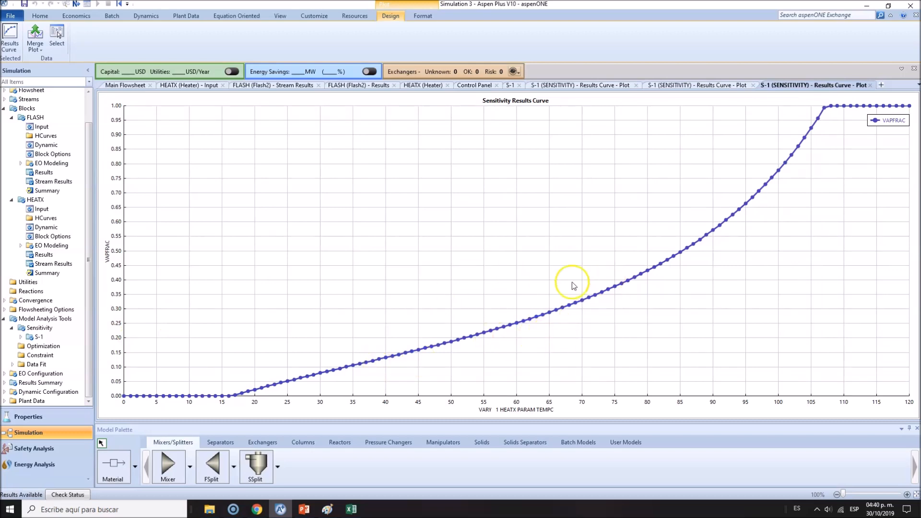
click(351, 509)
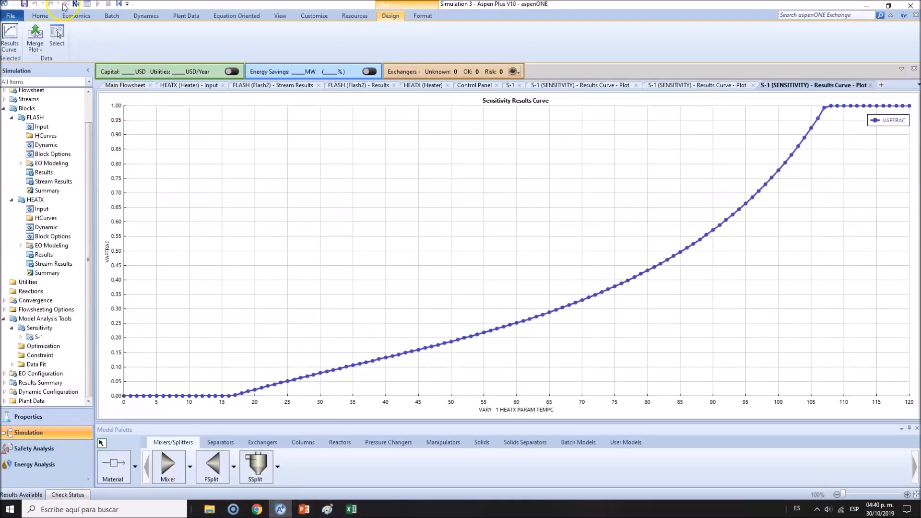
mouse_move(444, 500)
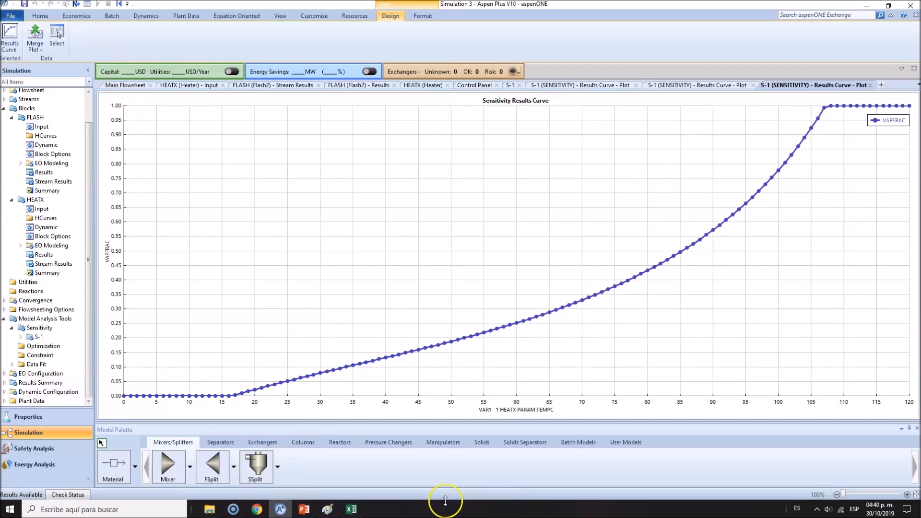
mouse_move(156, 131)
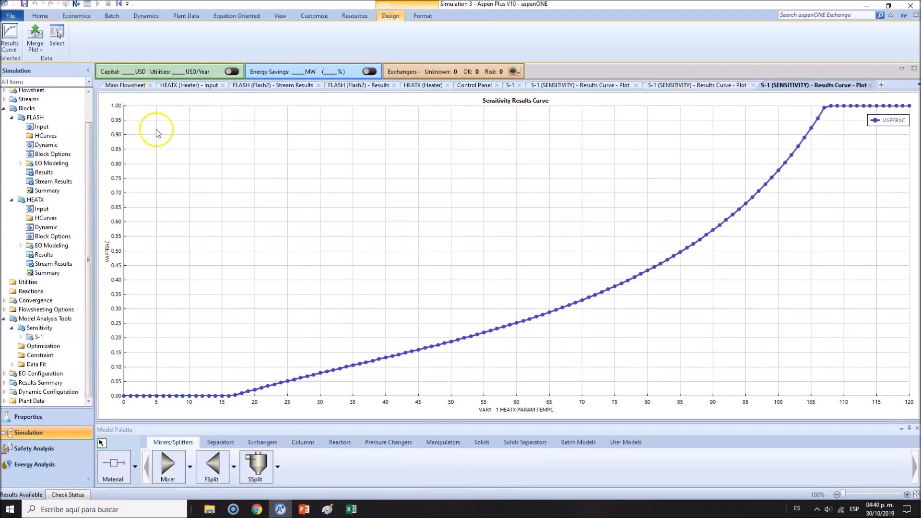
mouse_move(338, 212)
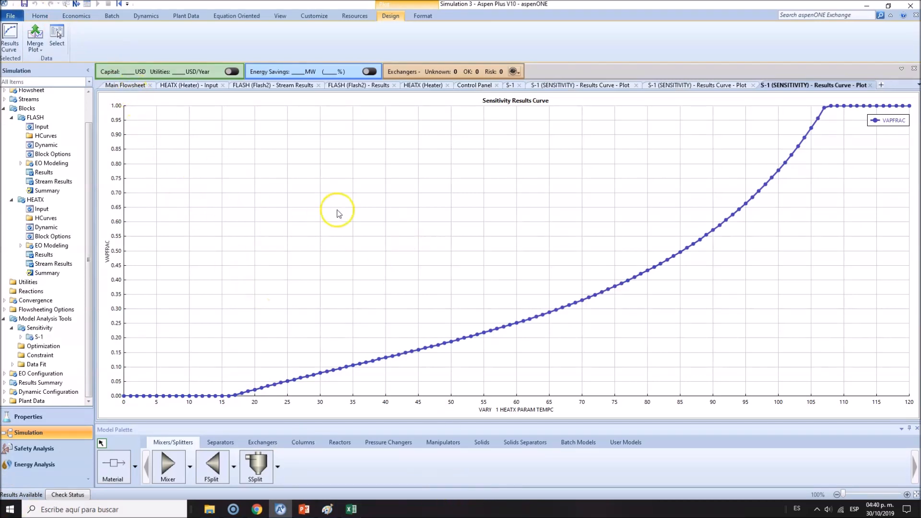
click(351, 510)
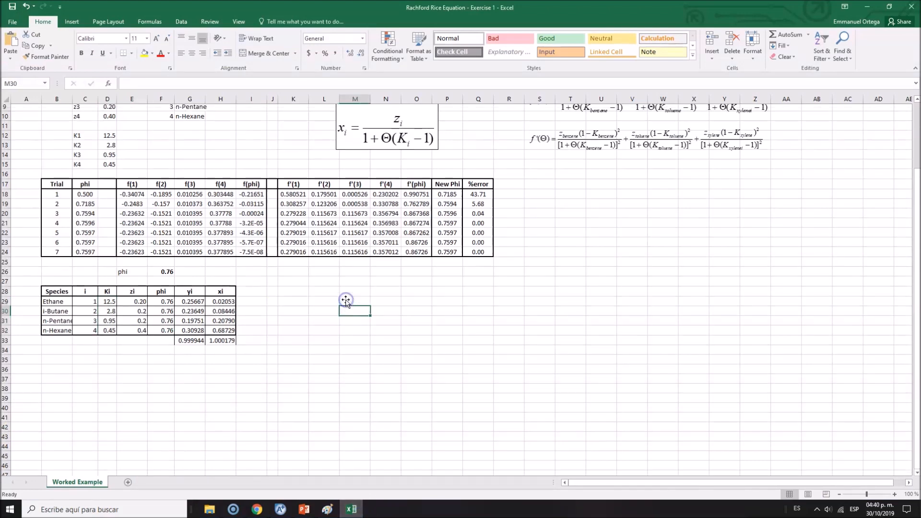
scroll(up, 3)
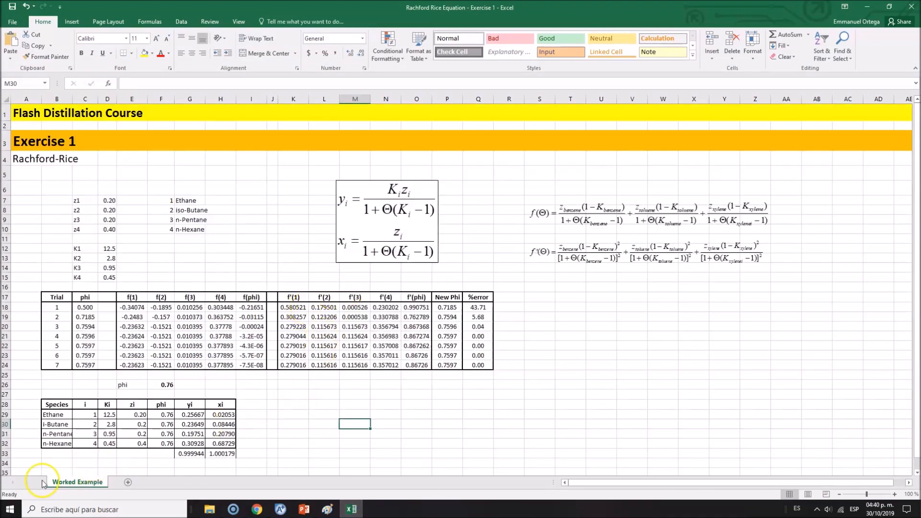